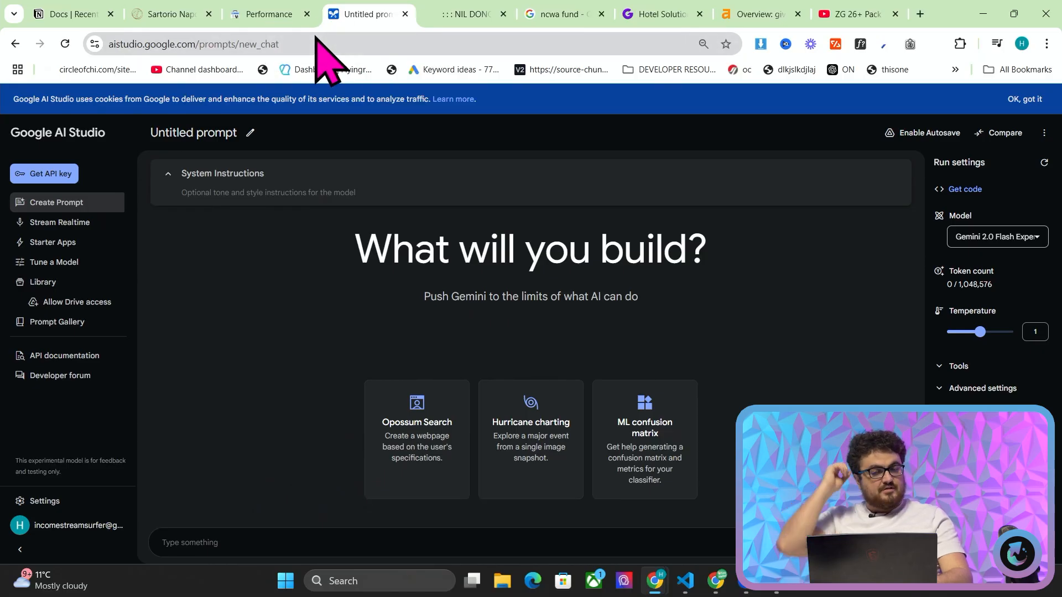
{"action": "mouse_move", "coordinate": [149, 311]}
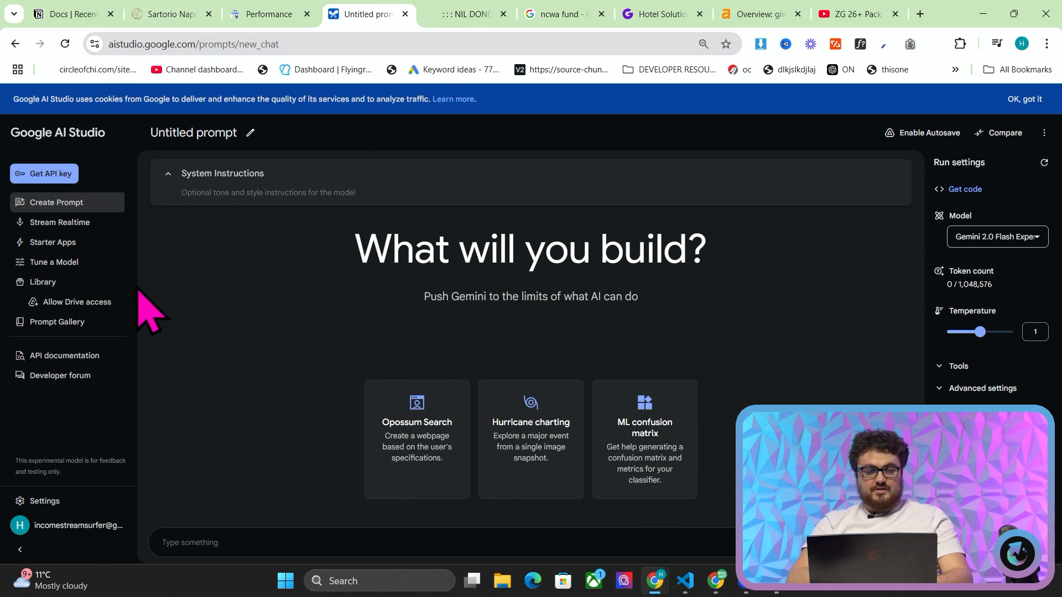
- Open Stream Realtime for the Gemini 2.0 Multimodal Live API from the sidebar
{"action": "left_click", "coordinate": [57, 222]}
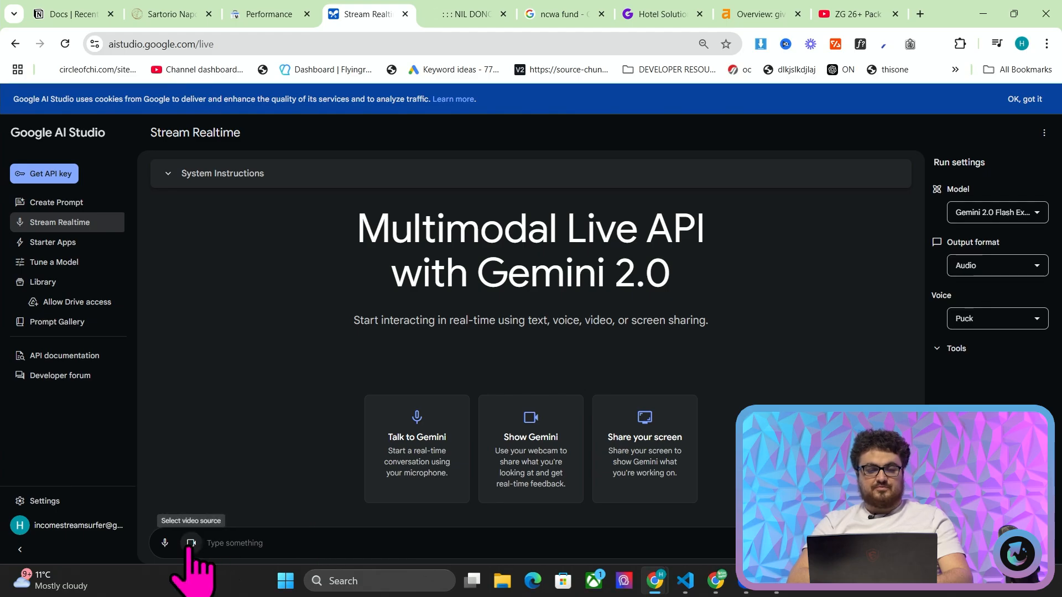
{"action": "left_click", "coordinate": [192, 543]}
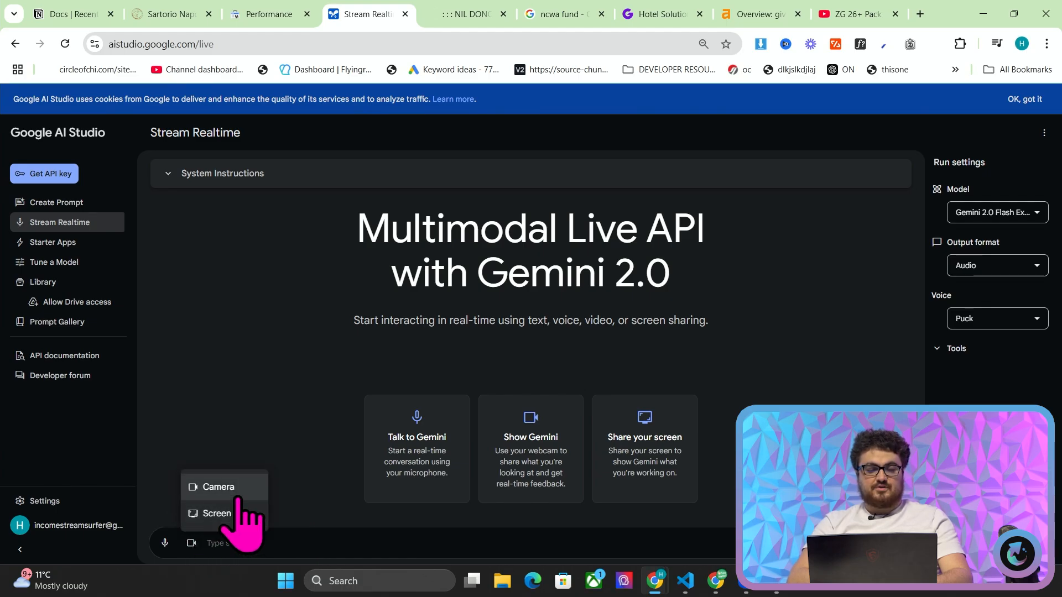
{"action": "left_click", "coordinate": [217, 513]}
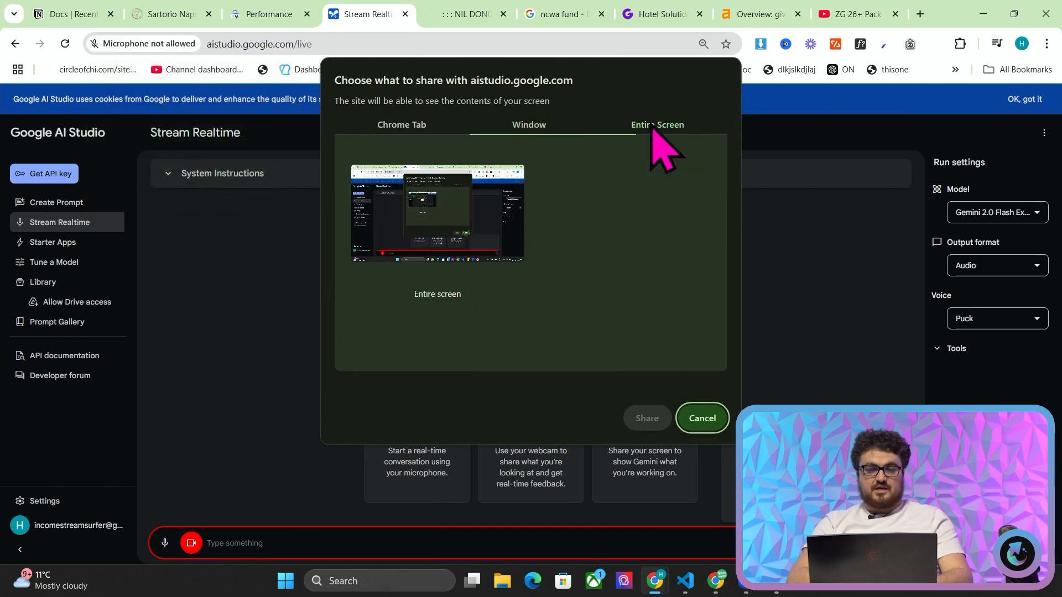
{"action": "left_click", "coordinate": [646, 418]}
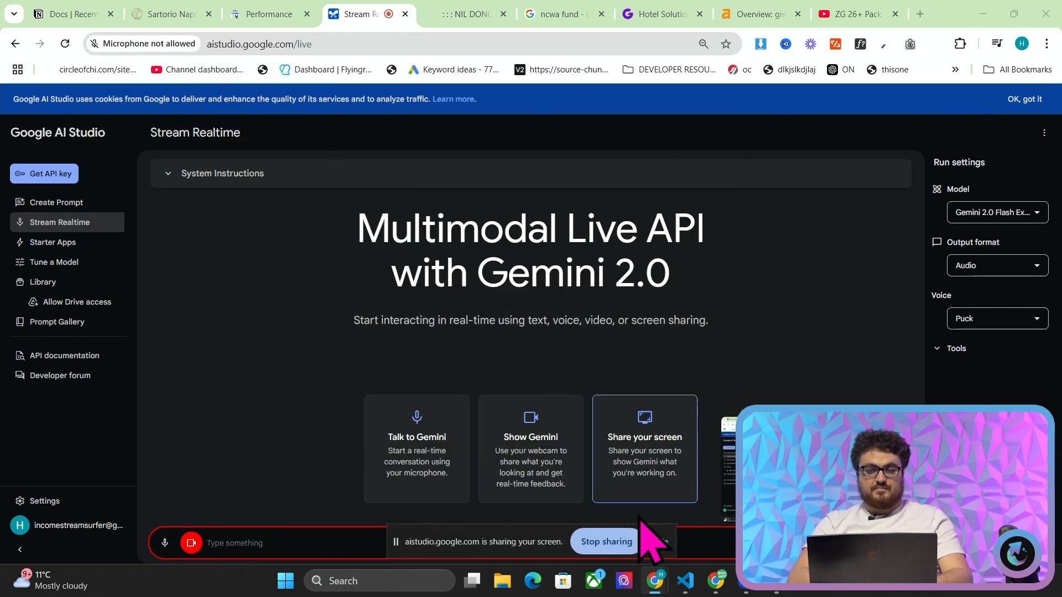
{"action": "left_click", "coordinate": [643, 449]}
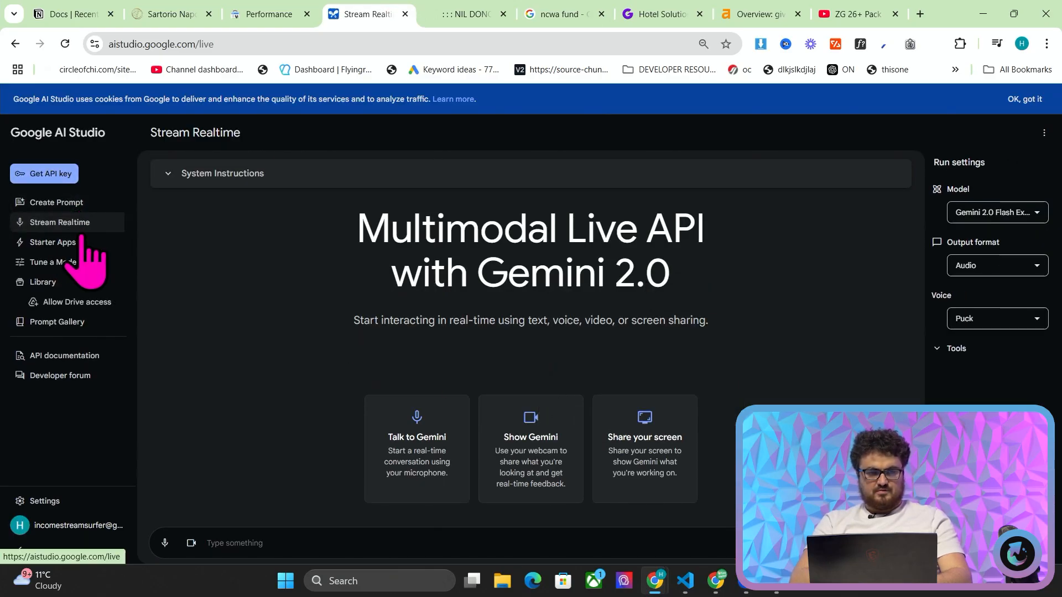
- Start a live stream sharing the screen, allowing the site microphone access
{"action": "left_click", "coordinate": [191, 542]}
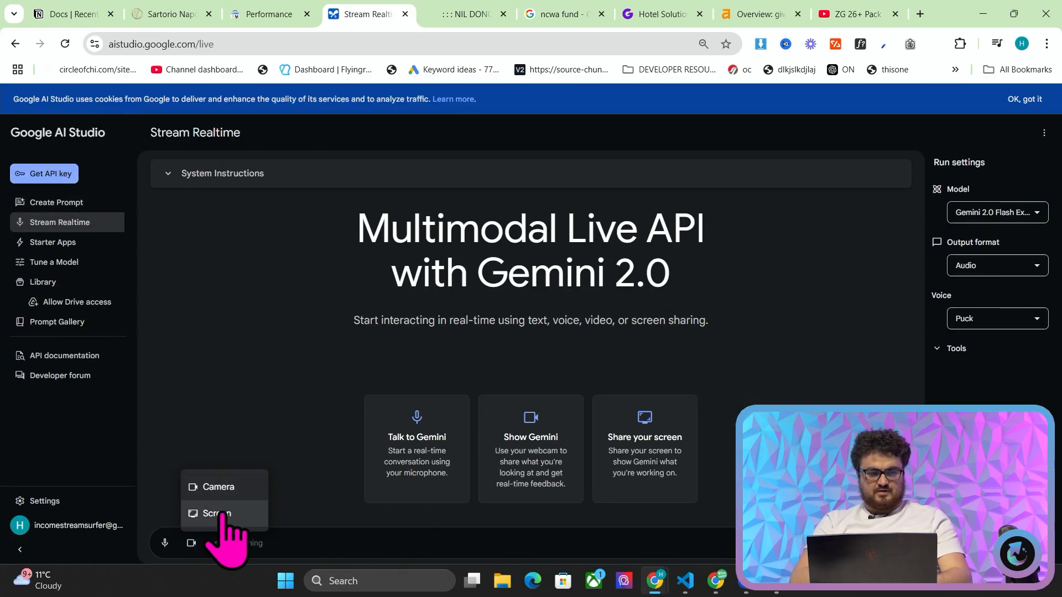
{"action": "left_click", "coordinate": [218, 513]}
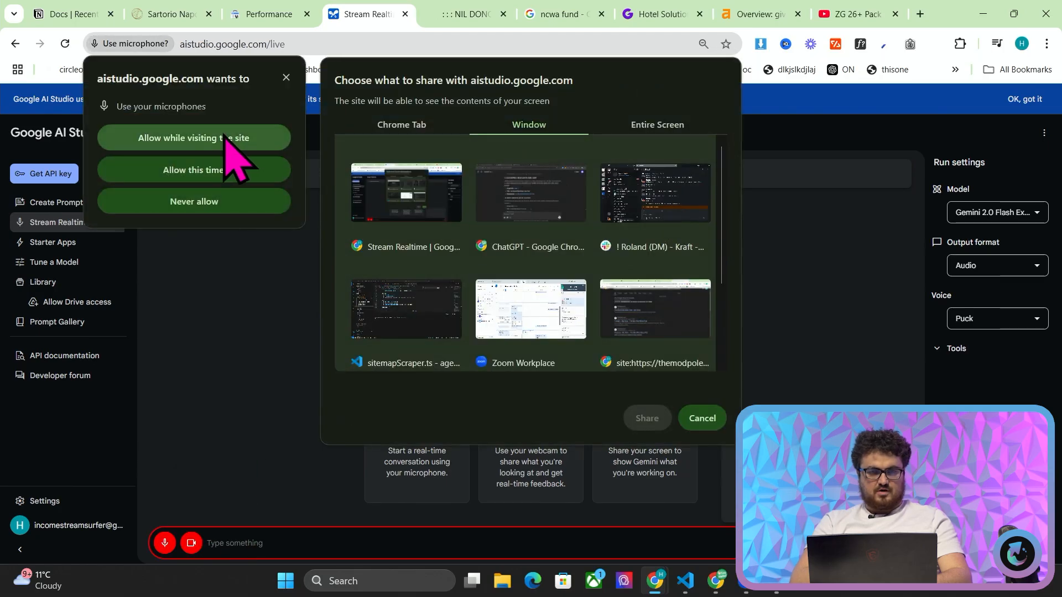
{"action": "left_click", "coordinate": [193, 138]}
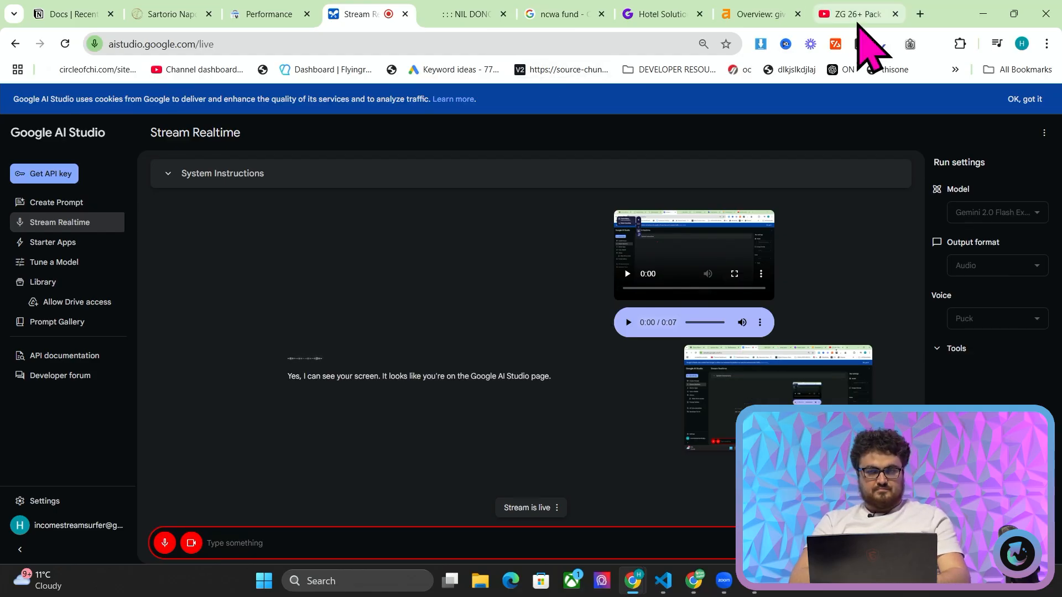
- Load gucci.com/us/en/ in a new browser tab
{"action": "left_click", "coordinate": [920, 14]}
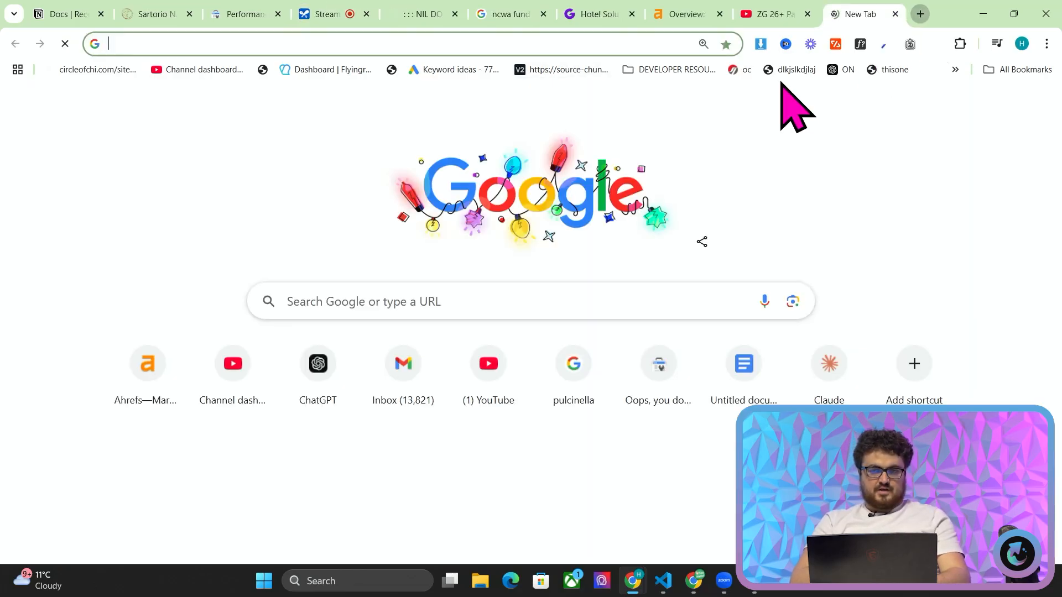
{"action": "type", "text": "gucci.com/us/en/"}
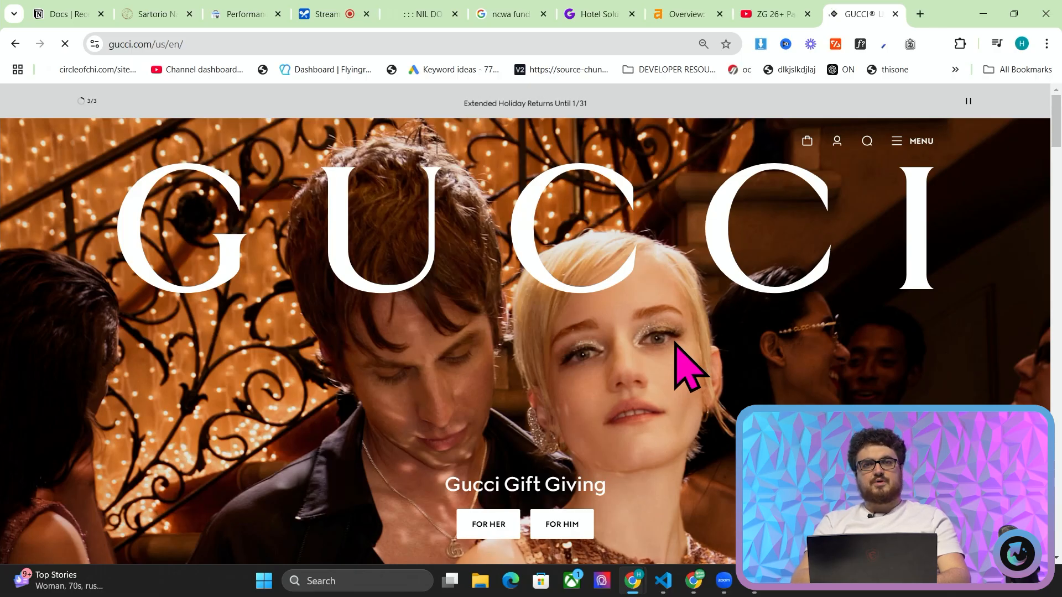
{"action": "mouse_move", "coordinate": [766, 359]}
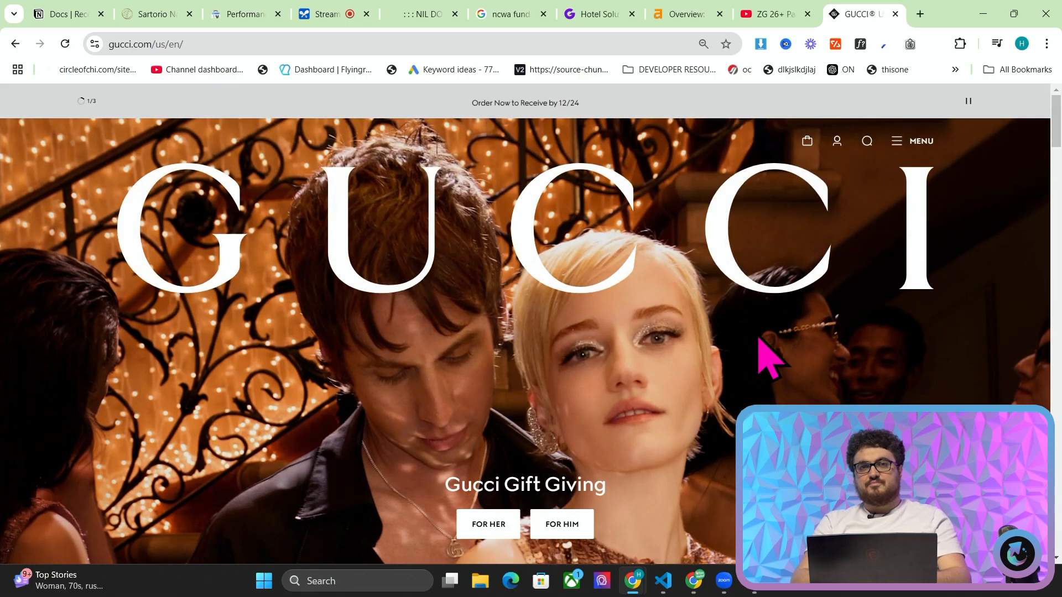
{"action": "mouse_move", "coordinate": [881, 359]}
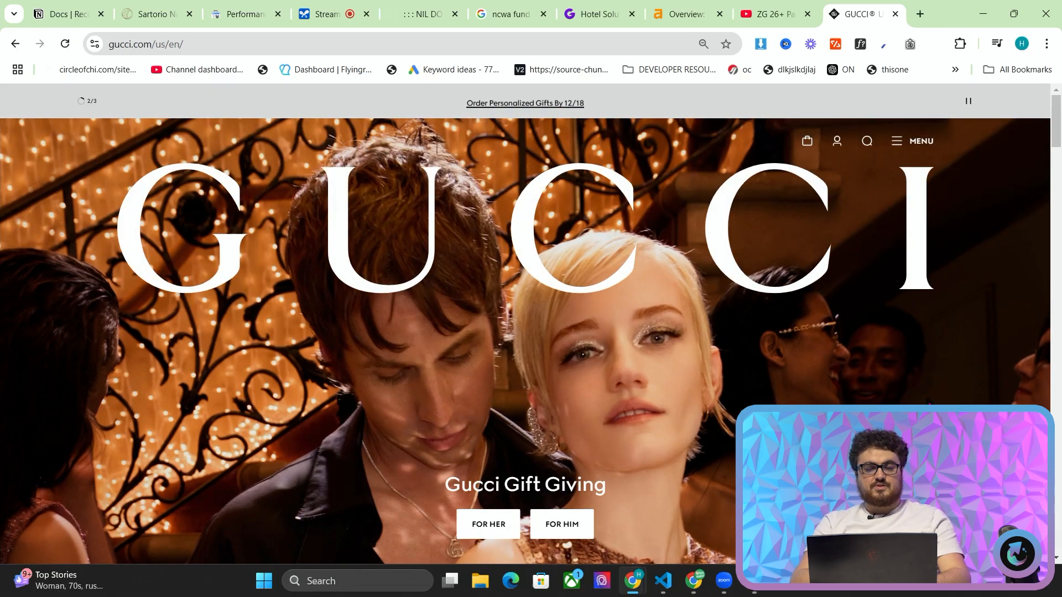
{"action": "mouse_move", "coordinate": [968, 338]}
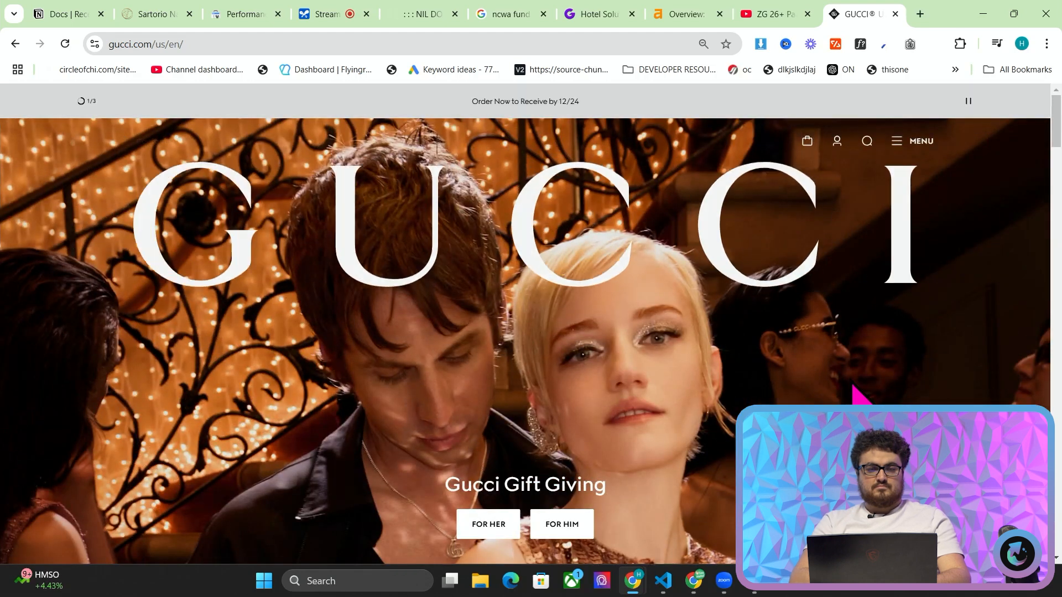
{"action": "scroll", "scroll_direction": "down", "scroll_amount": 3}
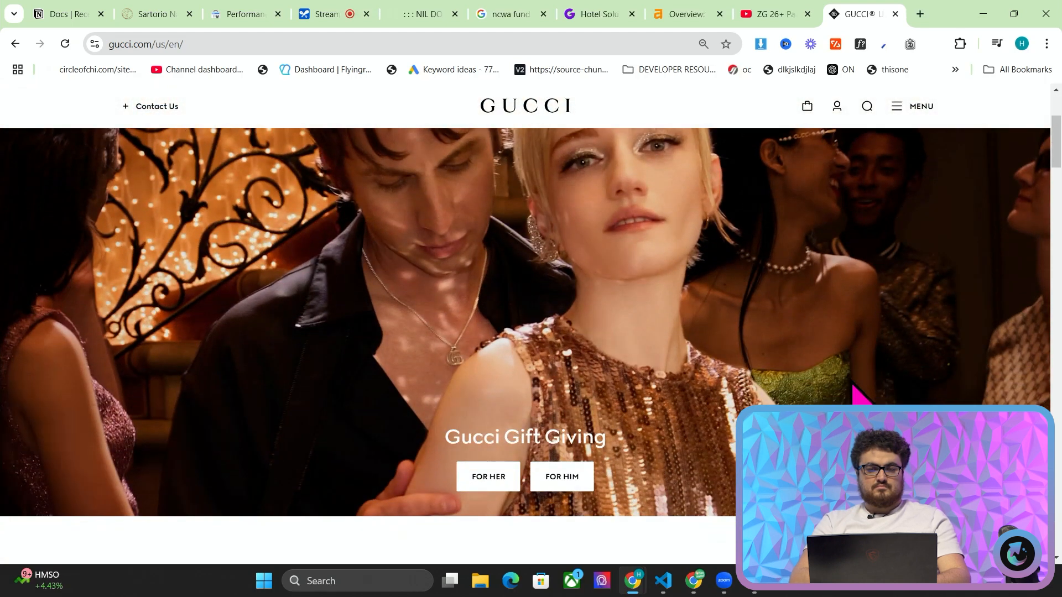
{"action": "scroll", "scroll_direction": "down", "scroll_amount": 3}
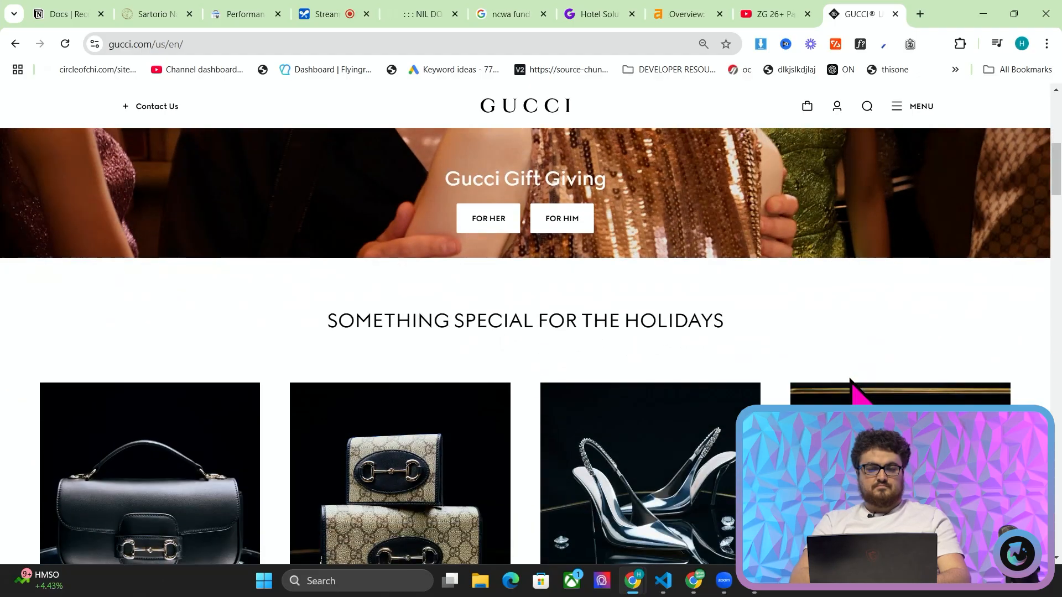
{"action": "scroll", "scroll_direction": "down", "scroll_amount": 3}
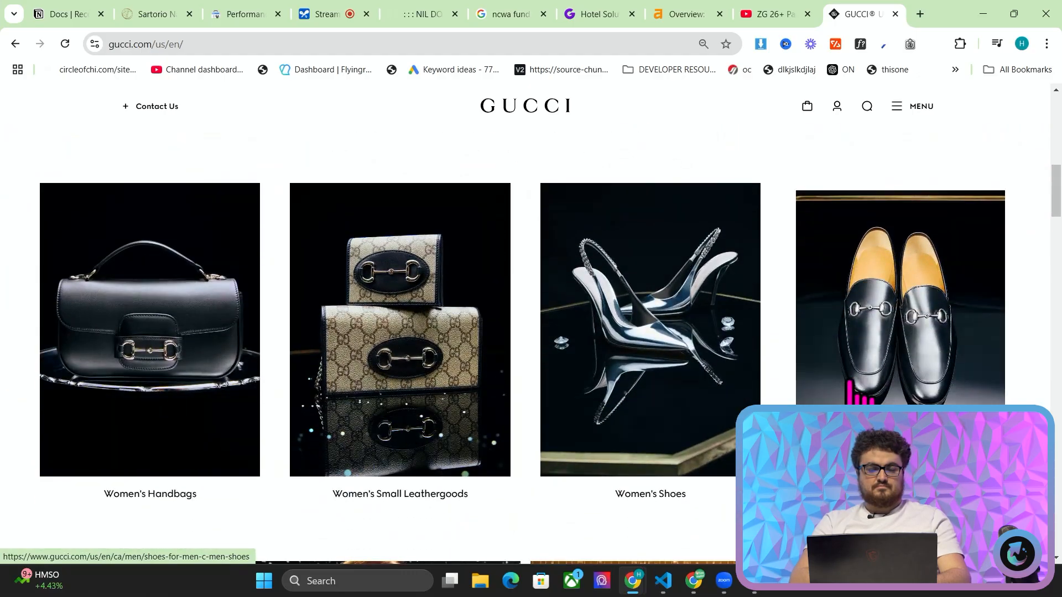
{"action": "scroll", "scroll_direction": "down", "scroll_amount": 3}
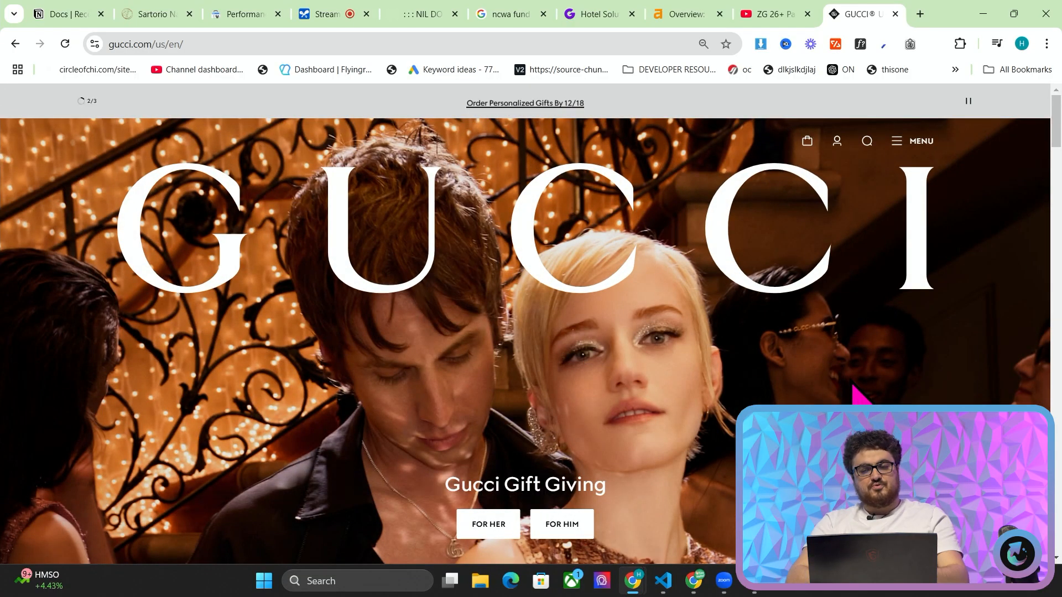
{"action": "mouse_move", "coordinate": [737, 311]}
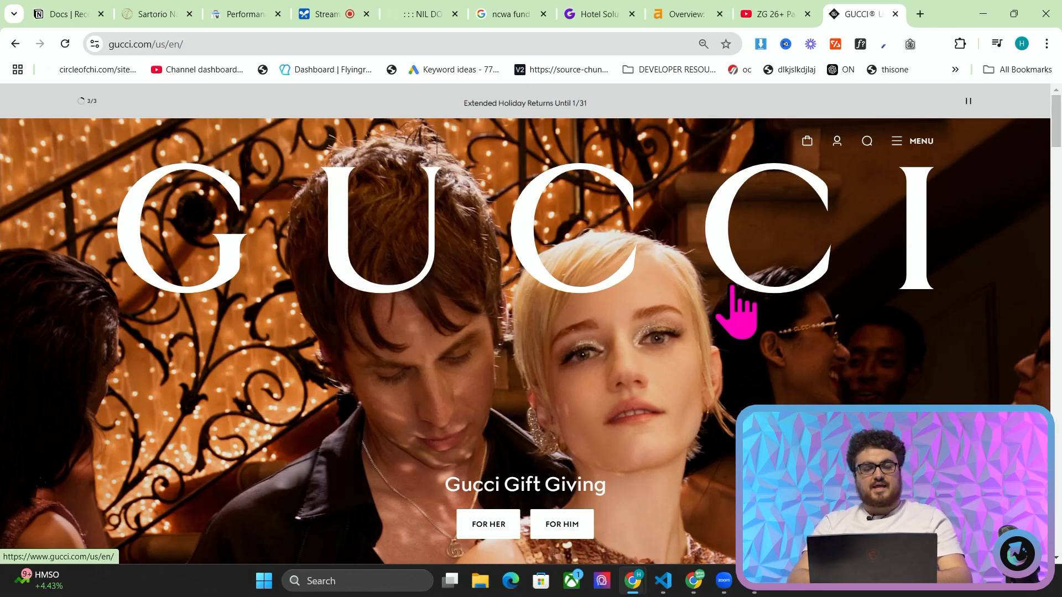
{"action": "scroll", "scroll_direction": "down", "scroll_amount": 3}
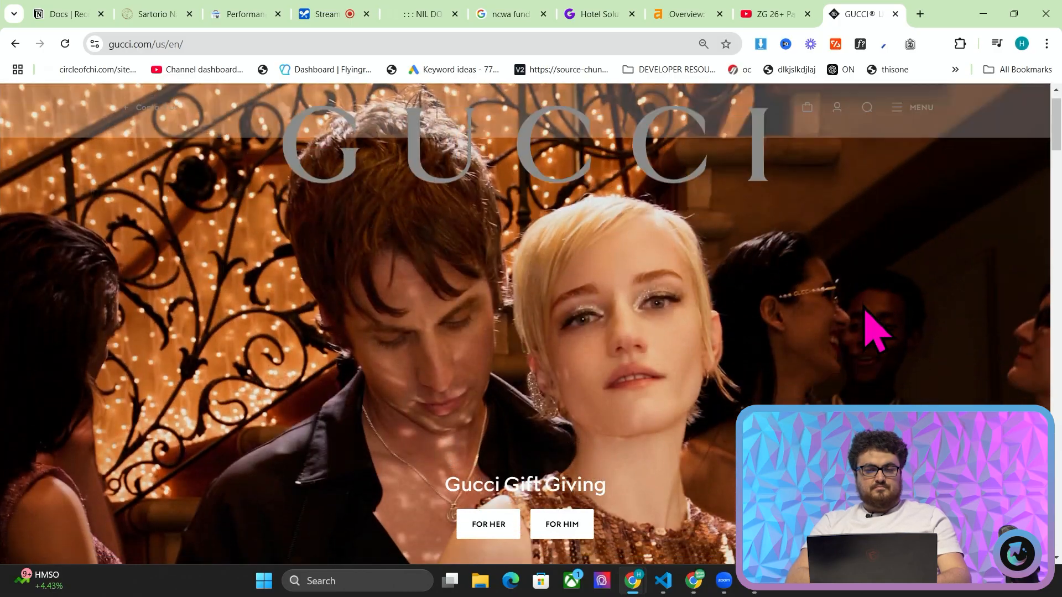
{"action": "scroll", "scroll_direction": "down", "scroll_amount": 3}
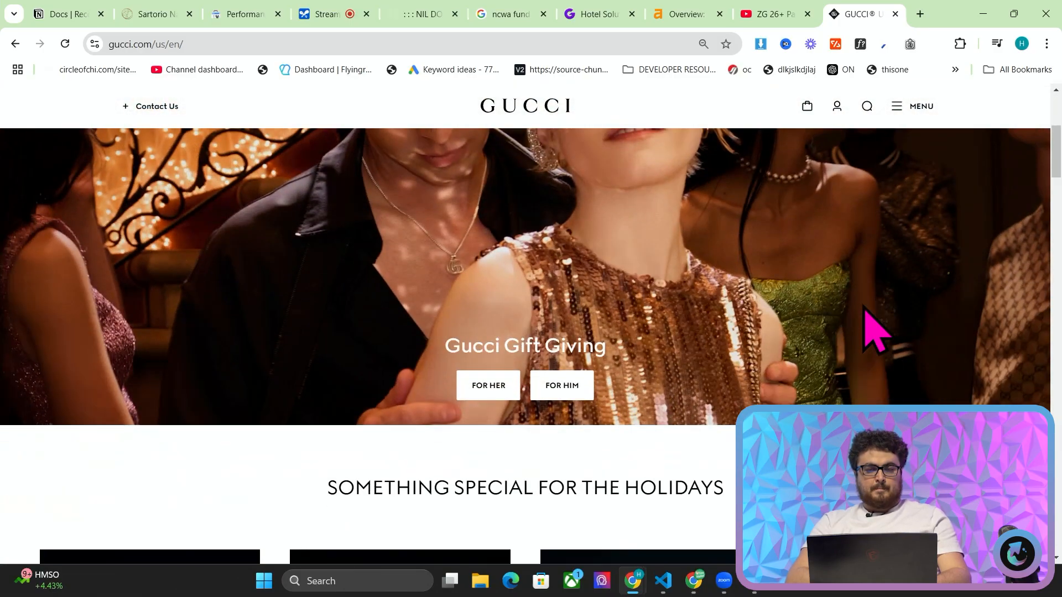
{"action": "scroll", "scroll_direction": "down", "scroll_amount": 3}
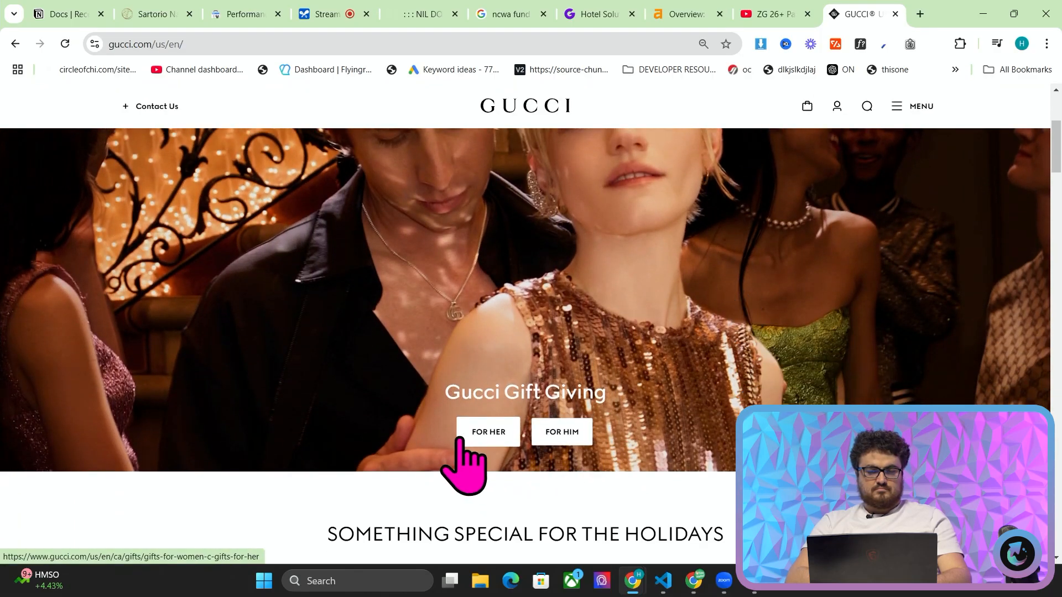
- Scroll down to the 'Something Special for the Holidays' gift categories and Evening Occasion collection
{"action": "scroll", "scroll_direction": "down", "scroll_amount": 3}
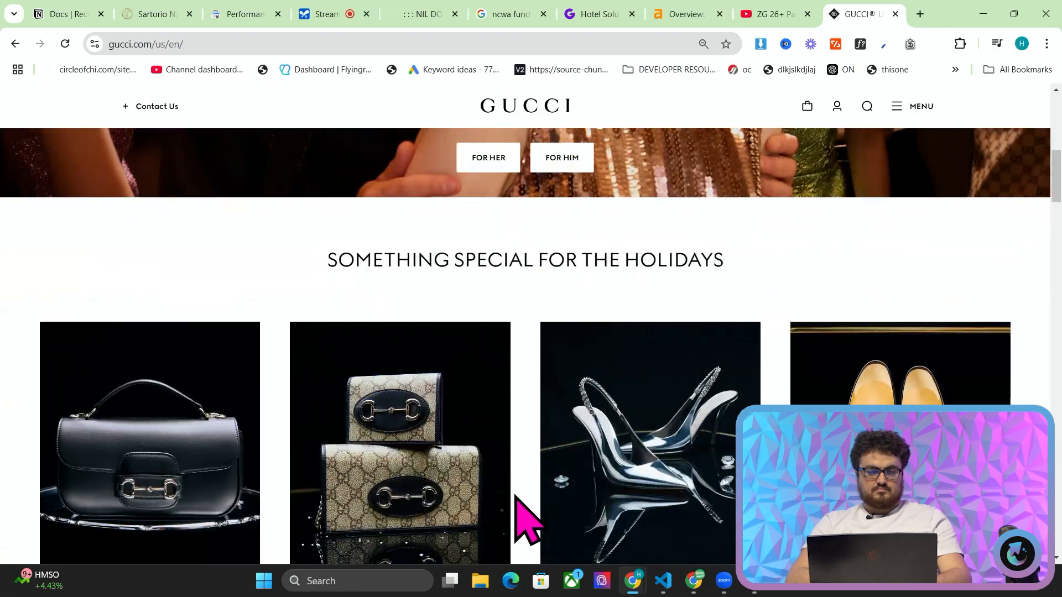
{"action": "scroll", "scroll_direction": "down", "scroll_amount": 3}
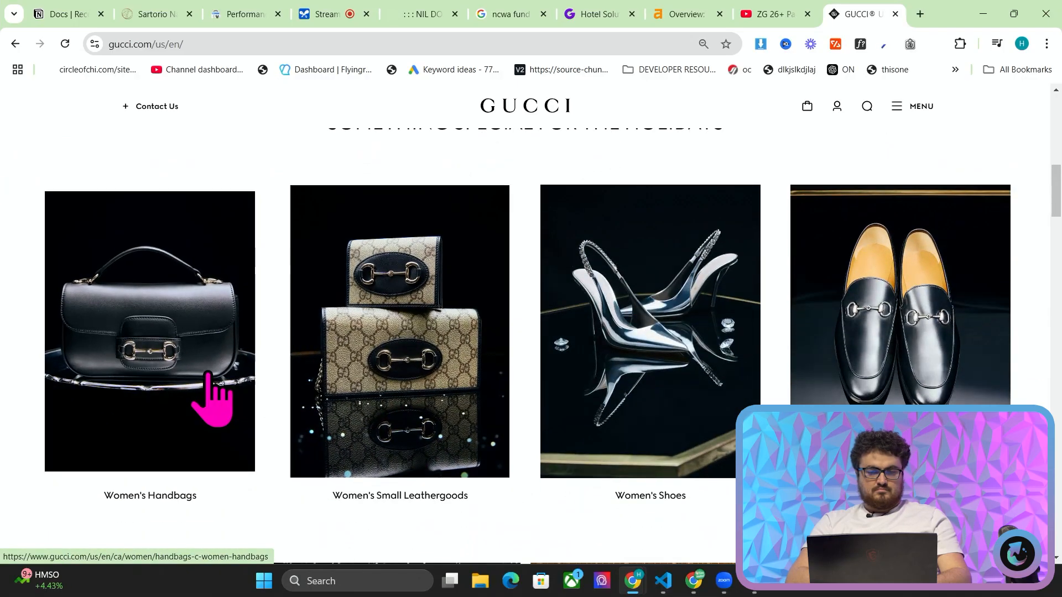
{"action": "mouse_move", "coordinate": [911, 390]}
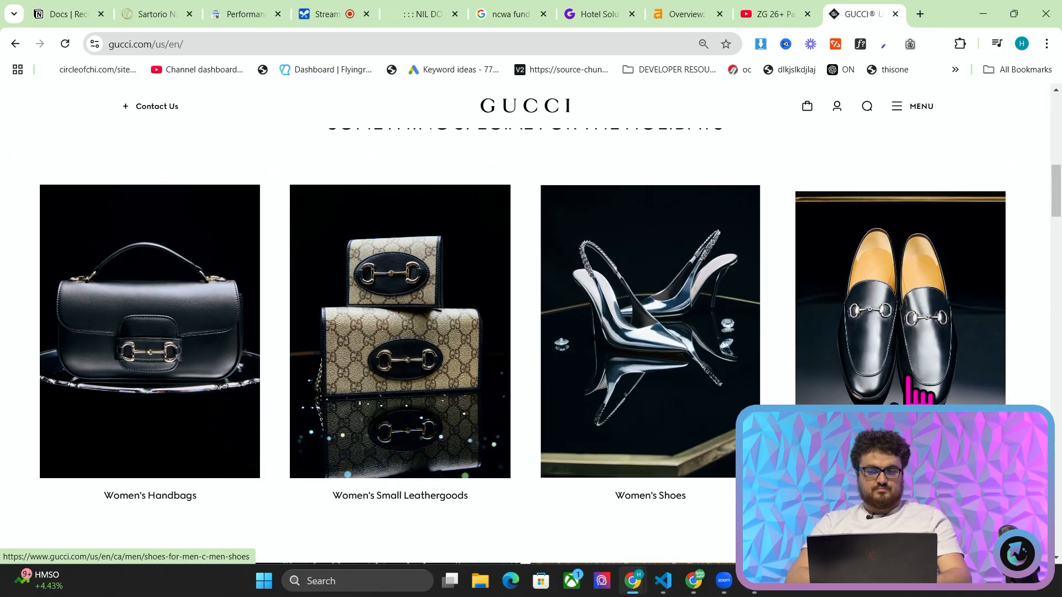
{"action": "scroll", "scroll_direction": "down", "scroll_amount": 3}
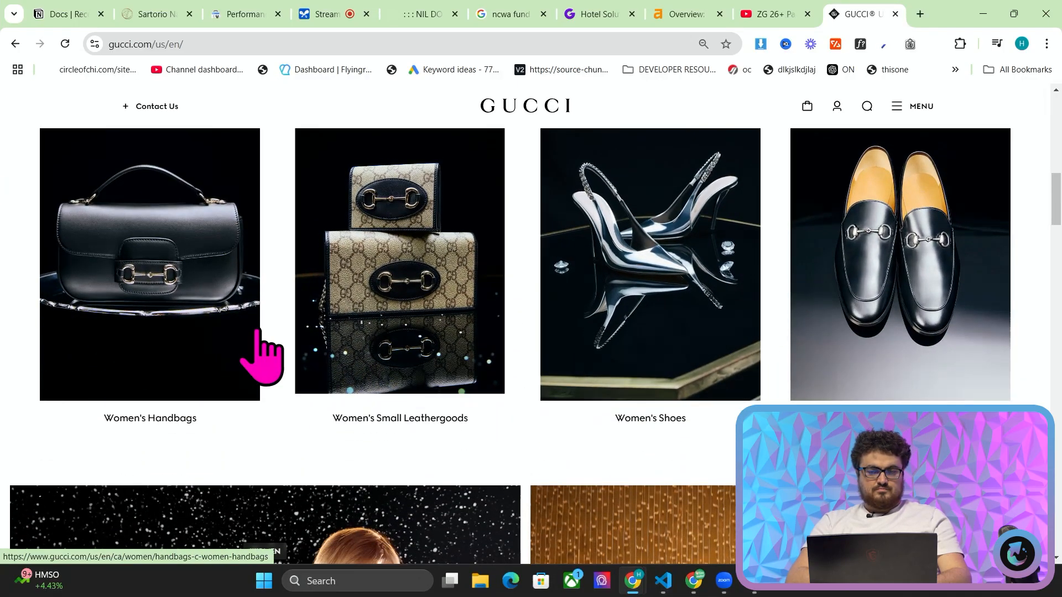
{"action": "scroll", "scroll_direction": "down", "scroll_amount": 3}
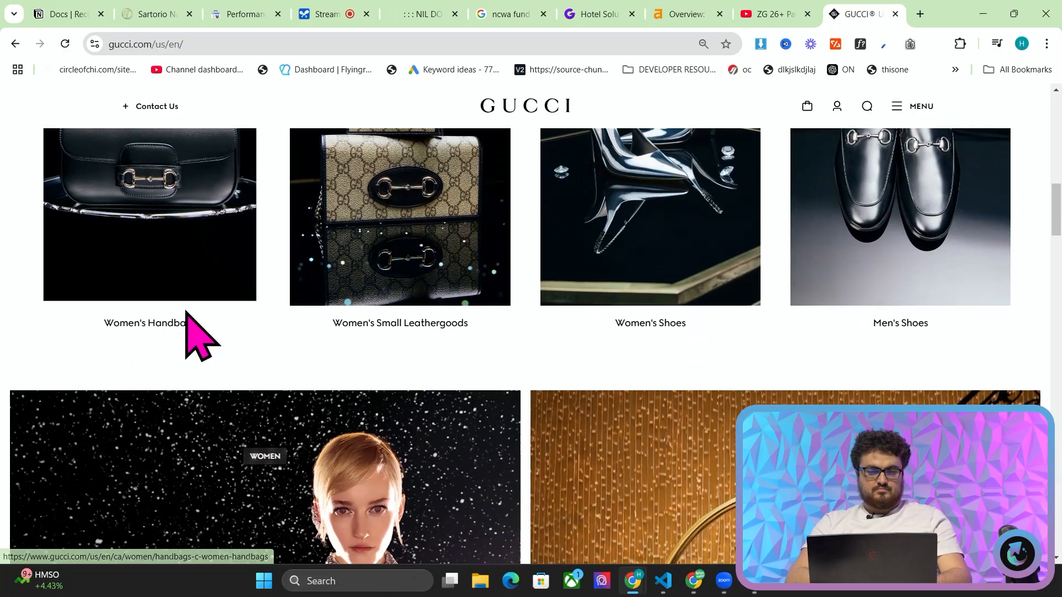
{"action": "scroll", "scroll_direction": "down", "scroll_amount": 3}
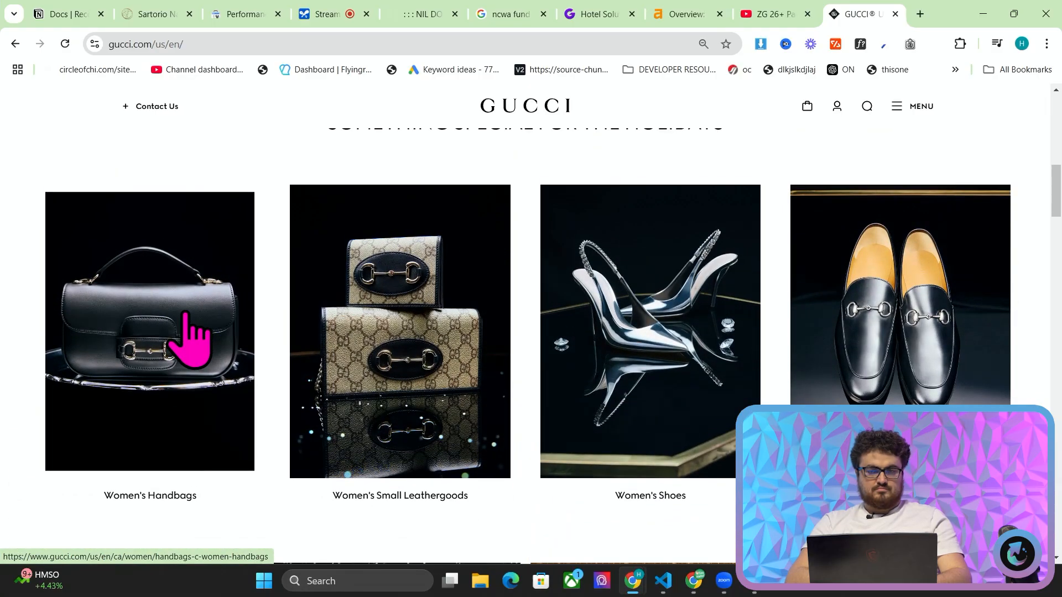
{"action": "mouse_move", "coordinate": [314, 369]}
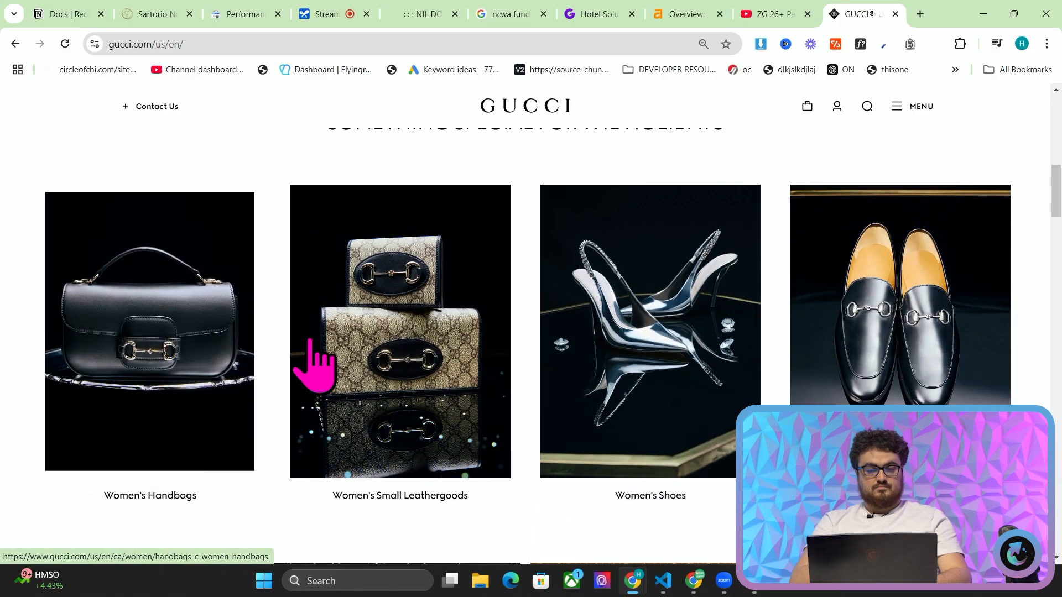
{"action": "scroll", "scroll_direction": "down", "scroll_amount": 3}
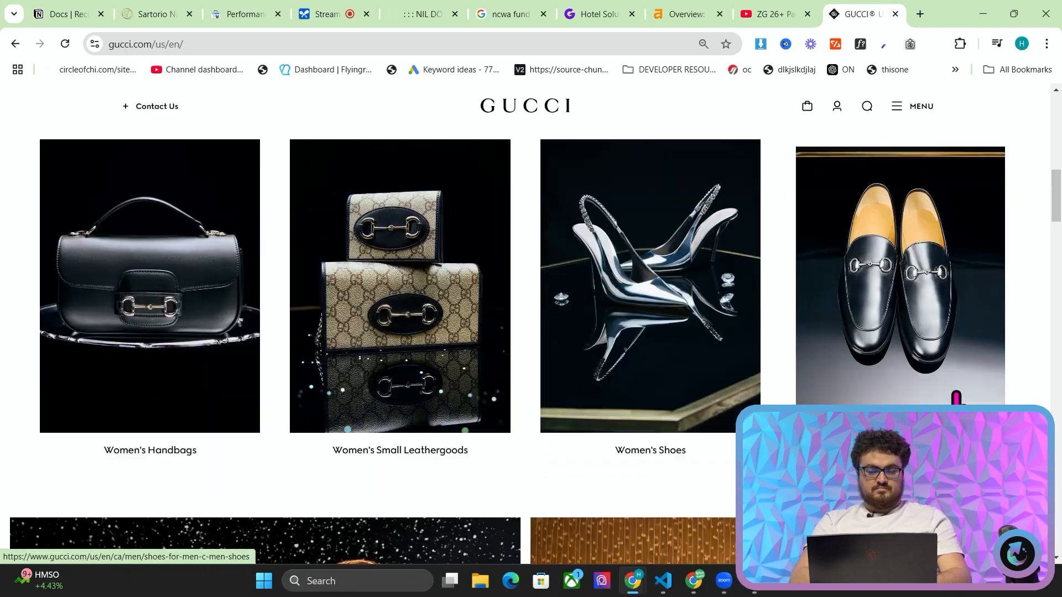
{"action": "scroll", "scroll_direction": "down", "scroll_amount": 3}
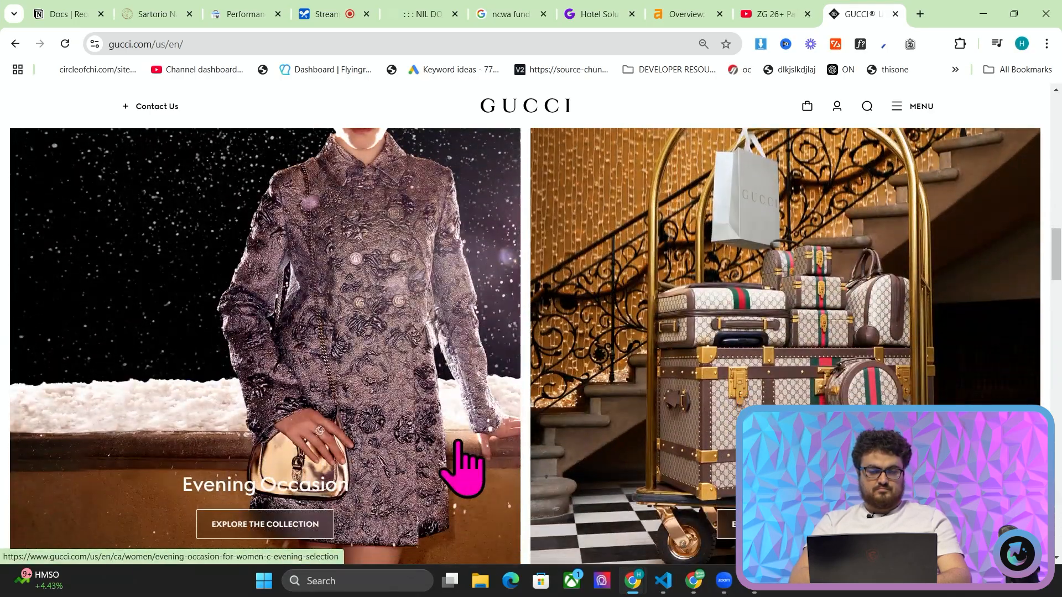
{"action": "scroll", "scroll_direction": "down", "scroll_amount": 3}
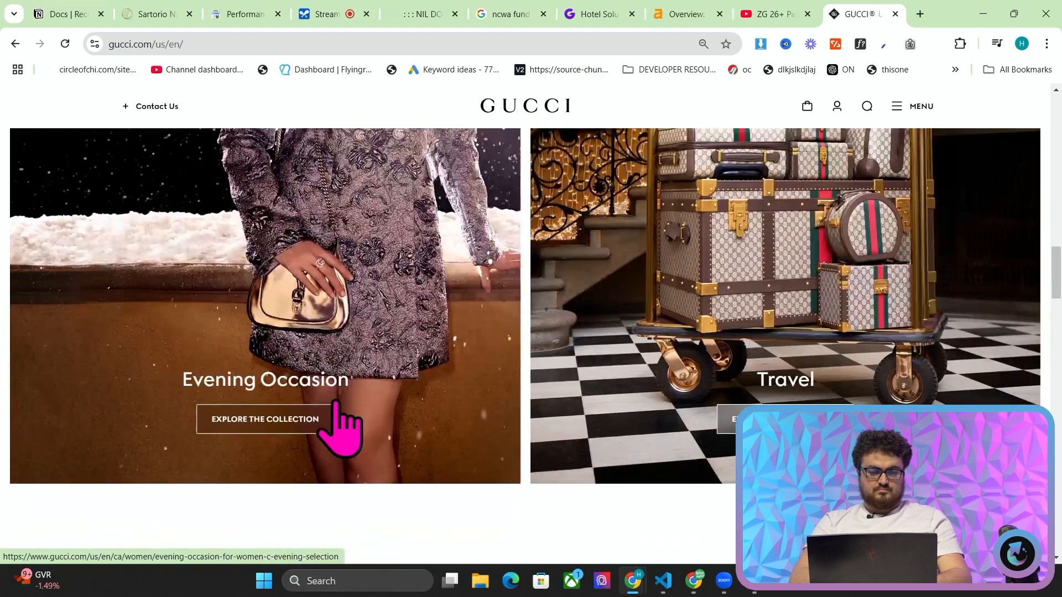
{"action": "scroll", "scroll_direction": "down", "scroll_amount": 3}
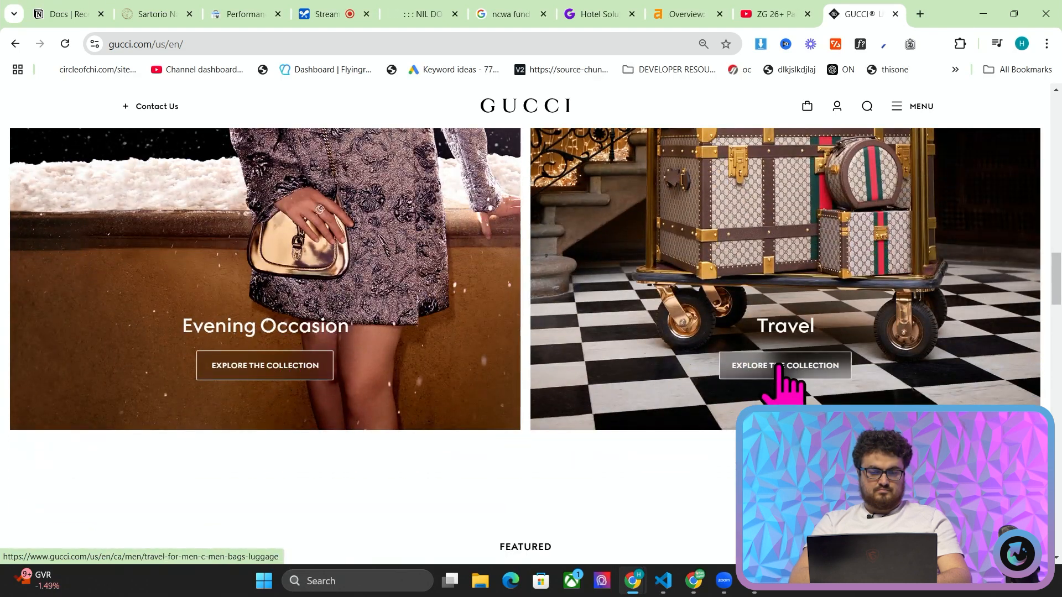
{"action": "scroll", "scroll_direction": "down", "scroll_amount": 3}
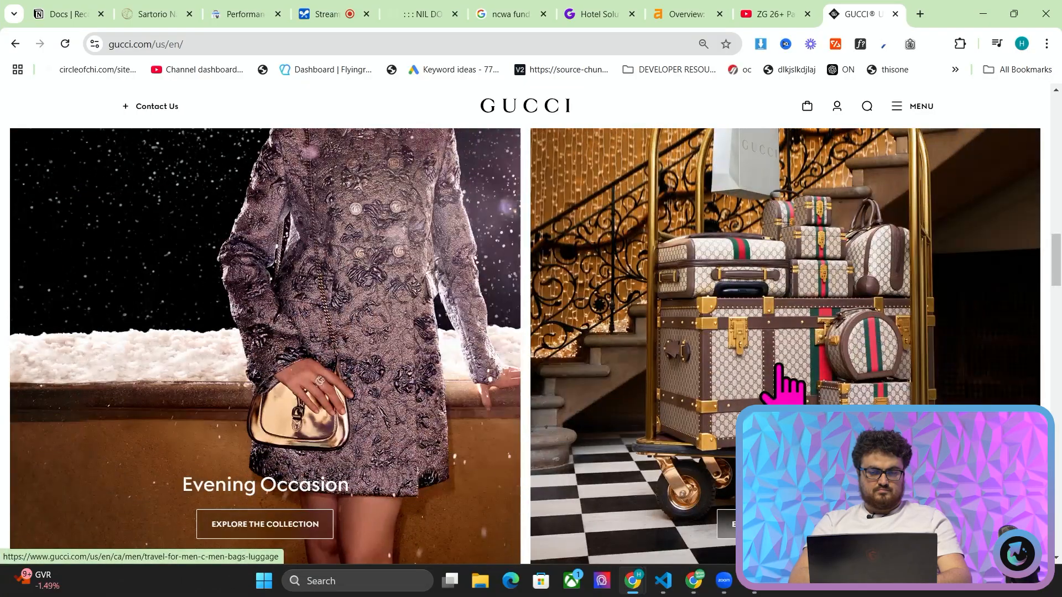
{"action": "scroll", "scroll_direction": "down", "scroll_amount": 3}
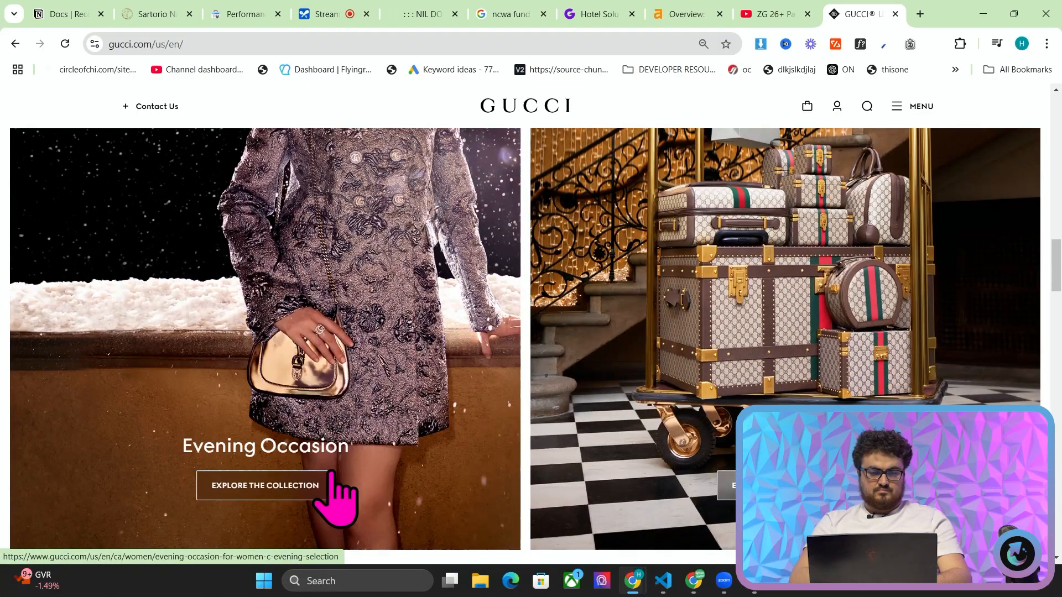
{"action": "scroll", "scroll_direction": "down", "scroll_amount": 3}
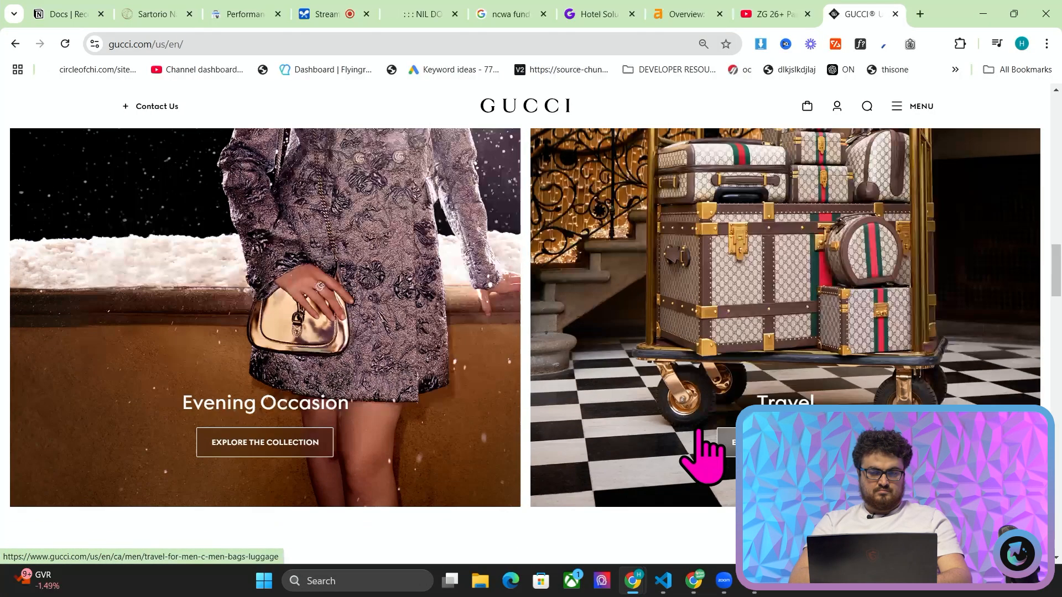
{"action": "scroll", "scroll_direction": "down", "scroll_amount": 3}
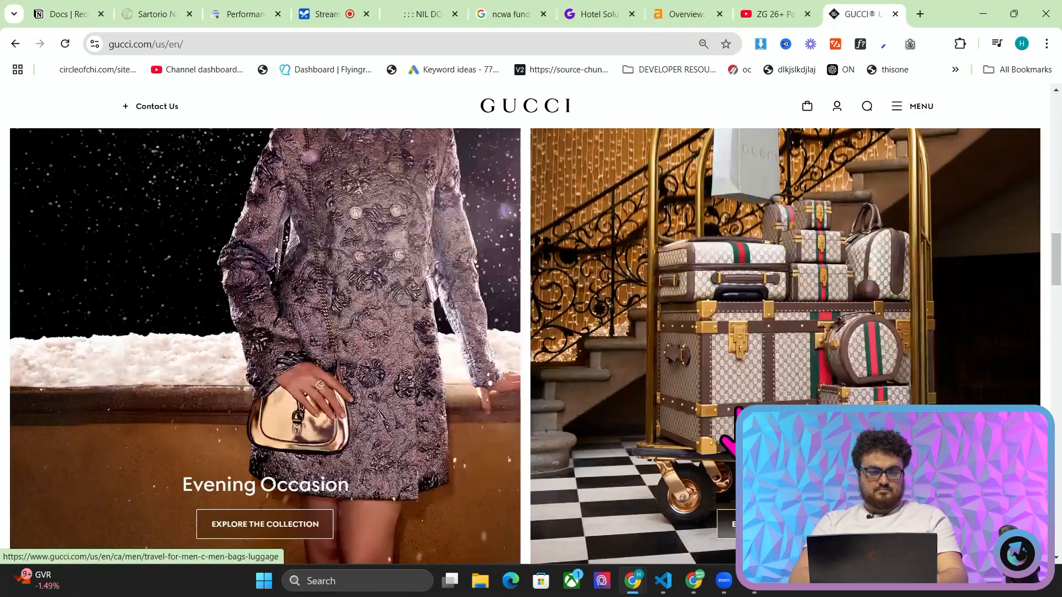
- Scroll past 'Gucci Gift: A Night in Florence' to the Gucci Services cards
{"action": "scroll", "scroll_direction": "down", "scroll_amount": 3}
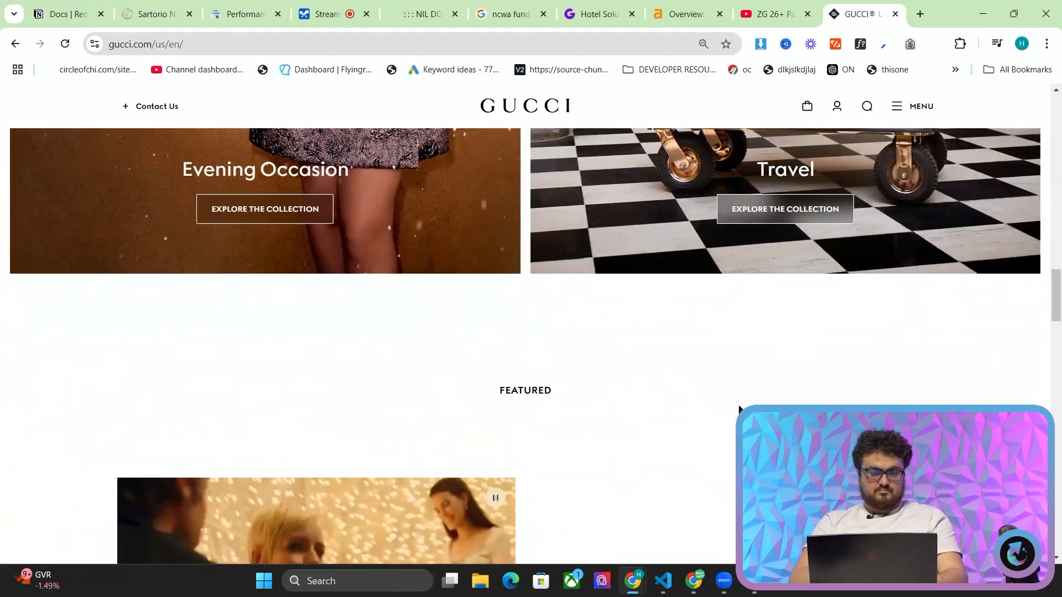
{"action": "scroll", "scroll_direction": "down", "scroll_amount": 3}
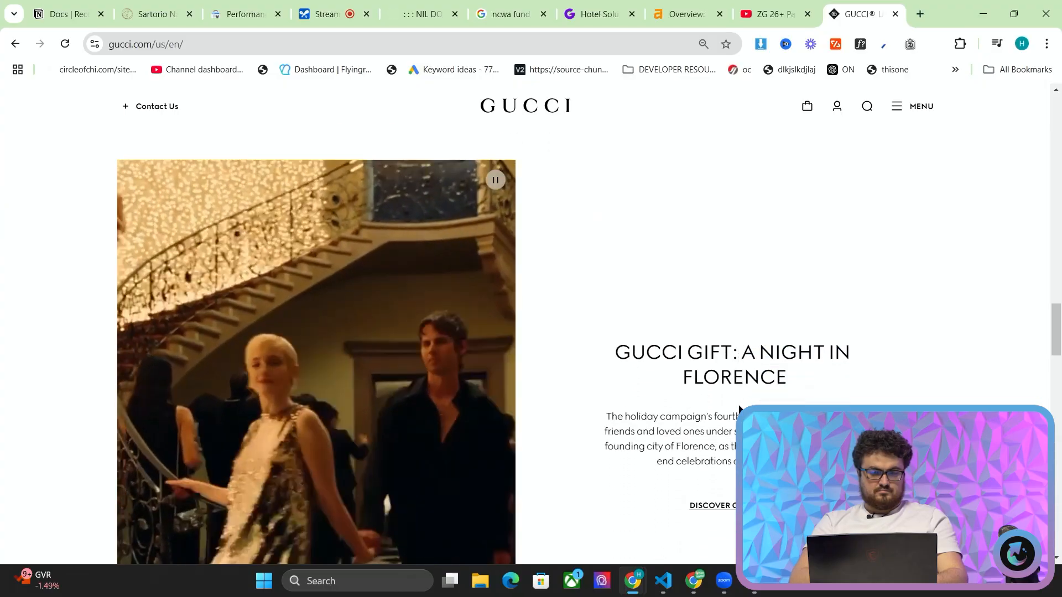
{"action": "scroll", "scroll_direction": "down", "scroll_amount": 3}
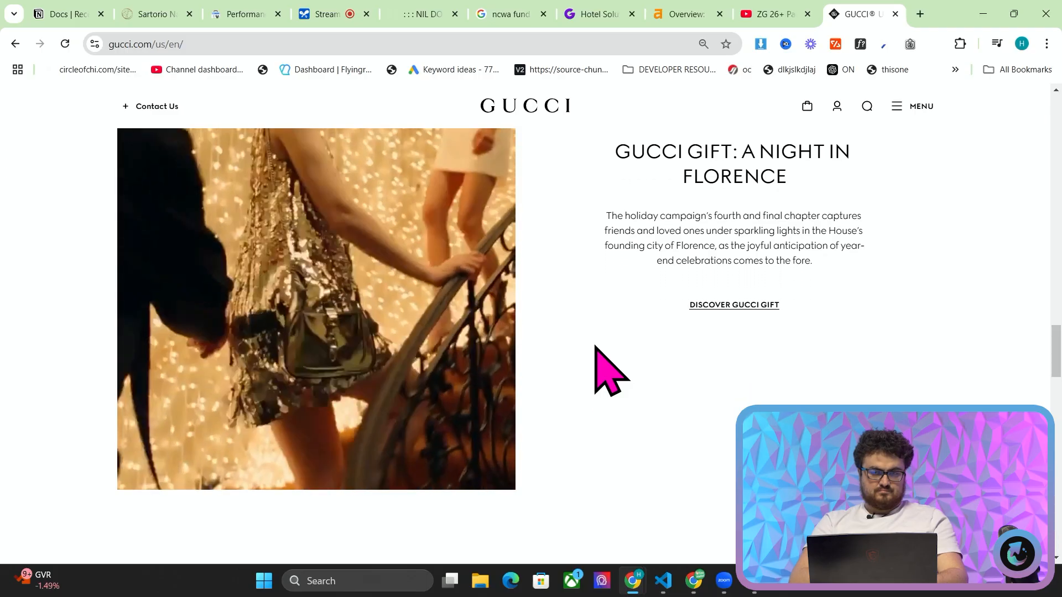
{"action": "scroll", "scroll_direction": "down", "scroll_amount": 3}
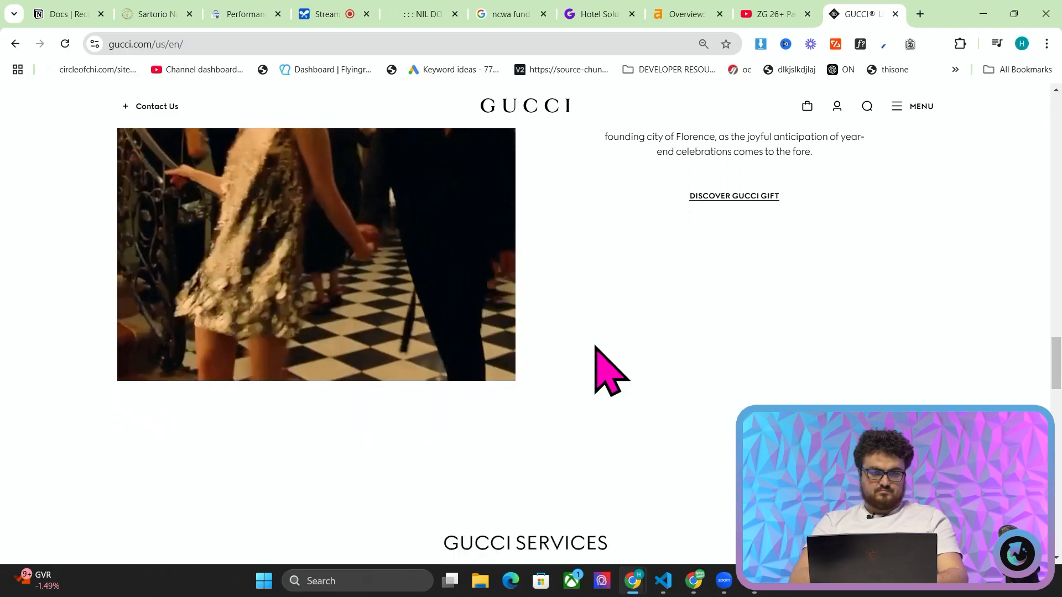
{"action": "scroll", "scroll_direction": "down", "scroll_amount": 3}
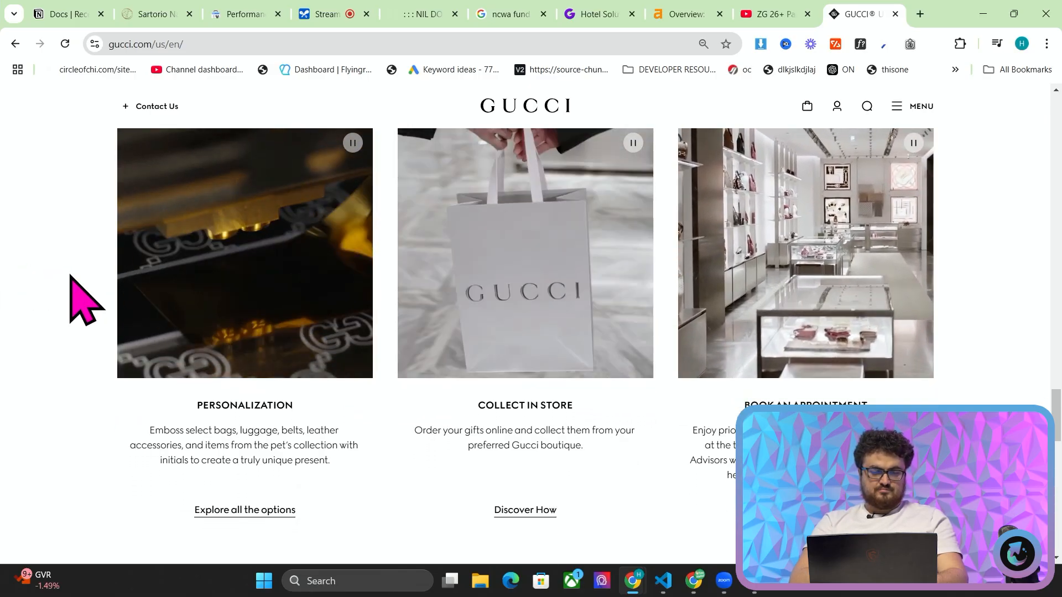
{"action": "left_click", "coordinate": [315, 13]}
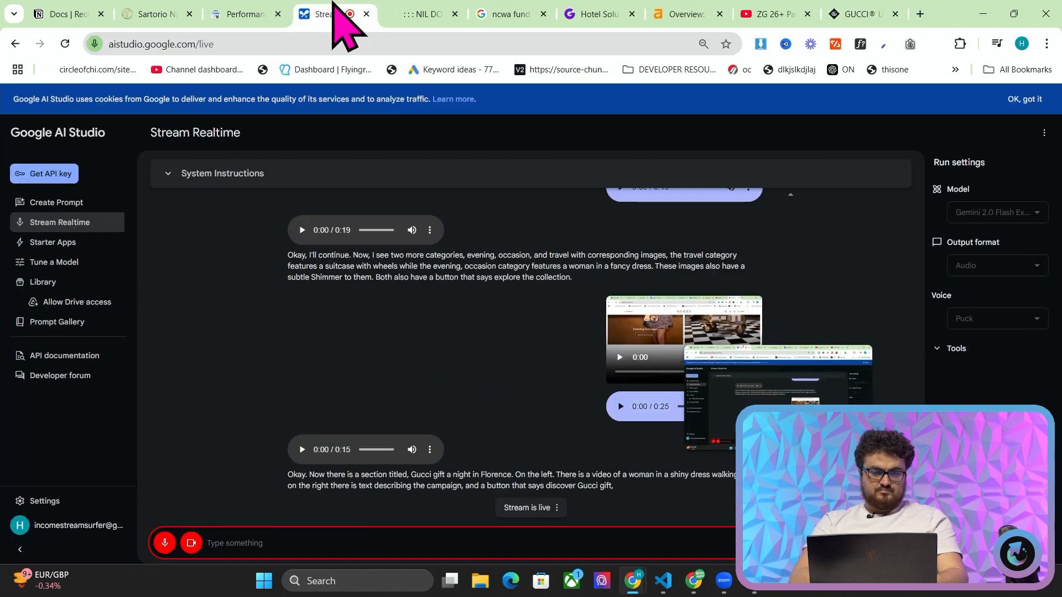
{"action": "left_click", "coordinate": [860, 13]}
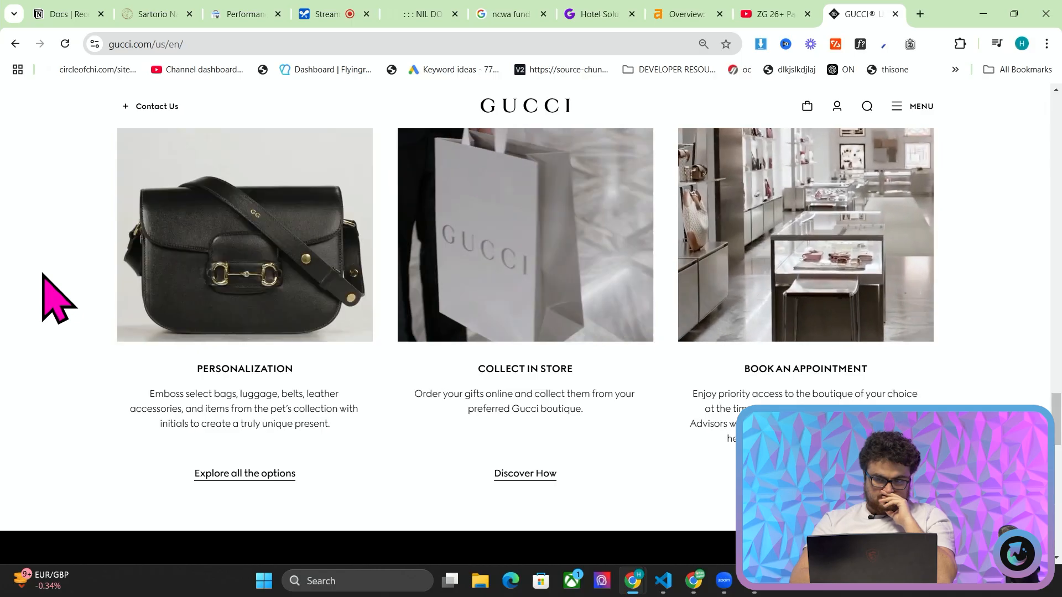
{"action": "scroll", "scroll_direction": "down", "scroll_amount": 3}
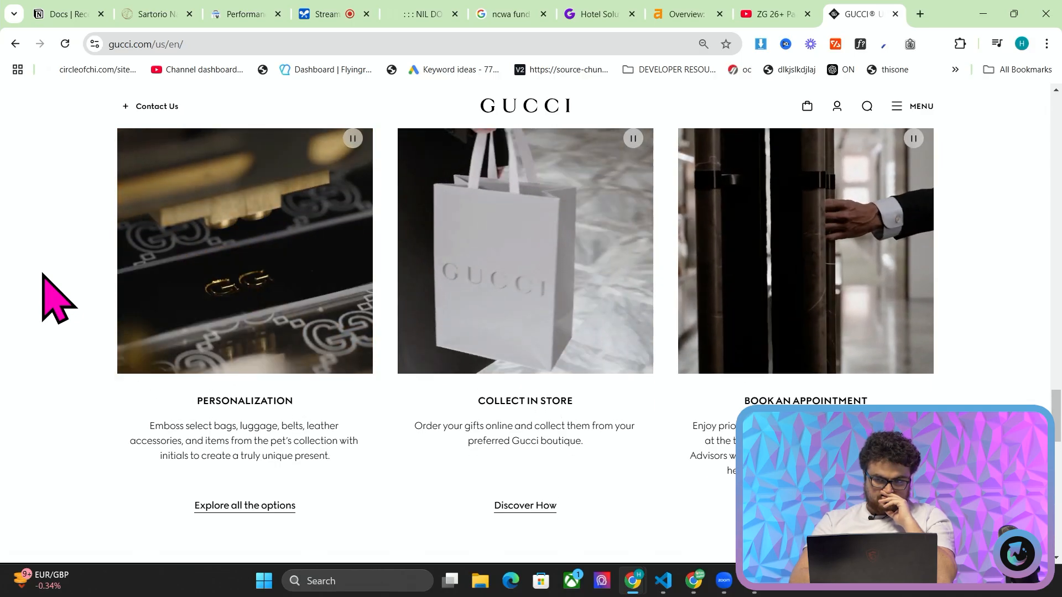
{"action": "scroll", "scroll_direction": "down", "scroll_amount": 3}
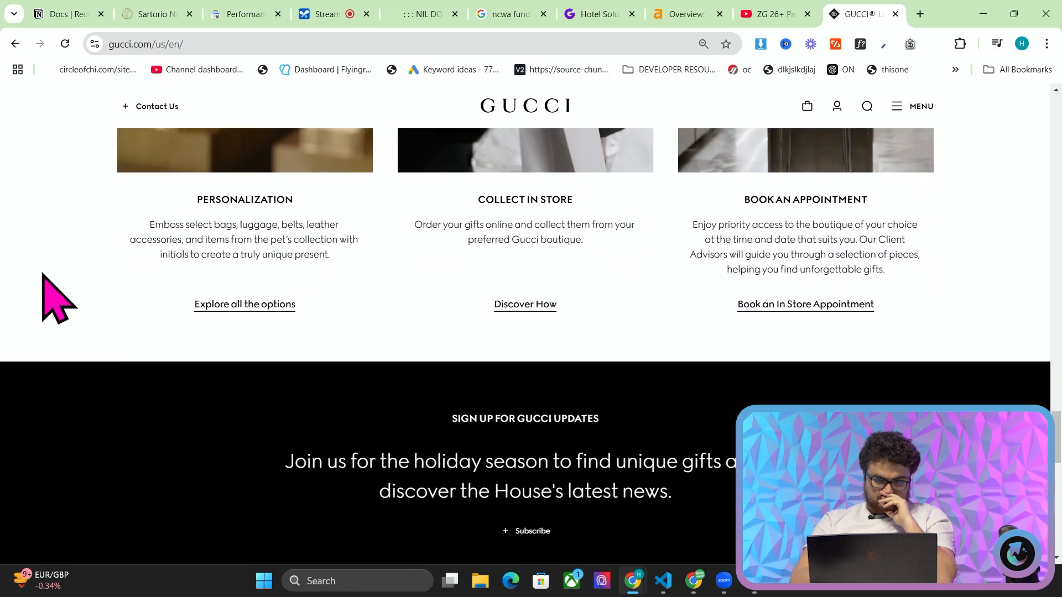
{"action": "scroll", "scroll_direction": "down", "scroll_amount": 3}
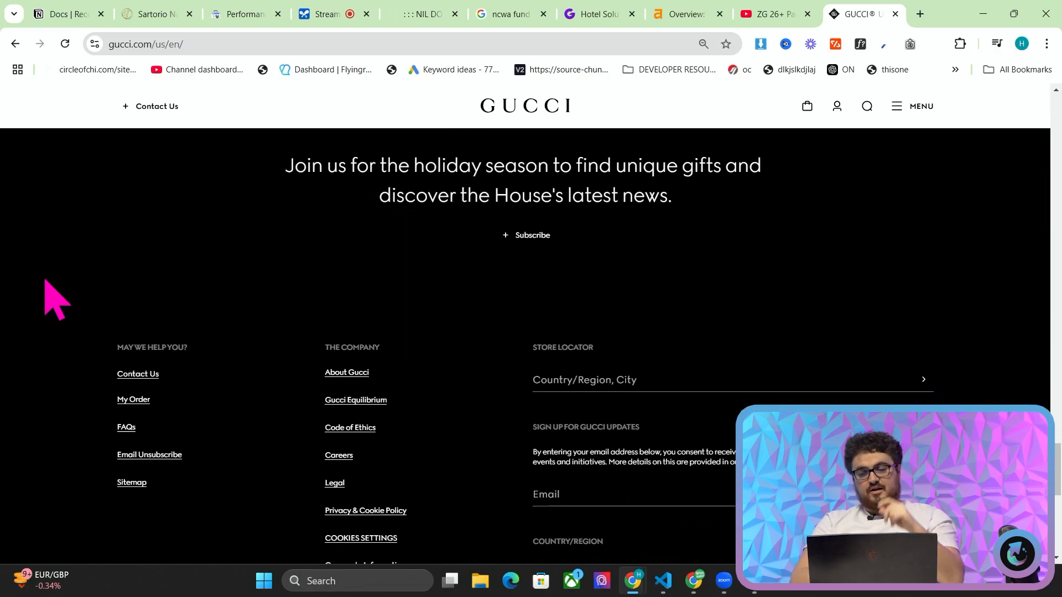
{"action": "scroll", "scroll_direction": "down", "scroll_amount": 3}
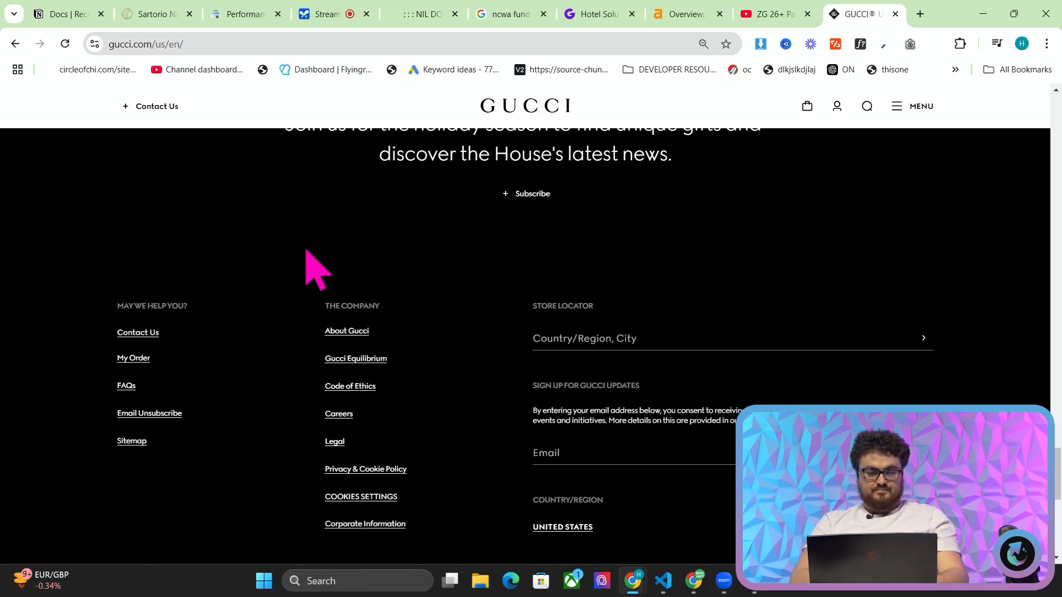
{"action": "scroll", "scroll_direction": "down", "scroll_amount": 3}
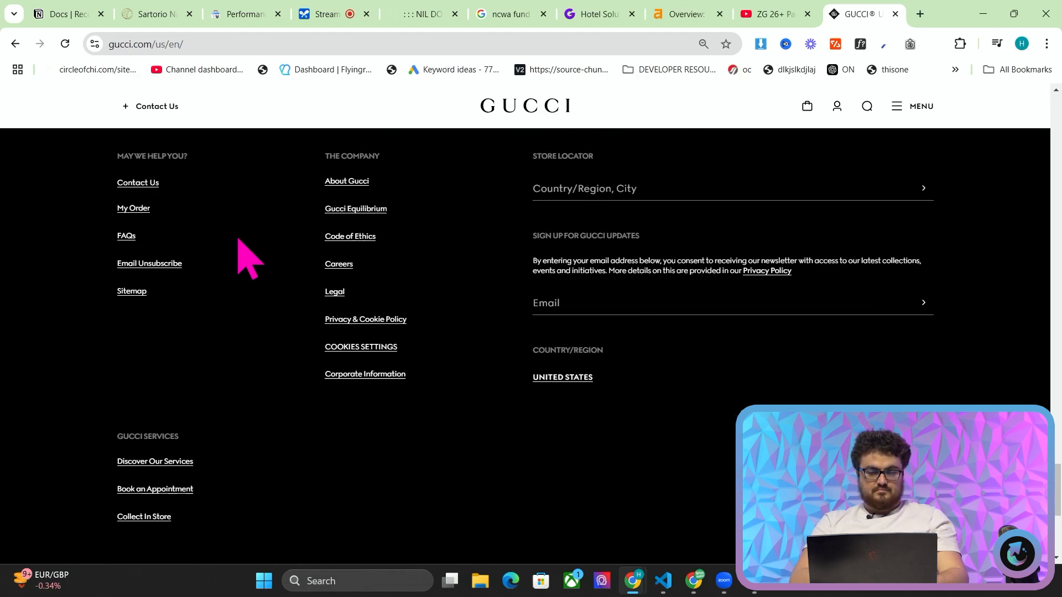
{"action": "scroll", "scroll_direction": "down", "scroll_amount": 3}
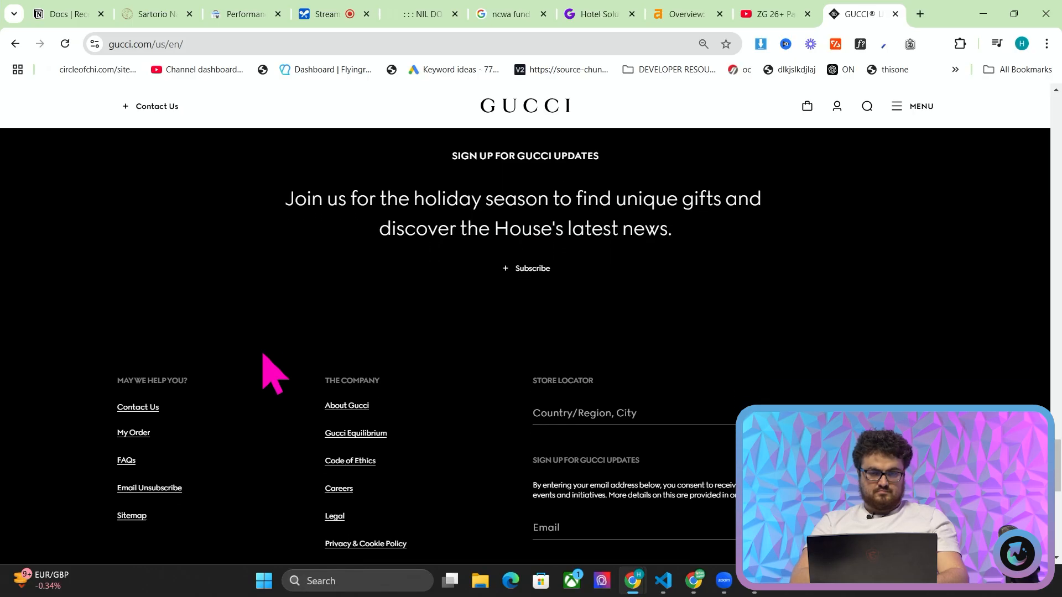
{"action": "scroll", "scroll_direction": "down", "scroll_amount": 3}
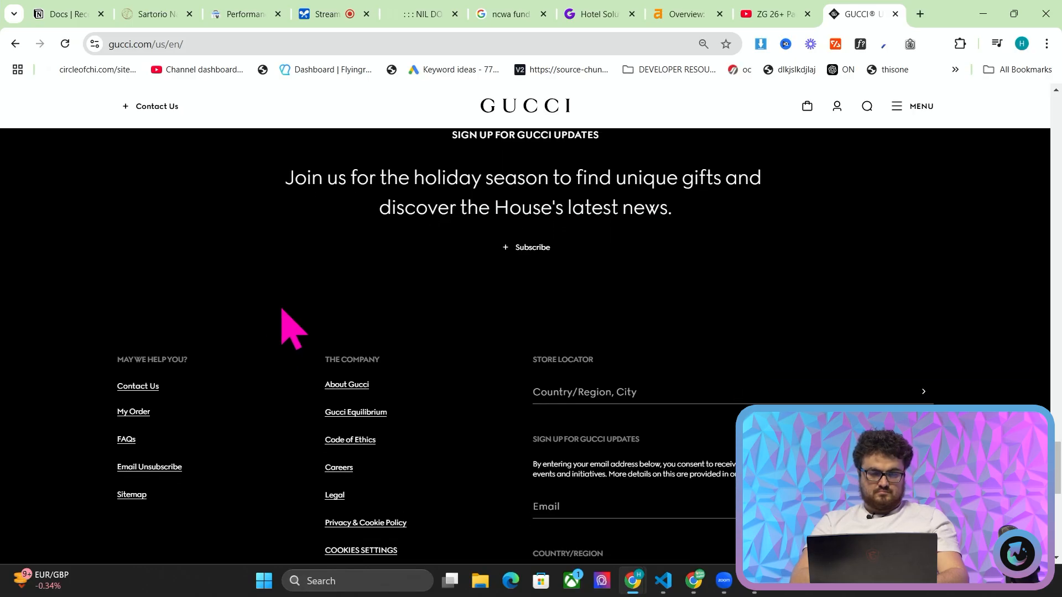
{"action": "scroll", "scroll_direction": "down", "scroll_amount": 3}
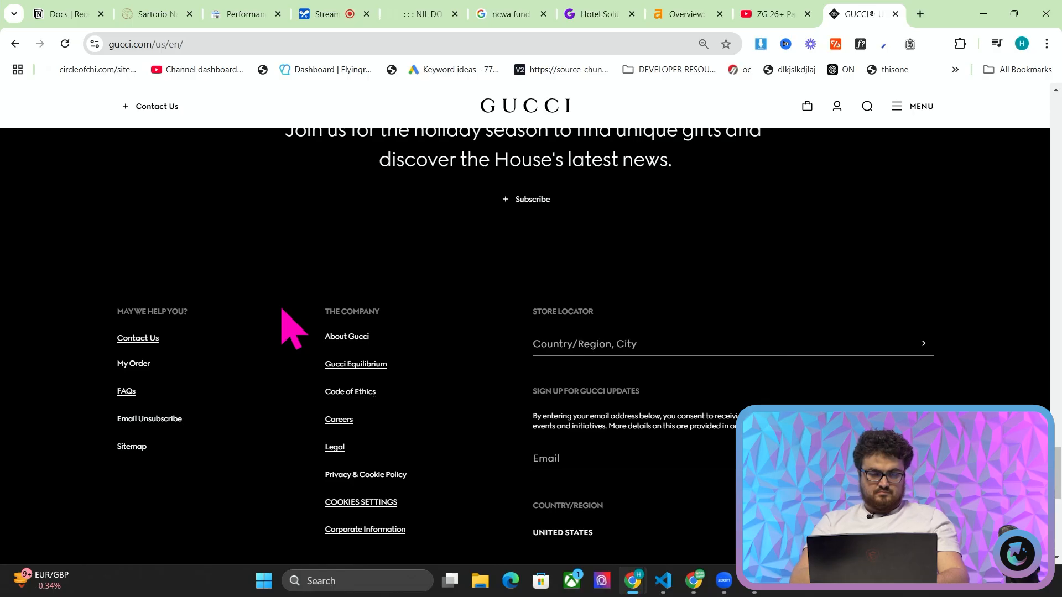
{"action": "mouse_move", "coordinate": [593, 278]}
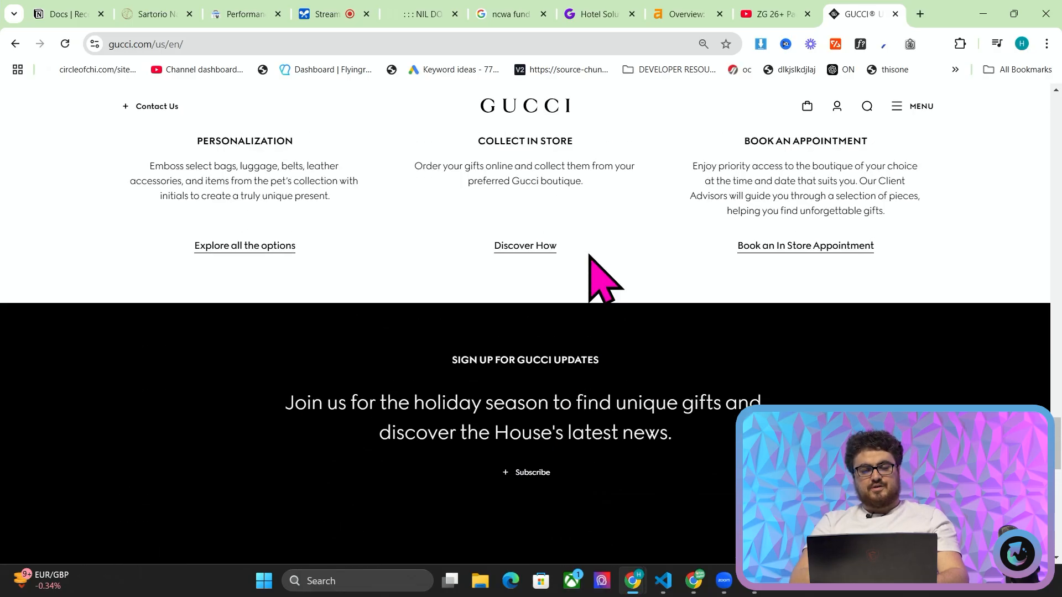
{"action": "scroll", "scroll_direction": "down", "scroll_amount": 3}
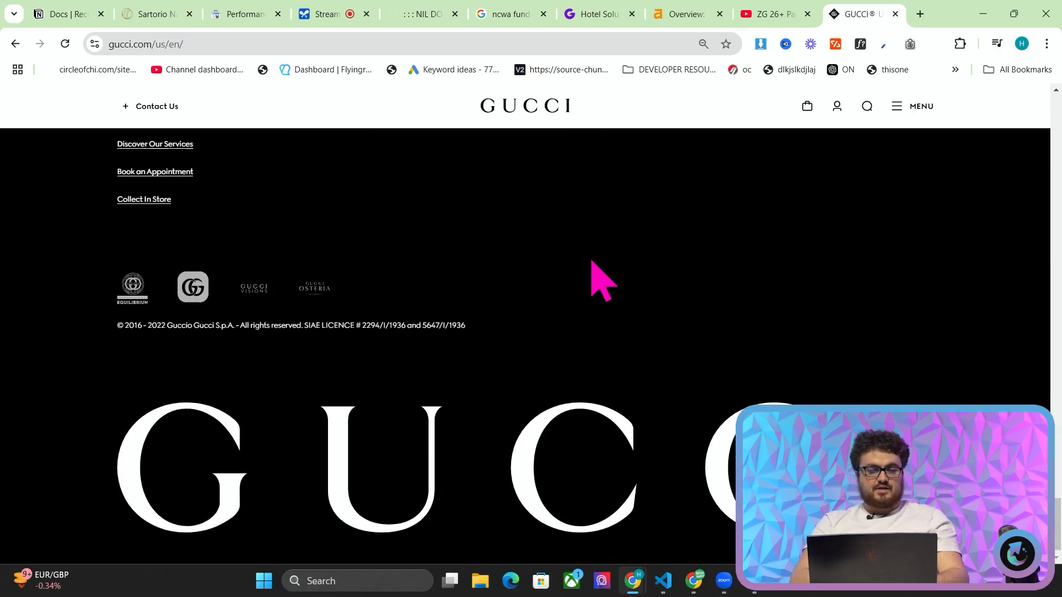
{"action": "scroll", "scroll_direction": "up", "scroll_amount": 3}
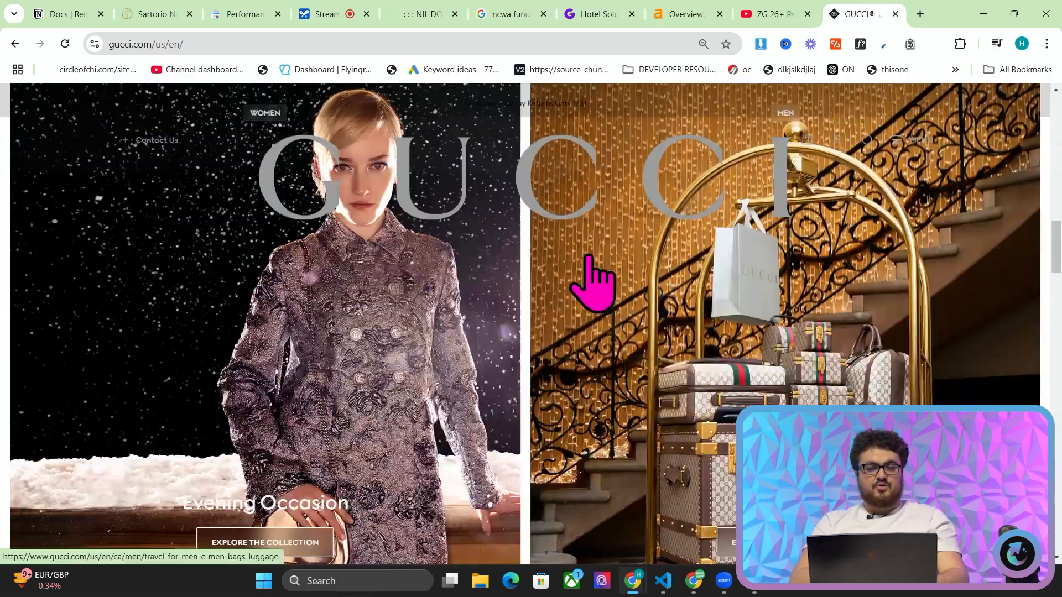
{"action": "scroll", "scroll_direction": "down", "scroll_amount": 3}
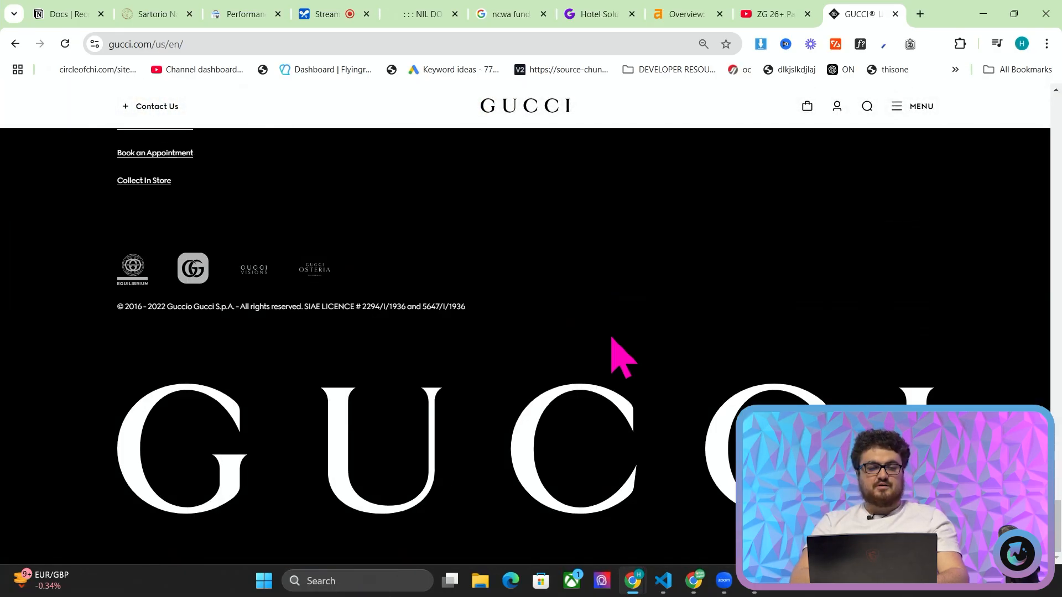
{"action": "mouse_move", "coordinate": [616, 322]}
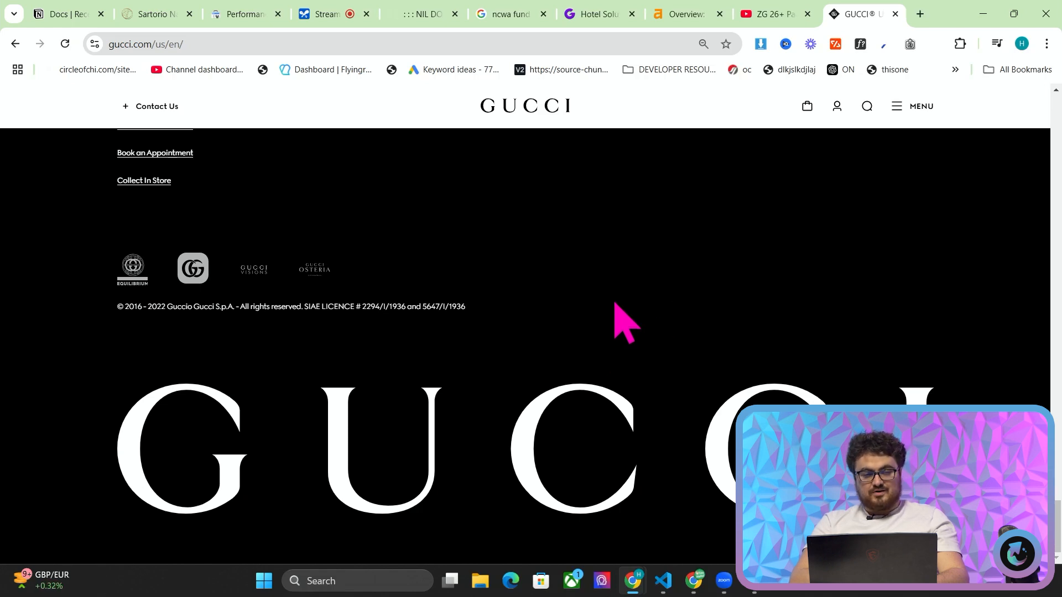
{"action": "scroll", "scroll_direction": "up", "scroll_amount": 3}
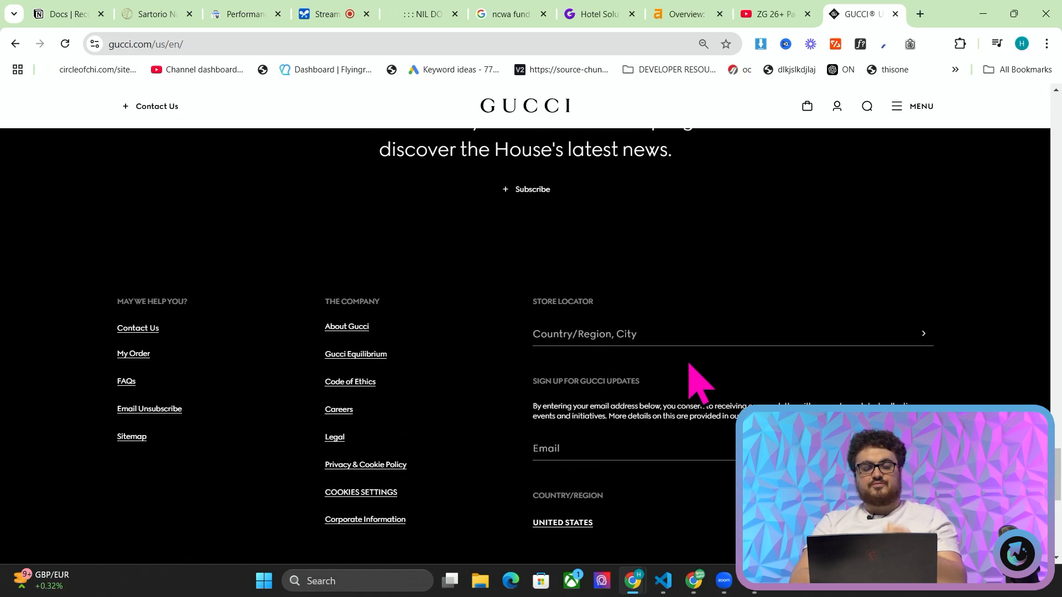
{"action": "scroll", "scroll_direction": "up", "scroll_amount": 3}
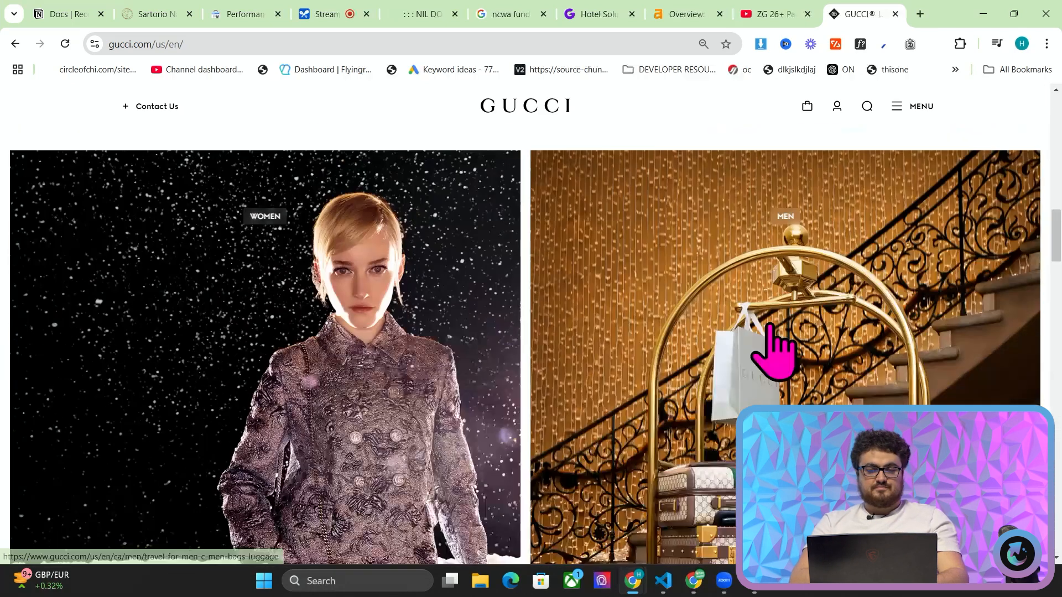
{"action": "scroll", "scroll_direction": "down", "scroll_amount": 3}
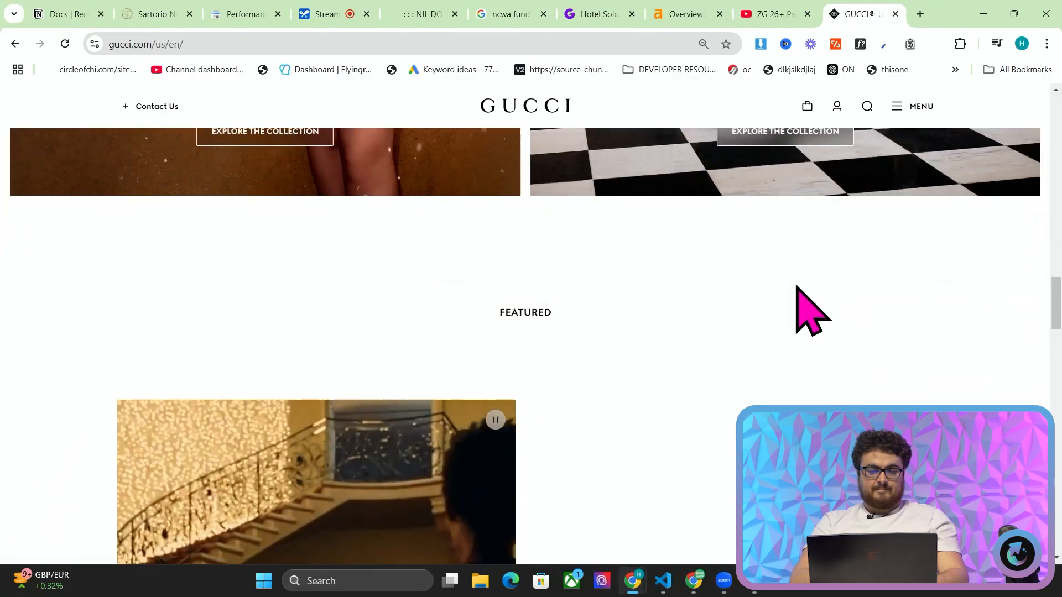
{"action": "scroll", "scroll_direction": "down", "scroll_amount": 3}
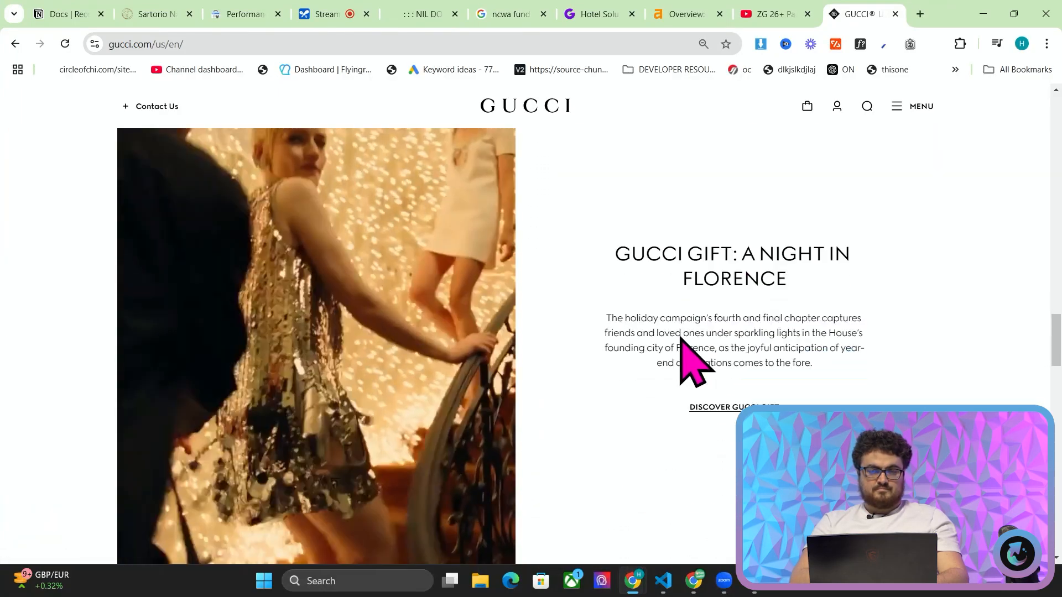
{"action": "scroll", "scroll_direction": "down", "scroll_amount": 3}
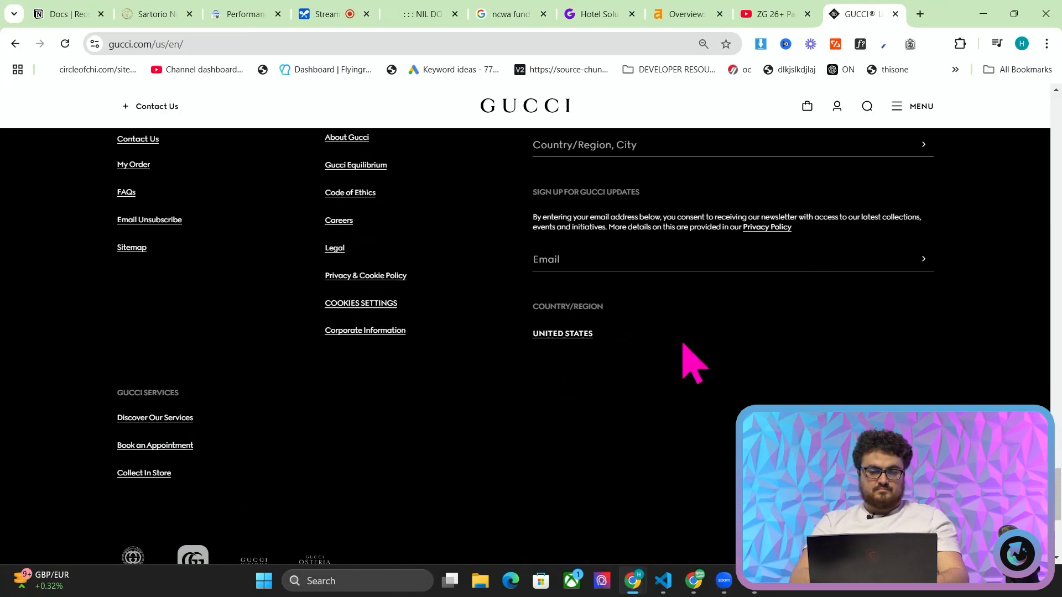
{"action": "scroll", "scroll_direction": "down", "scroll_amount": 3}
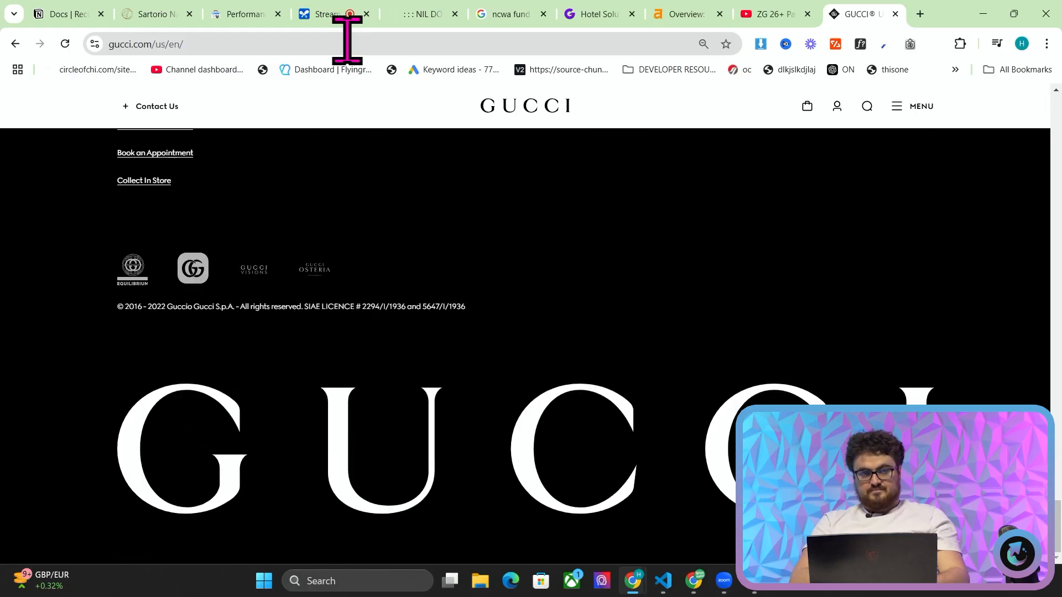
{"action": "mouse_move", "coordinate": [325, 13]}
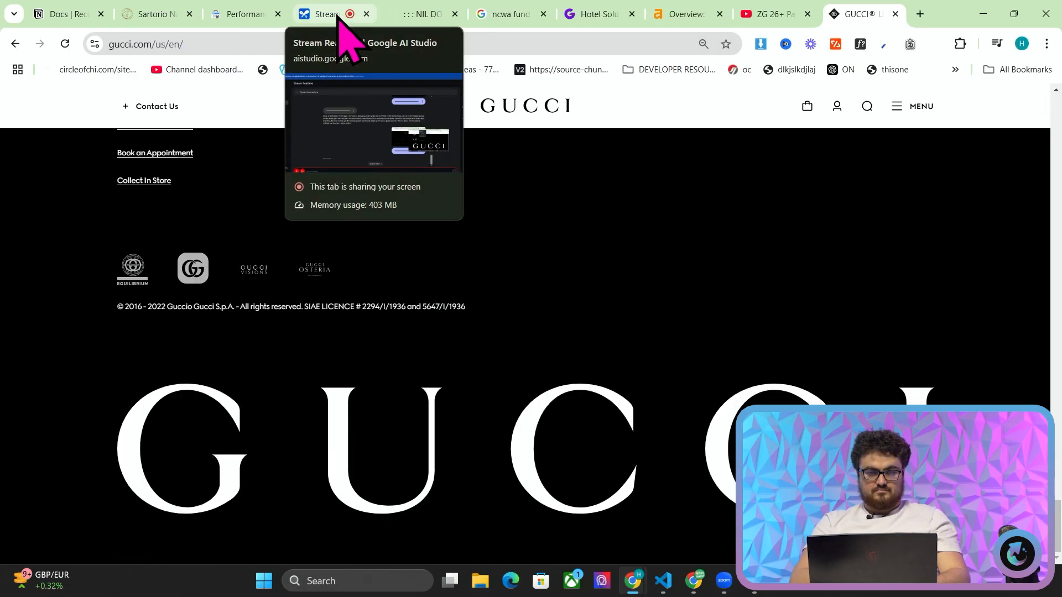
{"action": "left_click", "coordinate": [325, 13]}
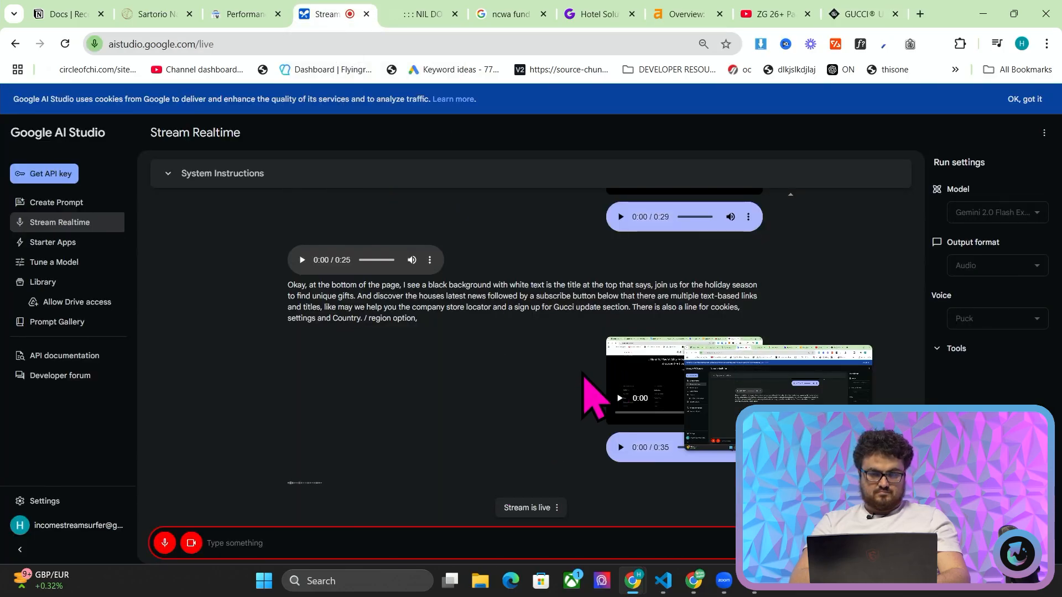
{"action": "left_click", "coordinate": [860, 14]}
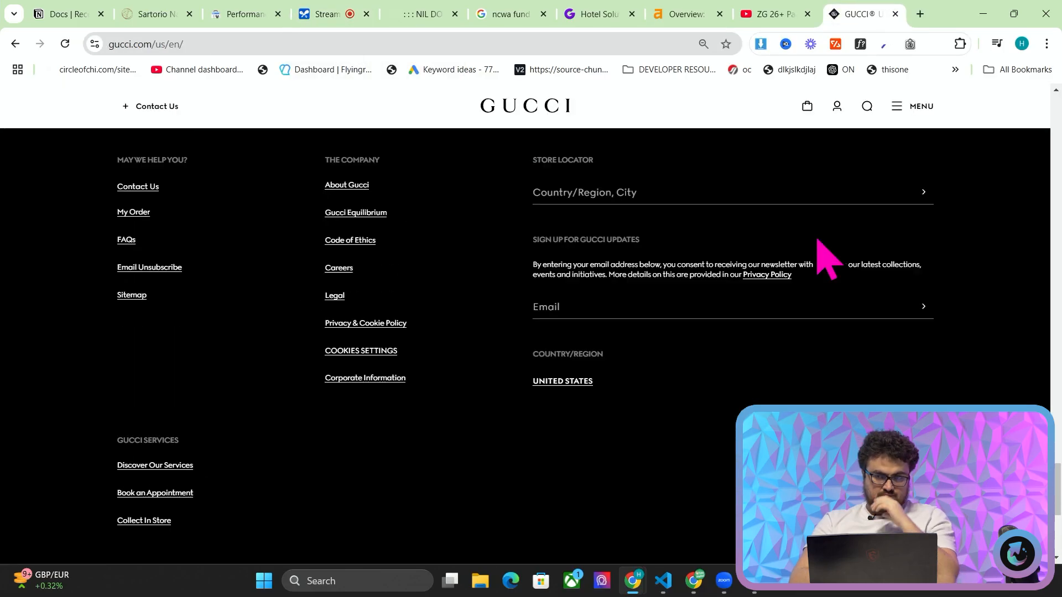
- Scroll through the Gucci homepage sections, footer to Gift Giving hero banner
{"action": "scroll", "scroll_direction": "up", "scroll_amount": 3}
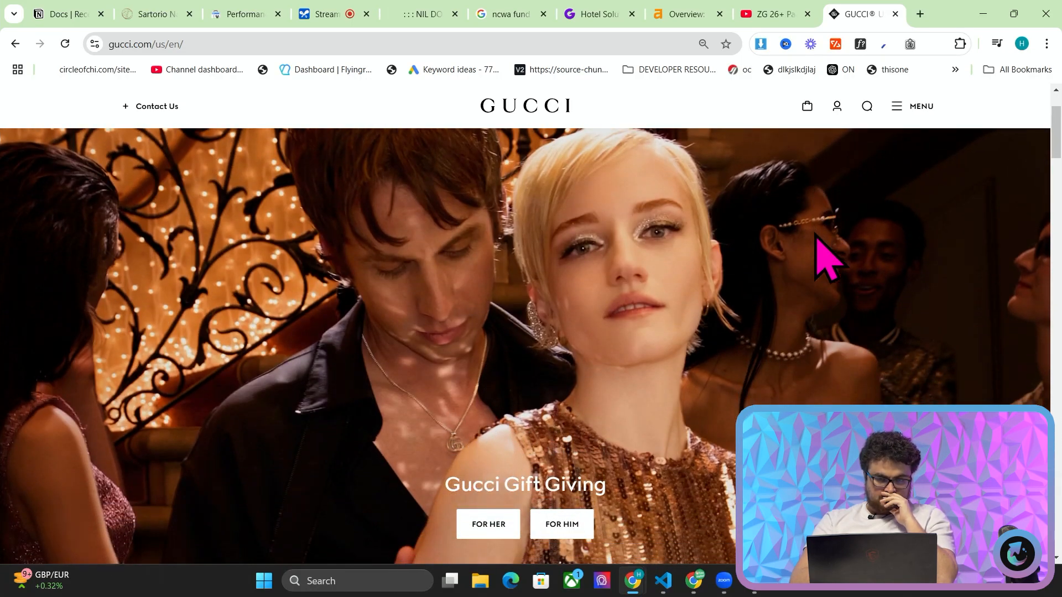
{"action": "scroll", "scroll_direction": "down", "scroll_amount": 3}
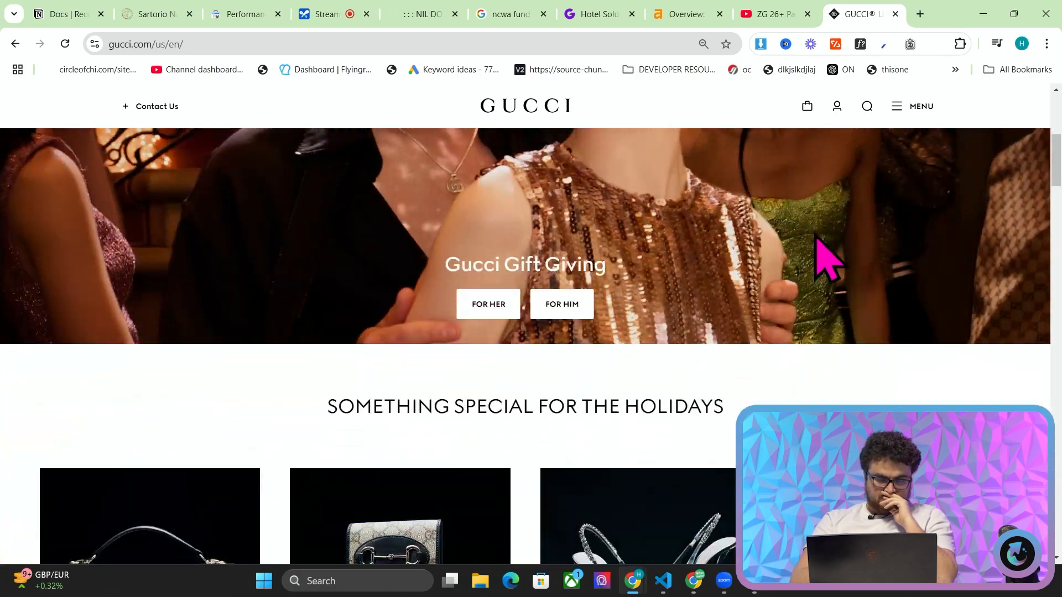
{"action": "scroll", "scroll_direction": "down", "scroll_amount": 3}
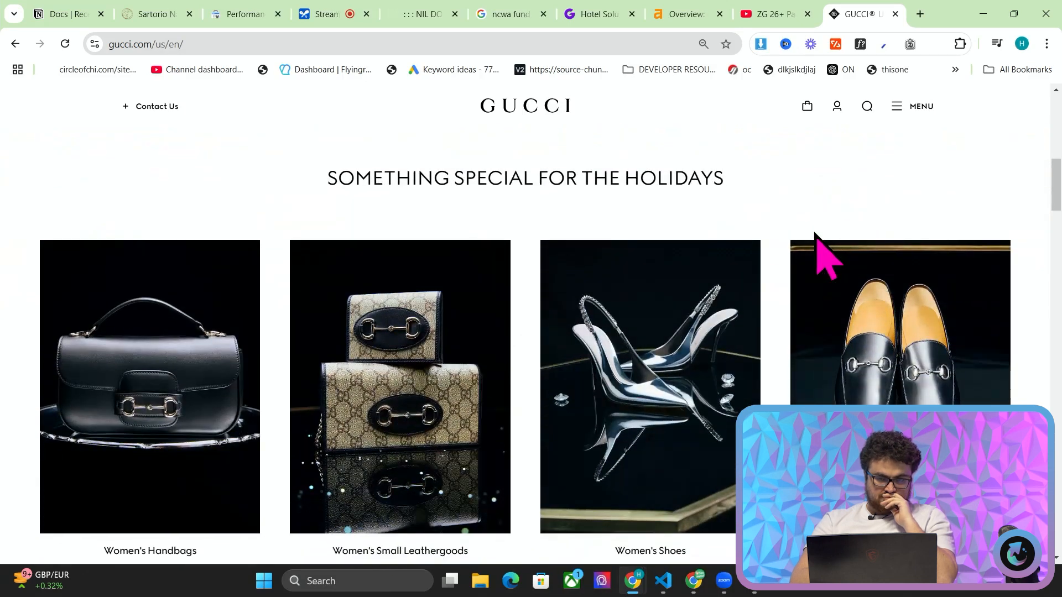
{"action": "scroll", "scroll_direction": "down", "scroll_amount": 3}
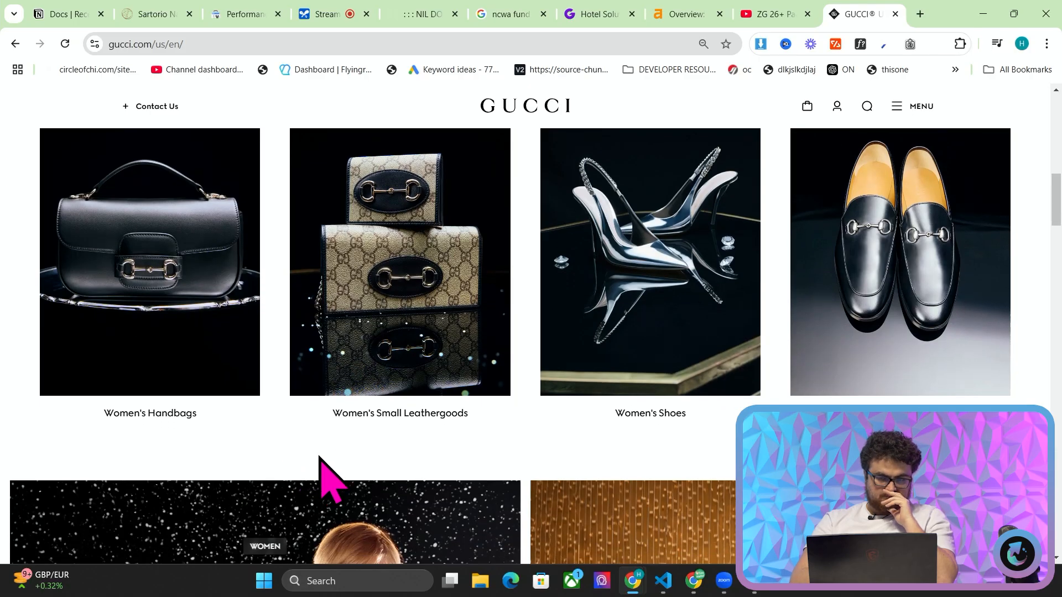
{"action": "scroll", "scroll_direction": "down", "scroll_amount": 3}
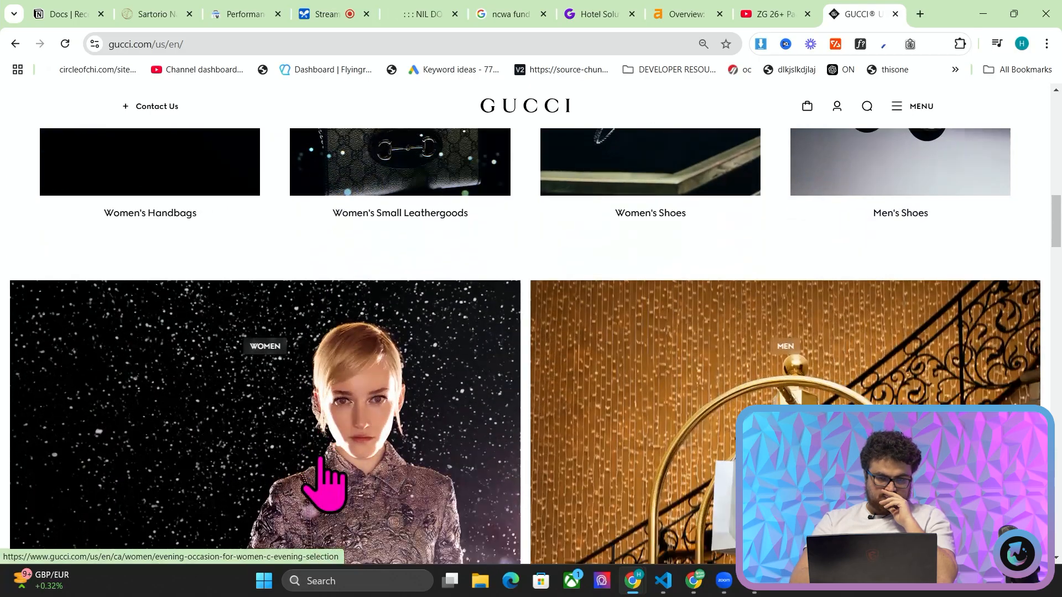
{"action": "scroll", "scroll_direction": "down", "scroll_amount": 3}
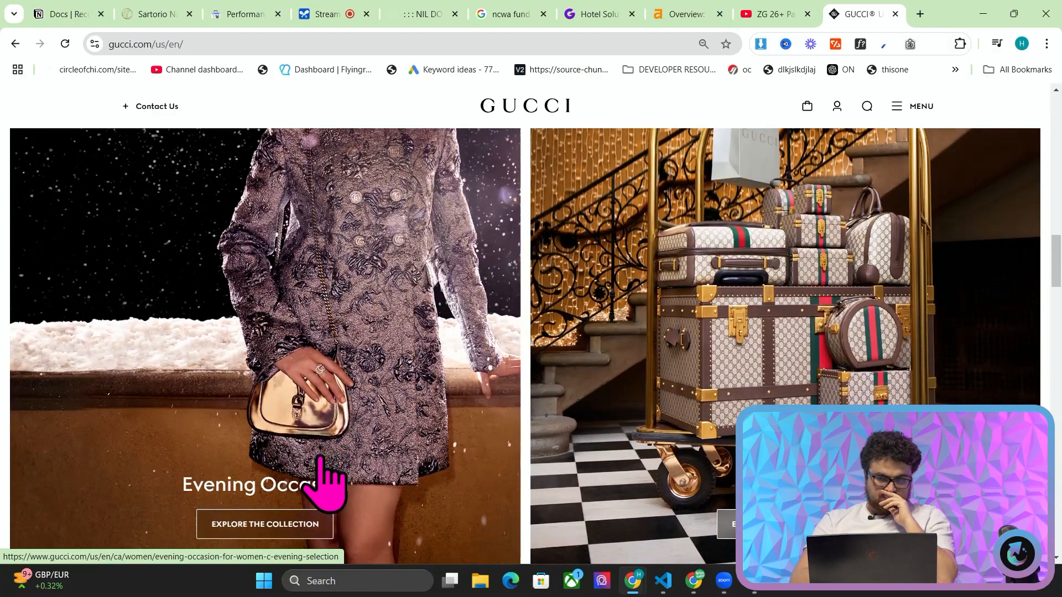
{"action": "scroll", "scroll_direction": "down", "scroll_amount": 3}
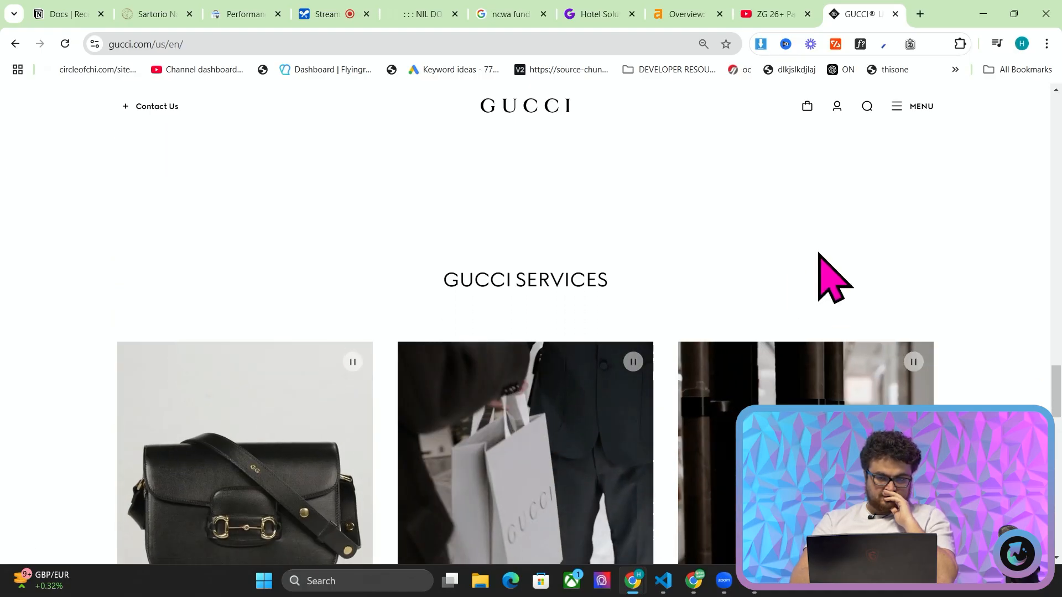
{"action": "scroll", "scroll_direction": "down", "scroll_amount": 3}
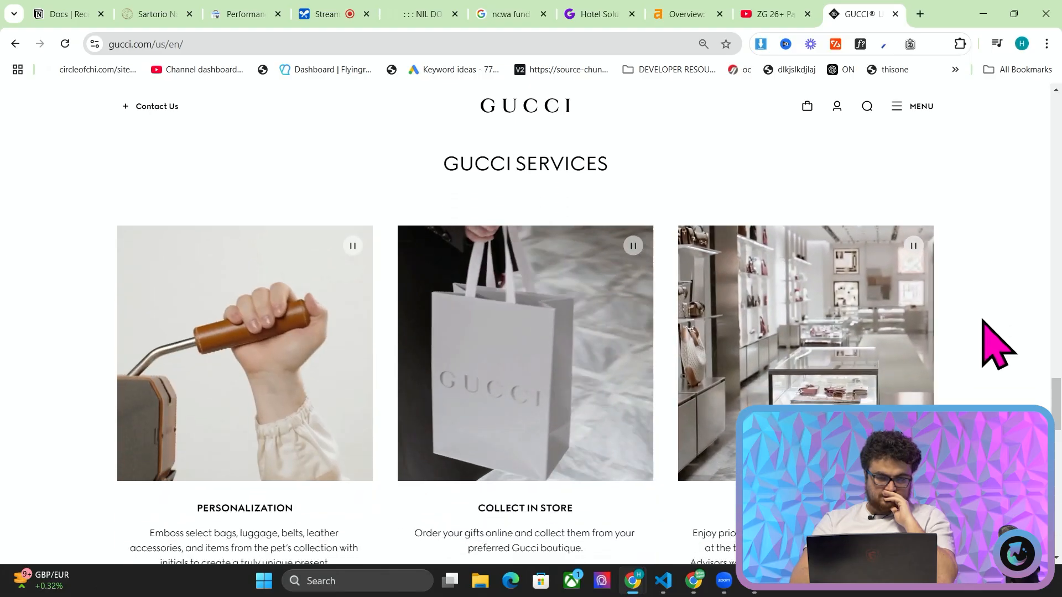
{"action": "scroll", "scroll_direction": "down", "scroll_amount": 3}
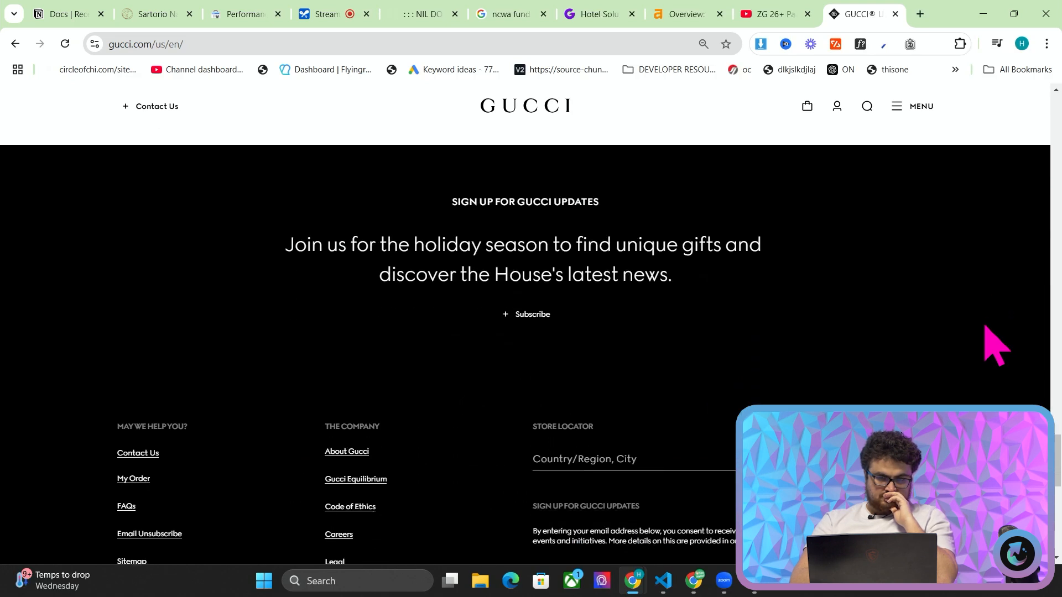
{"action": "scroll", "scroll_direction": "down", "scroll_amount": 3}
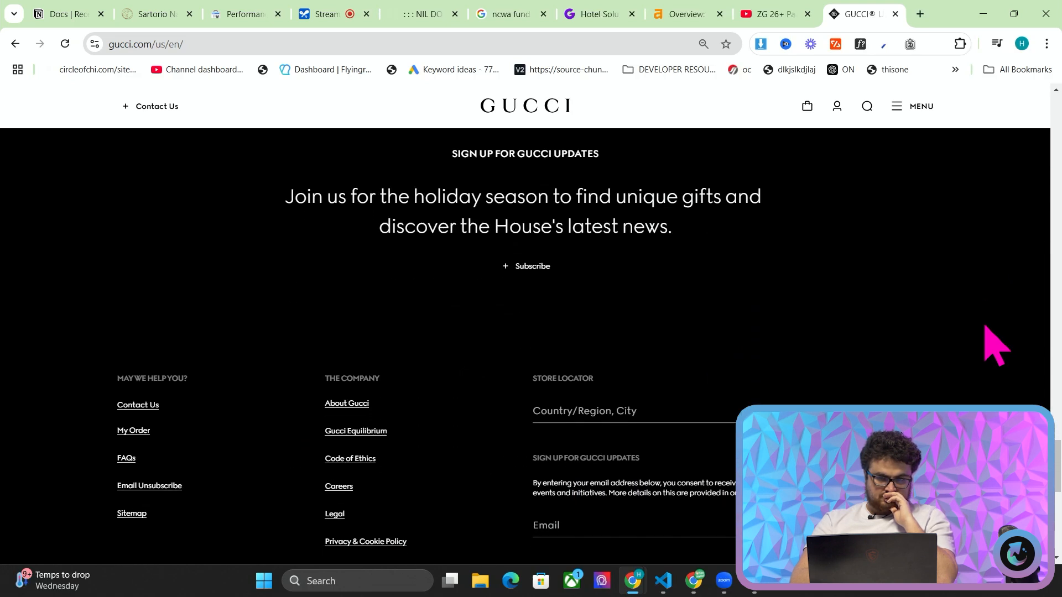
{"action": "mouse_move", "coordinate": [779, 257]}
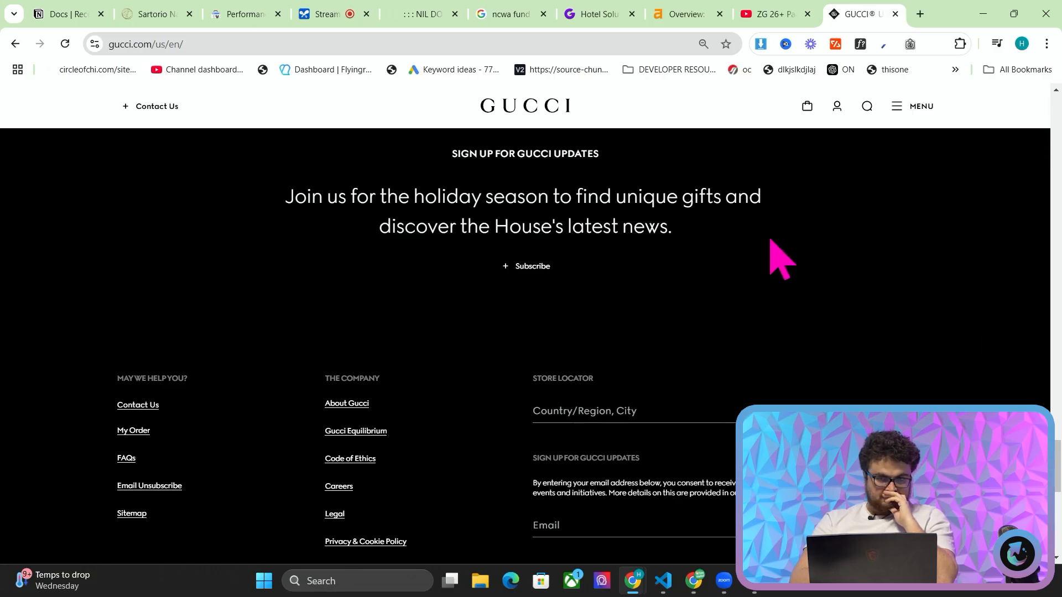
{"action": "mouse_move", "coordinate": [734, 264]}
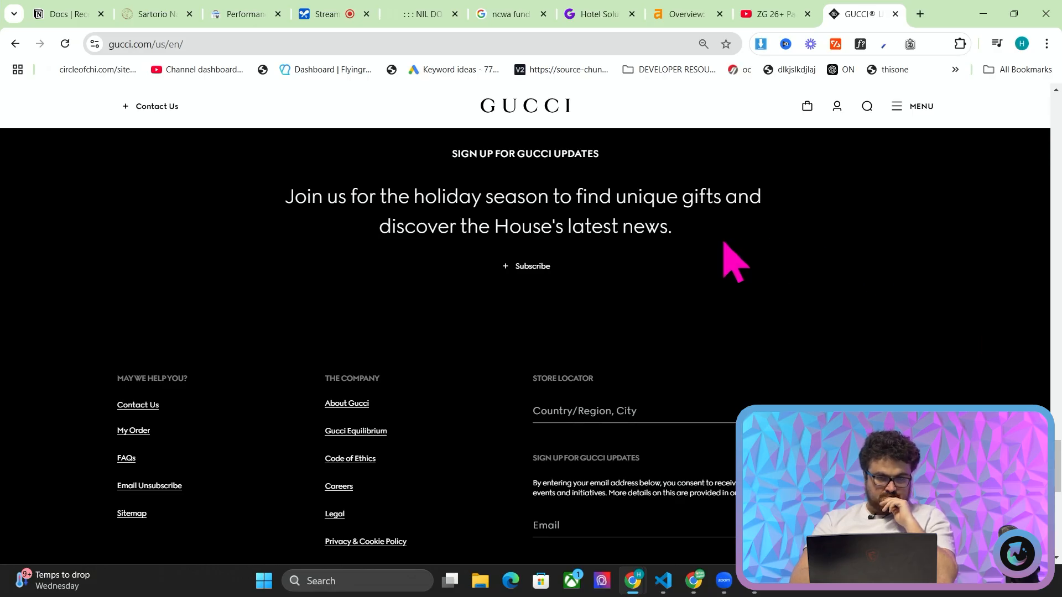
{"action": "scroll", "scroll_direction": "down", "scroll_amount": 3}
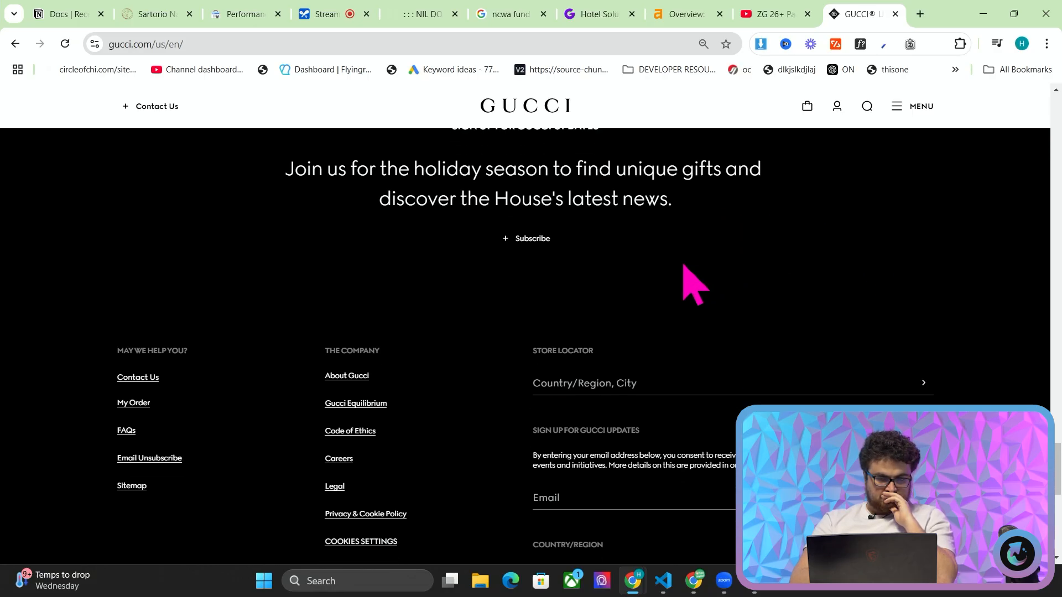
{"action": "scroll", "scroll_direction": "down", "scroll_amount": 3}
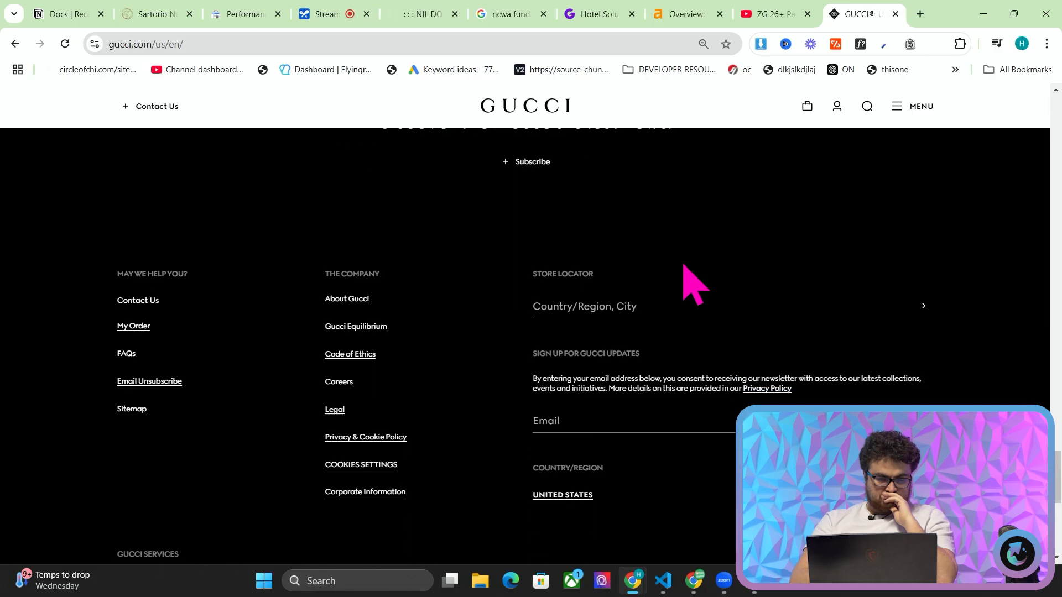
{"action": "scroll", "scroll_direction": "down", "scroll_amount": 3}
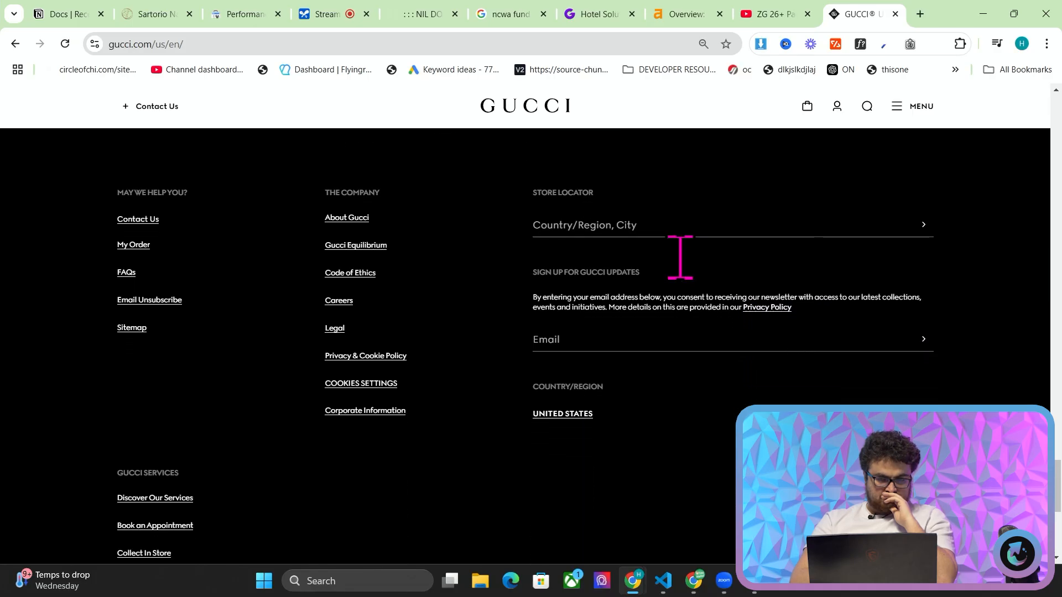
{"action": "scroll", "scroll_direction": "up", "scroll_amount": 3}
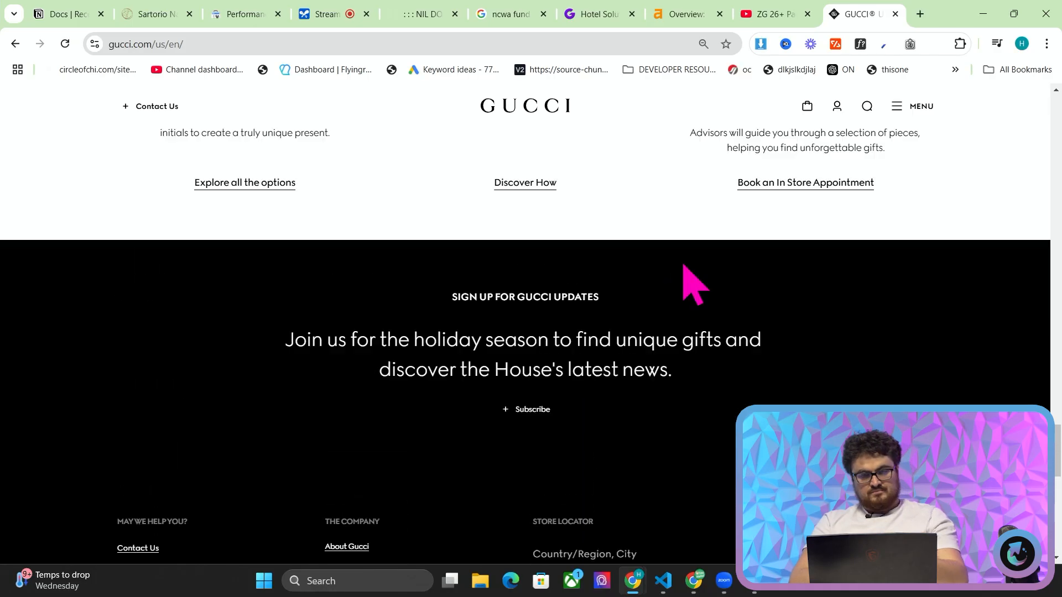
{"action": "scroll", "scroll_direction": "up", "scroll_amount": 3}
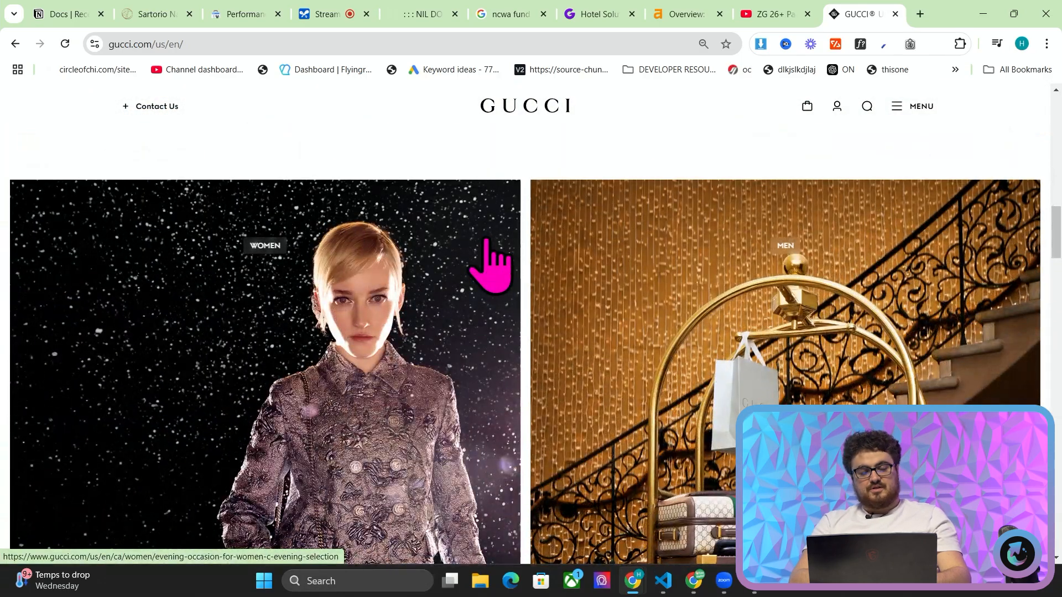
{"action": "scroll", "scroll_direction": "down", "scroll_amount": 3}
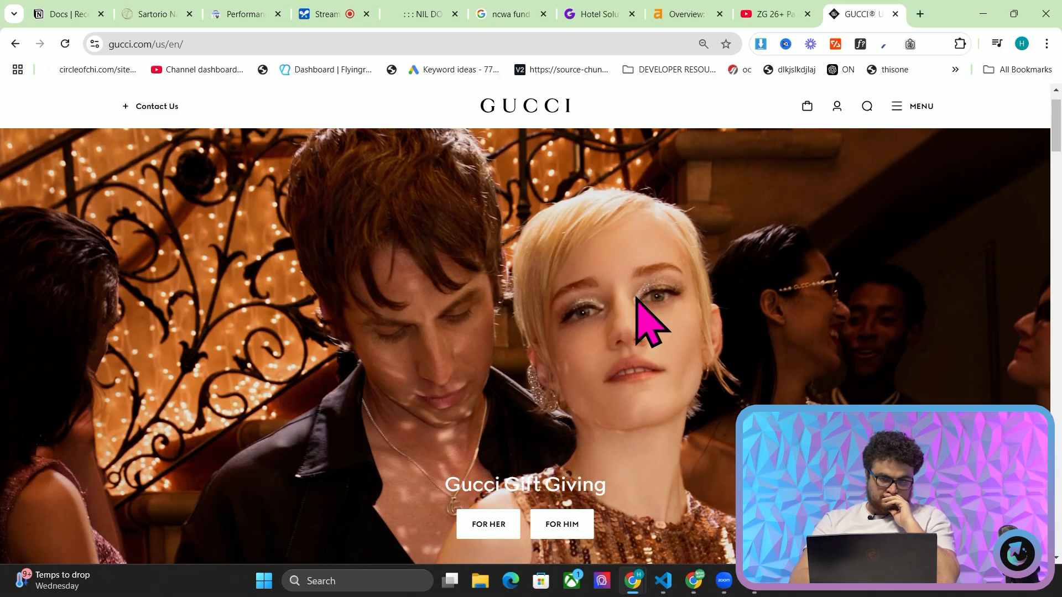
{"action": "scroll", "scroll_direction": "down", "scroll_amount": 3}
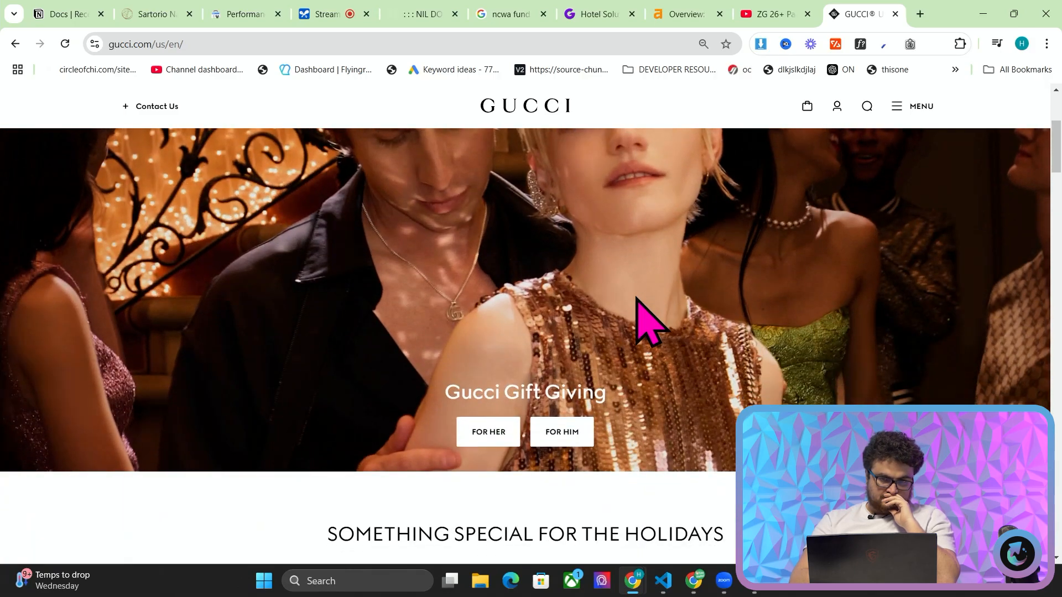
{"action": "scroll", "scroll_direction": "down", "scroll_amount": 3}
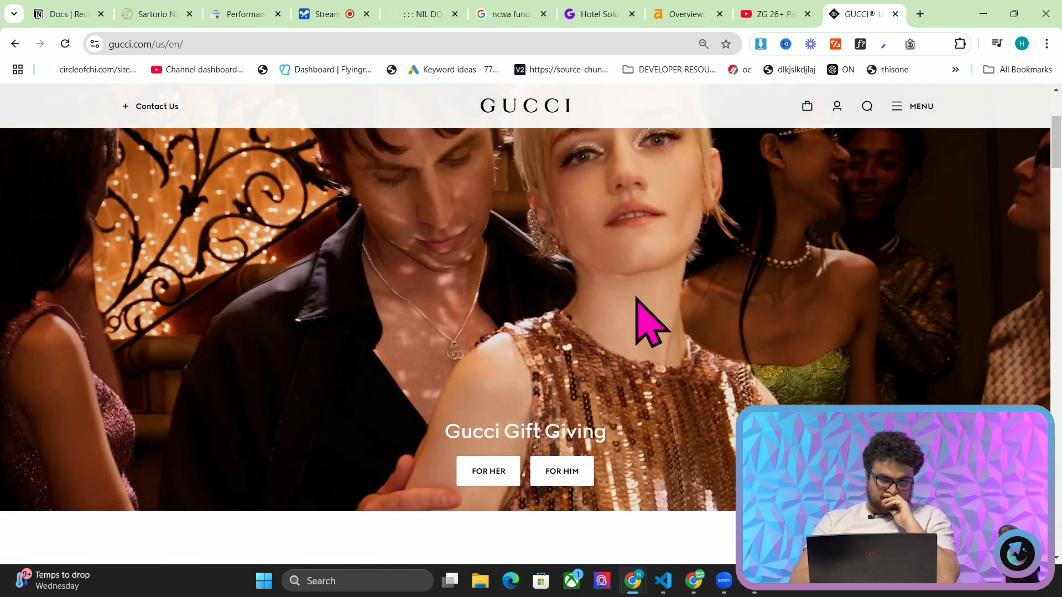
{"action": "scroll", "scroll_direction": "down", "scroll_amount": 3}
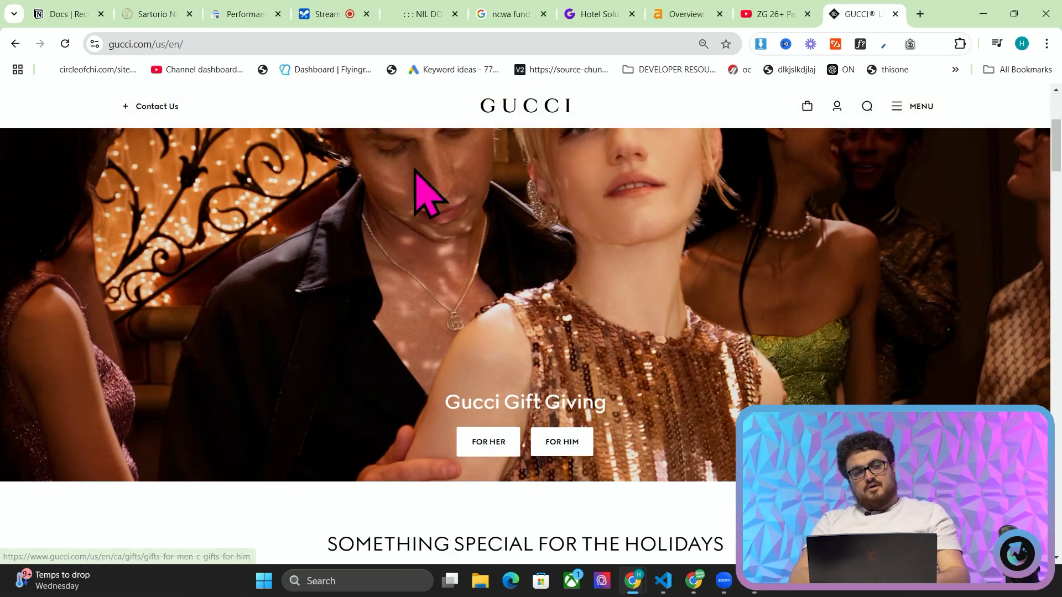
{"action": "left_click", "coordinate": [321, 13]}
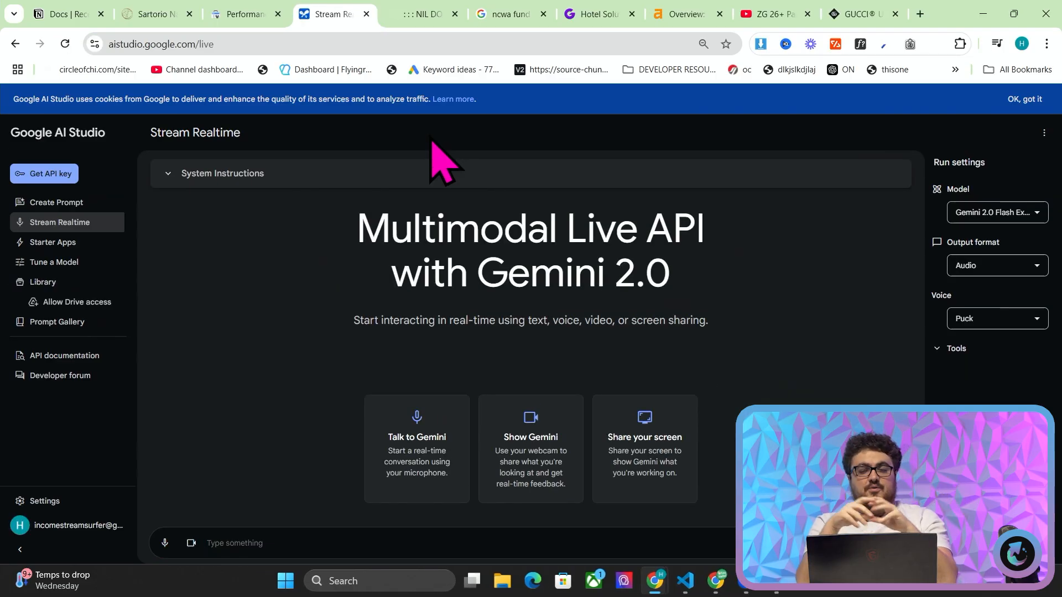
{"action": "left_click", "coordinate": [858, 13]}
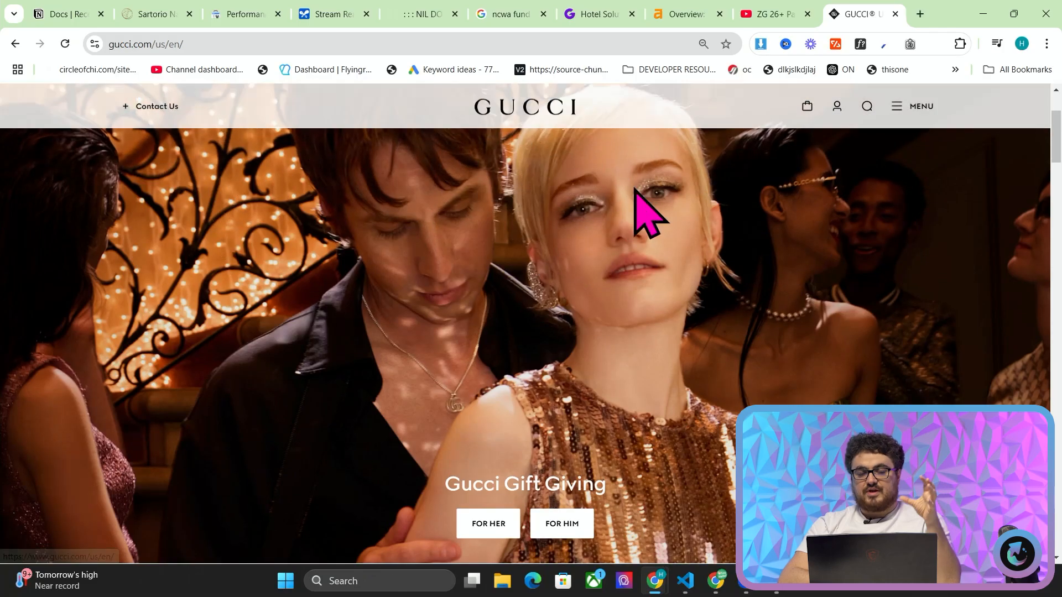
{"action": "scroll", "scroll_direction": "down", "scroll_amount": 3}
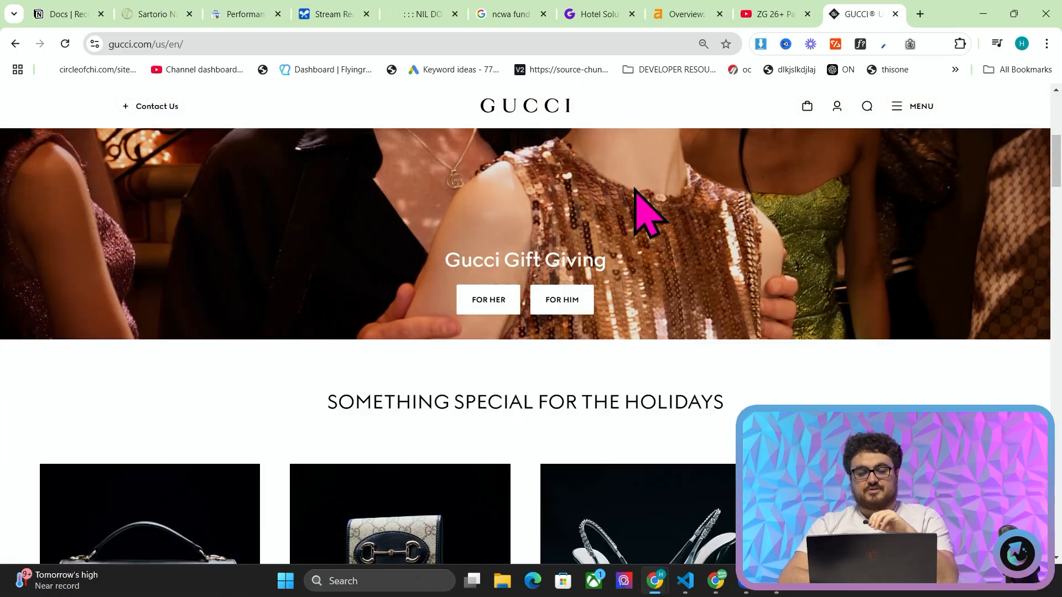
{"action": "scroll", "scroll_direction": "down", "scroll_amount": 3}
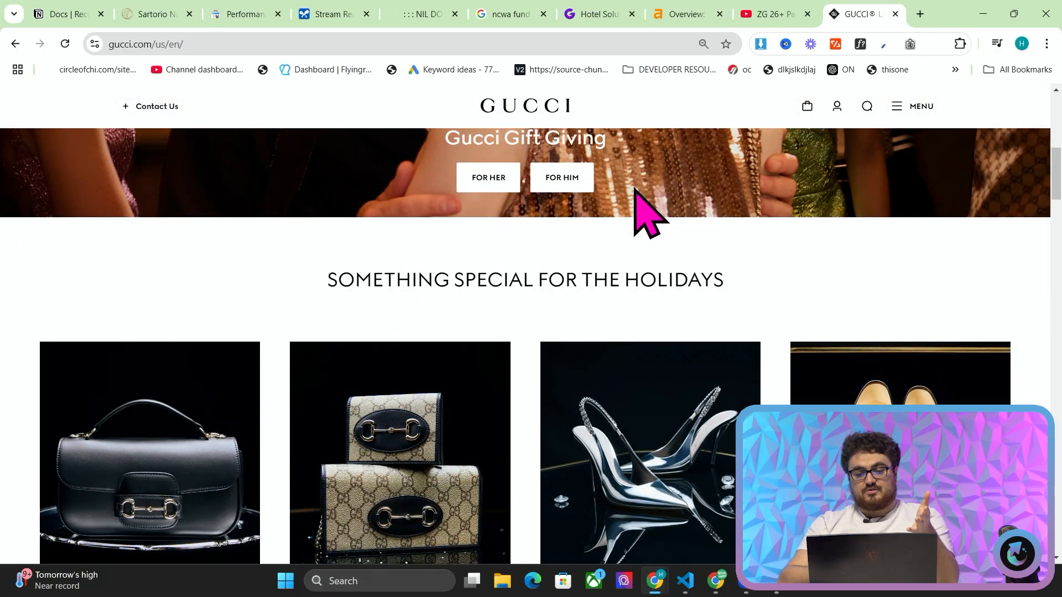
{"action": "scroll", "scroll_direction": "down", "scroll_amount": 3}
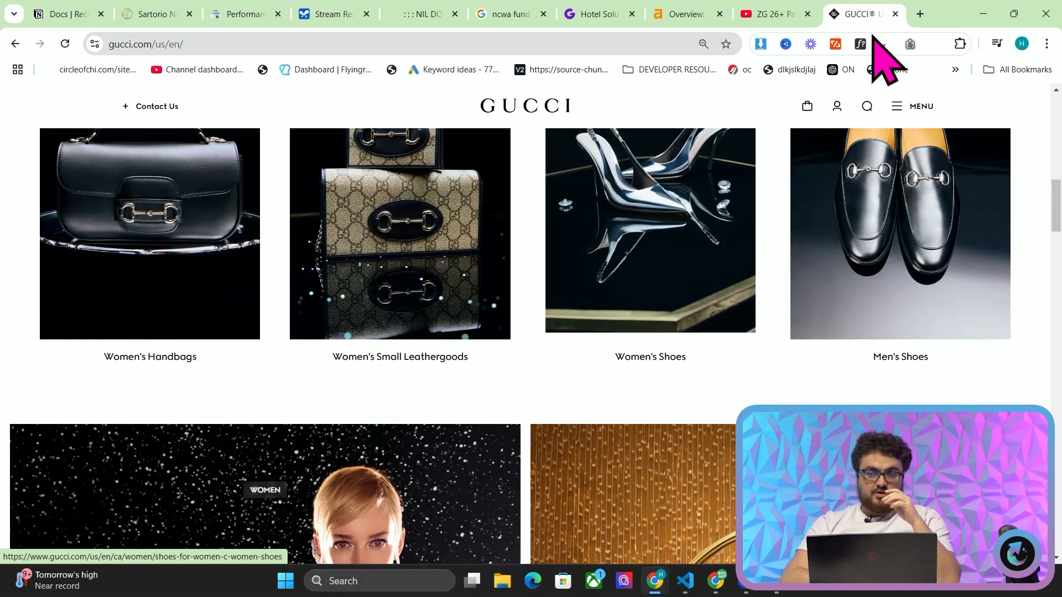
{"action": "mouse_move", "coordinate": [766, 119]}
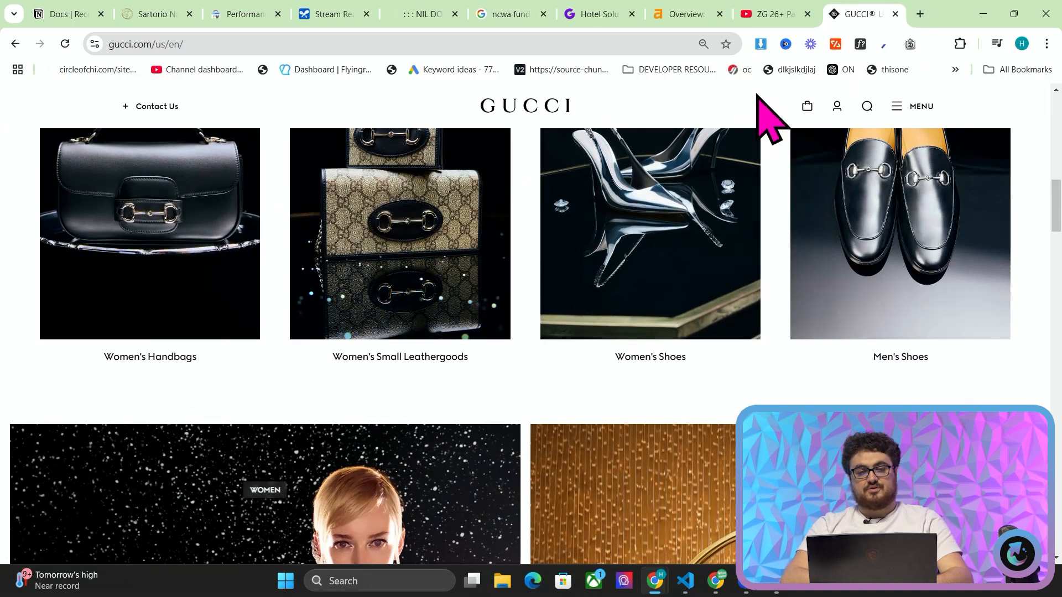
{"action": "mouse_move", "coordinate": [417, 99]}
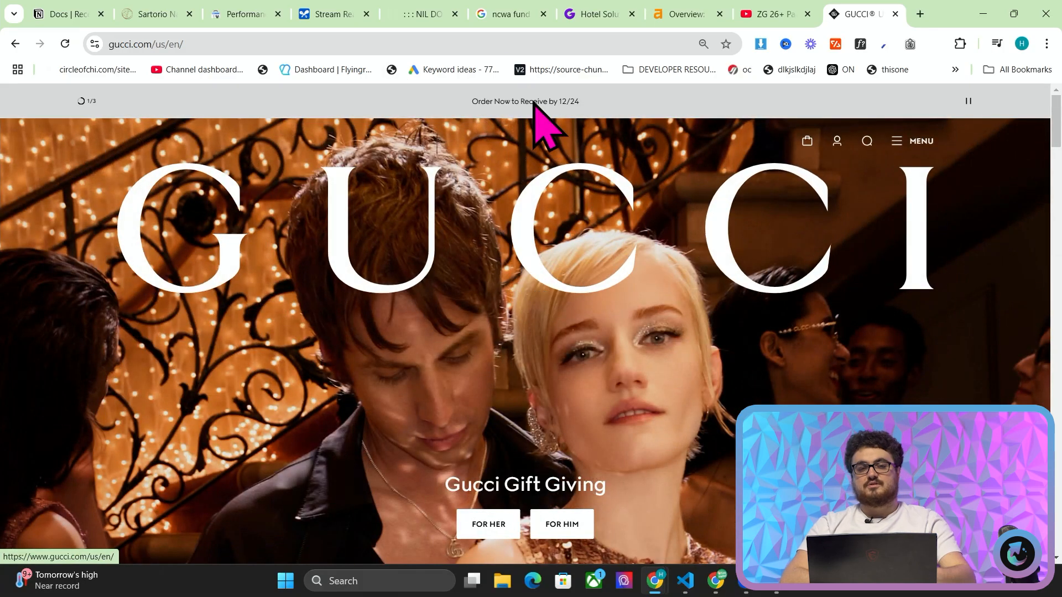
- Back in AI Studio, stream the entire screen to Gemini
{"action": "left_click", "coordinate": [332, 13]}
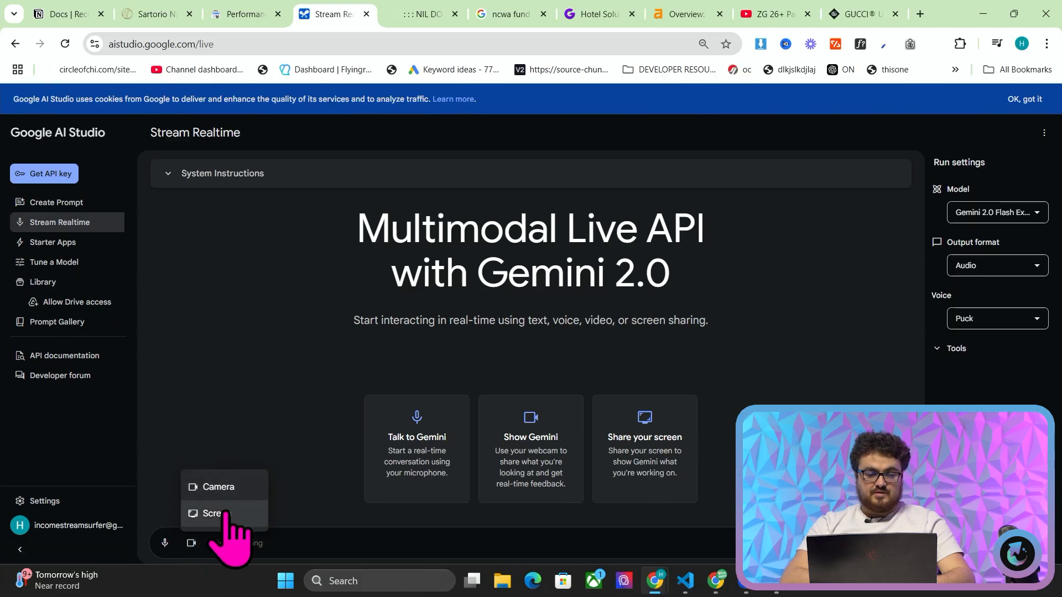
{"action": "left_click", "coordinate": [216, 512]}
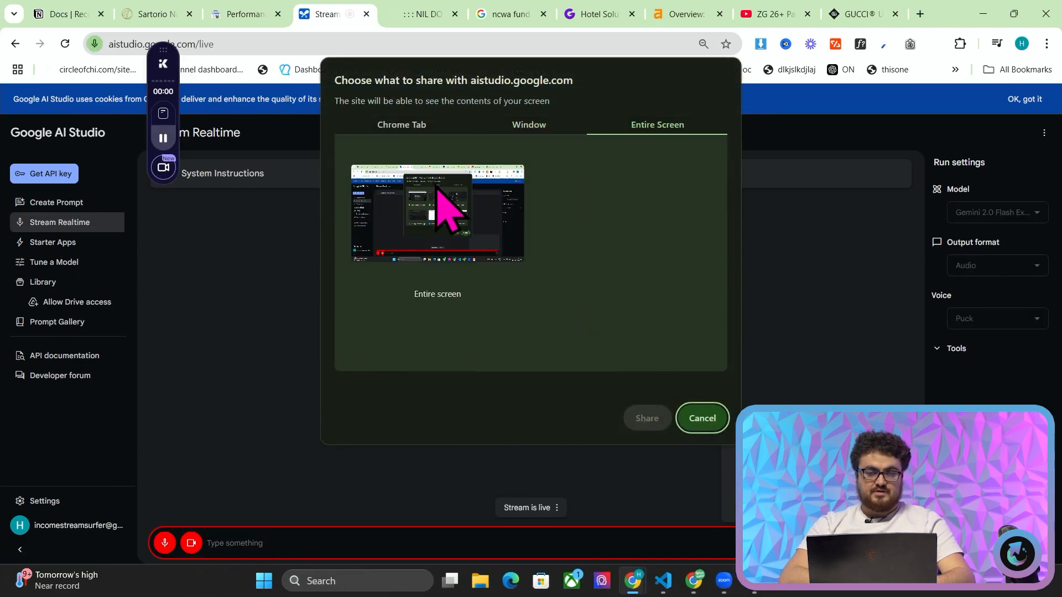
{"action": "left_click", "coordinate": [644, 418]}
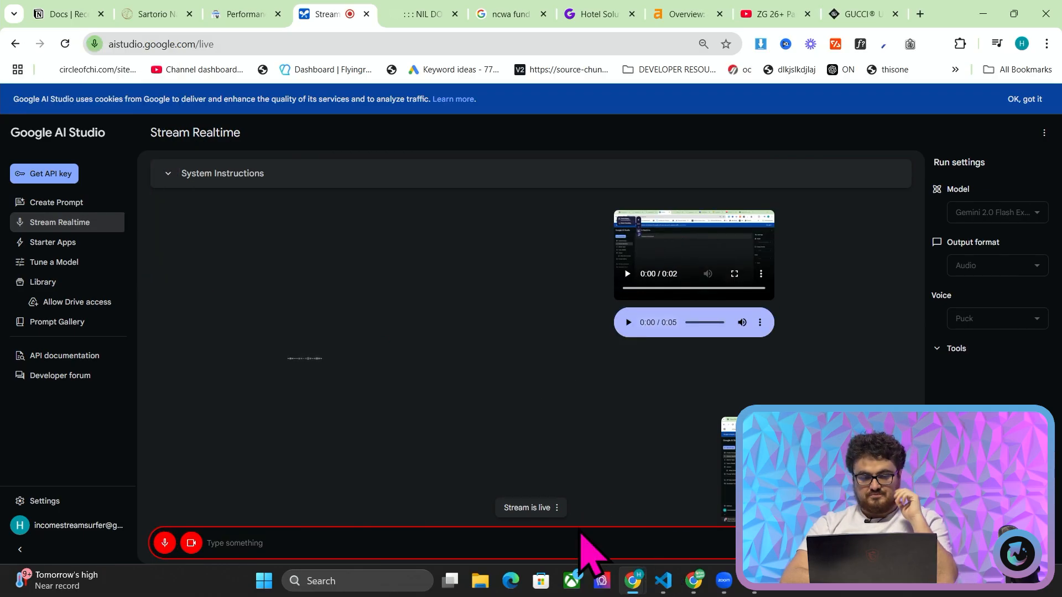
{"action": "mouse_move", "coordinate": [564, 433]}
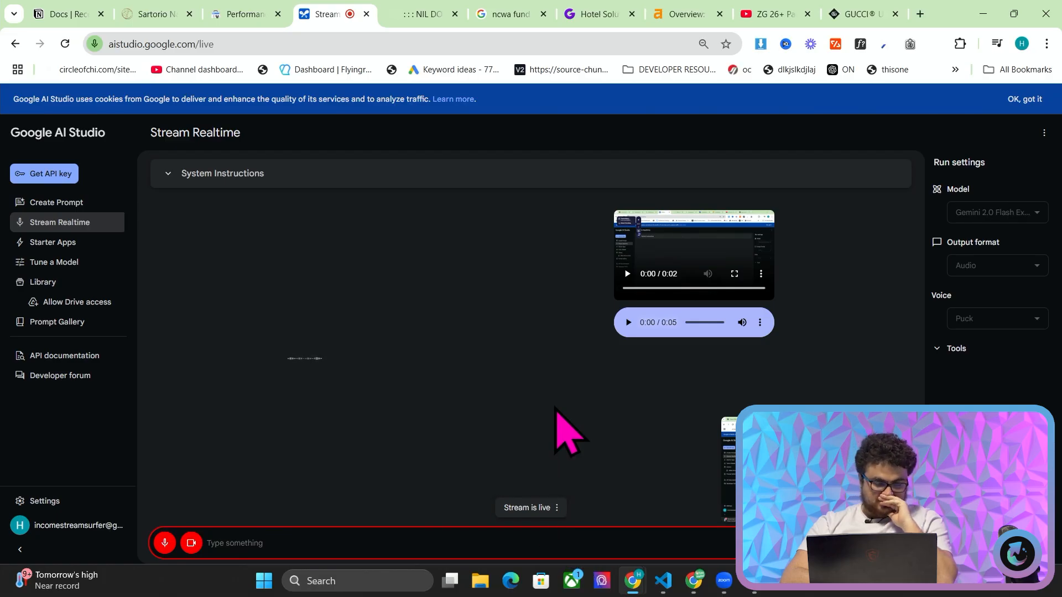
- Load google.com in a new Chrome tab
{"action": "left_click", "coordinate": [920, 13]}
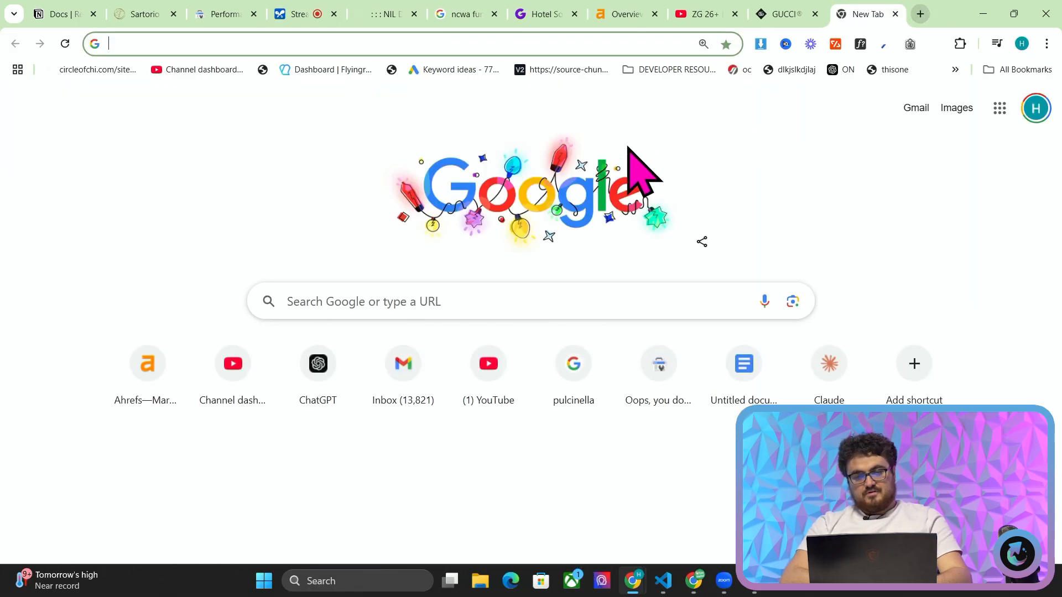
{"action": "mouse_move", "coordinate": [661, 166]}
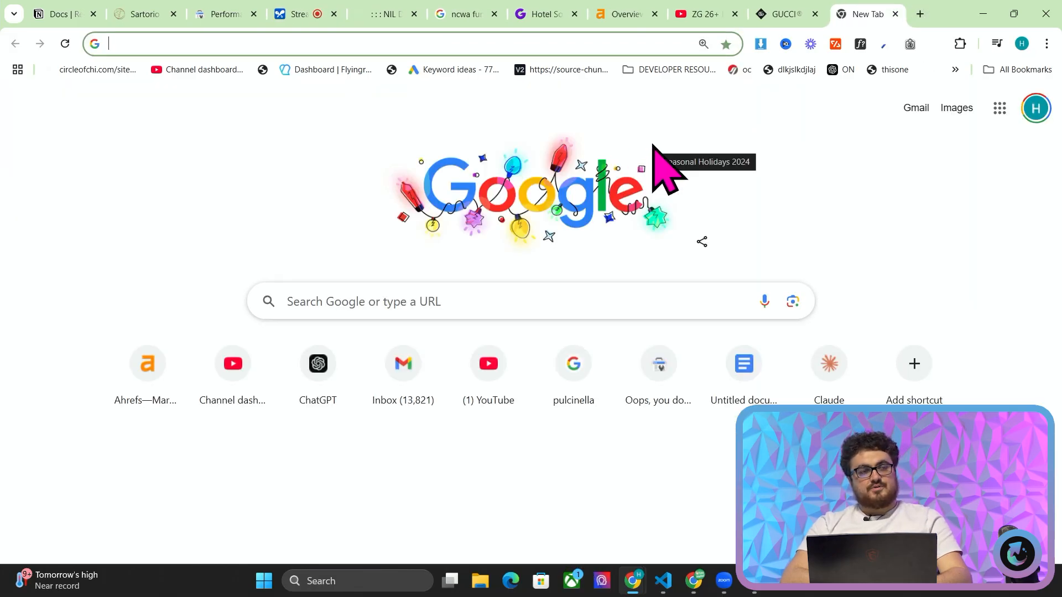
{"action": "mouse_move", "coordinate": [887, 206]}
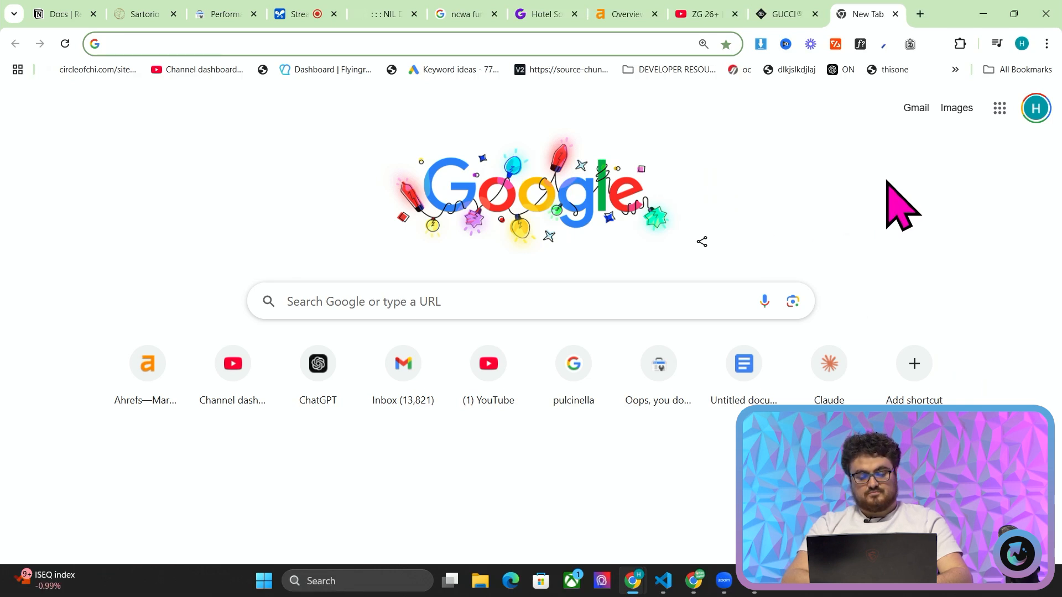
{"action": "type", "text": "google.com"}
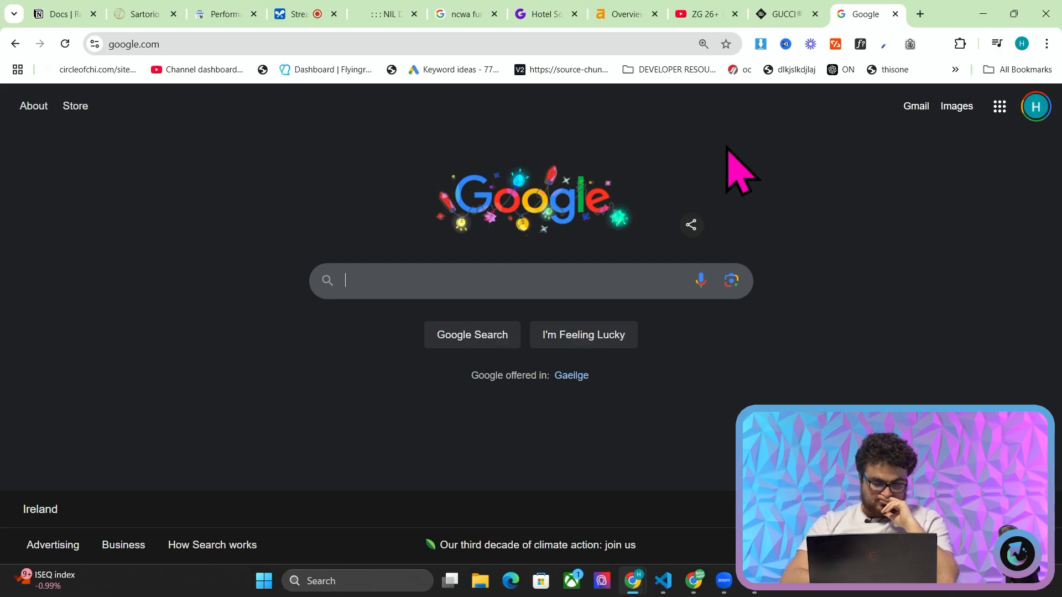
{"action": "mouse_move", "coordinate": [779, 175]}
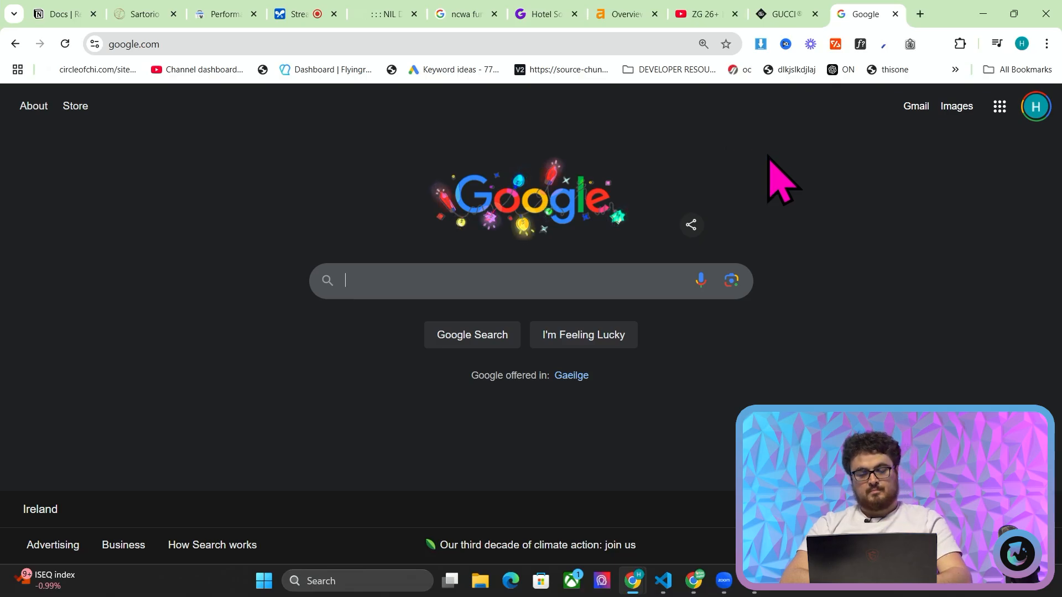
{"action": "mouse_move", "coordinate": [746, 47]}
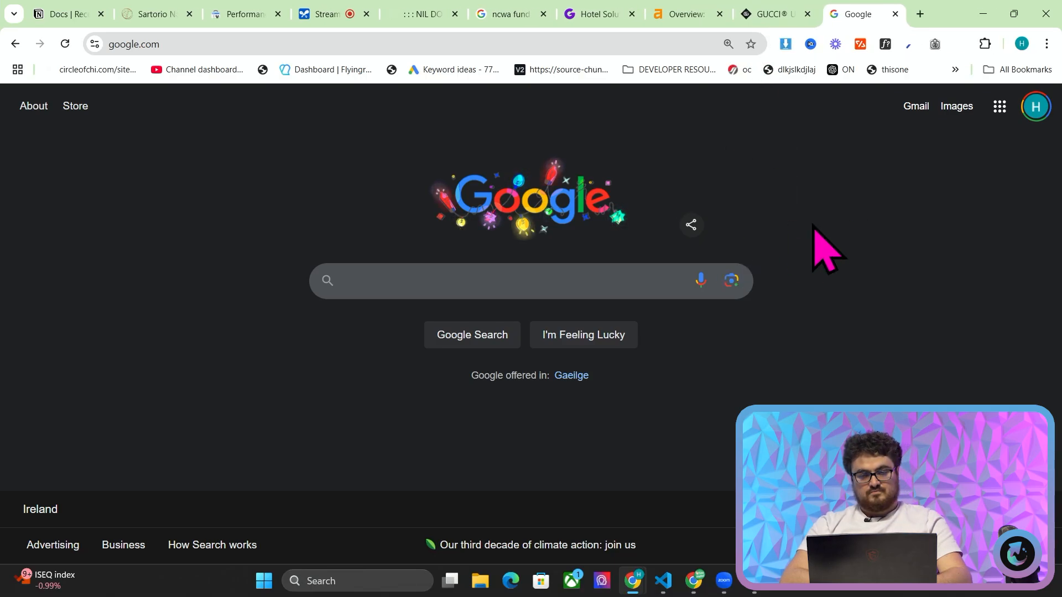
{"action": "mouse_move", "coordinate": [897, 240]}
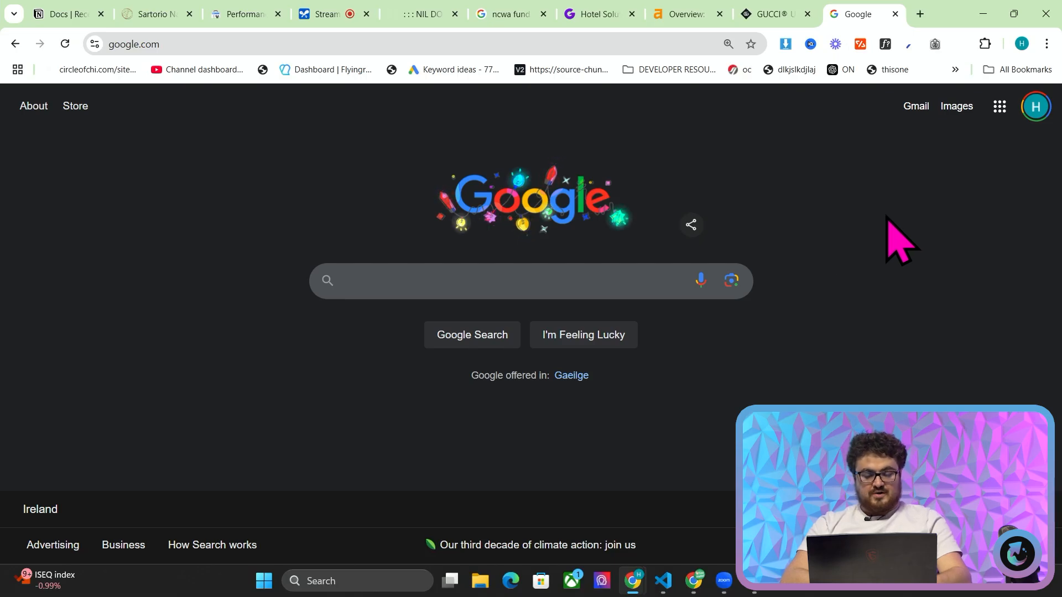
{"action": "mouse_move", "coordinate": [877, 311]}
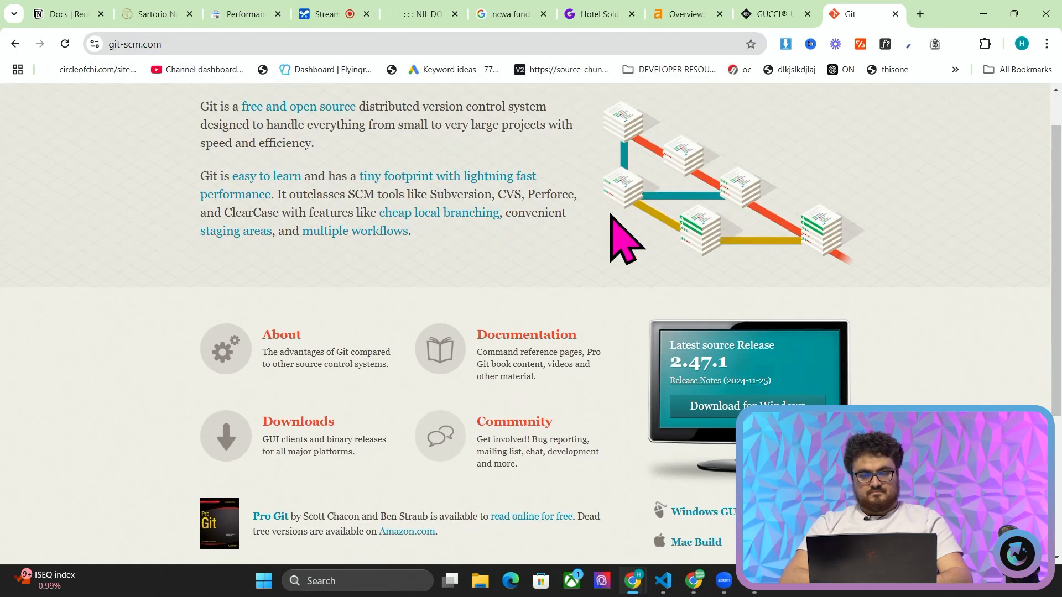
{"action": "scroll", "scroll_direction": "down", "scroll_amount": 3}
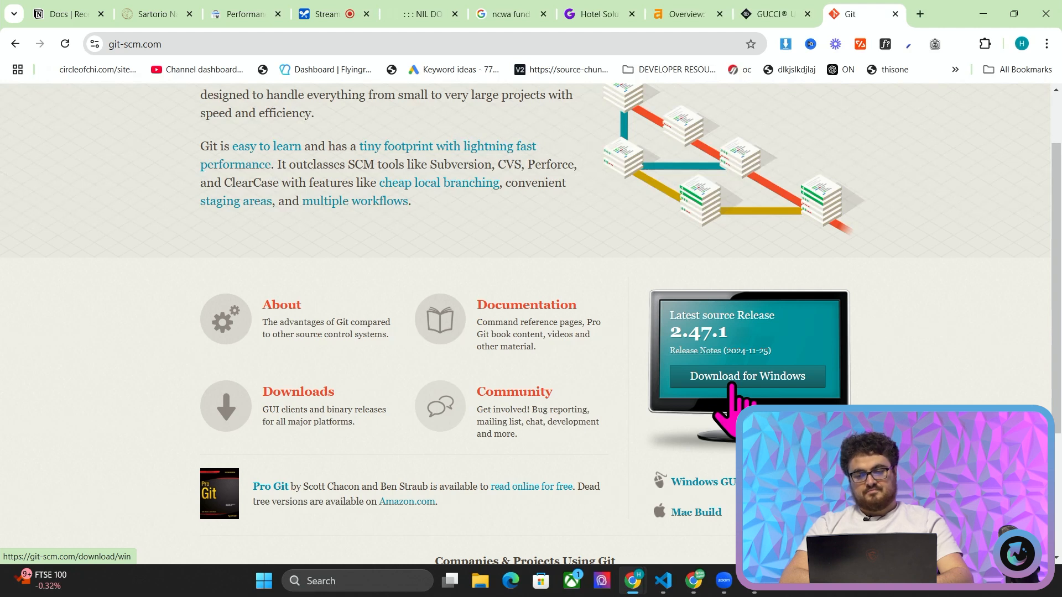
- Download the 64-bit Git for Windows Setup (Git-2.47.1-64-bit.exe)
{"action": "left_click", "coordinate": [748, 377]}
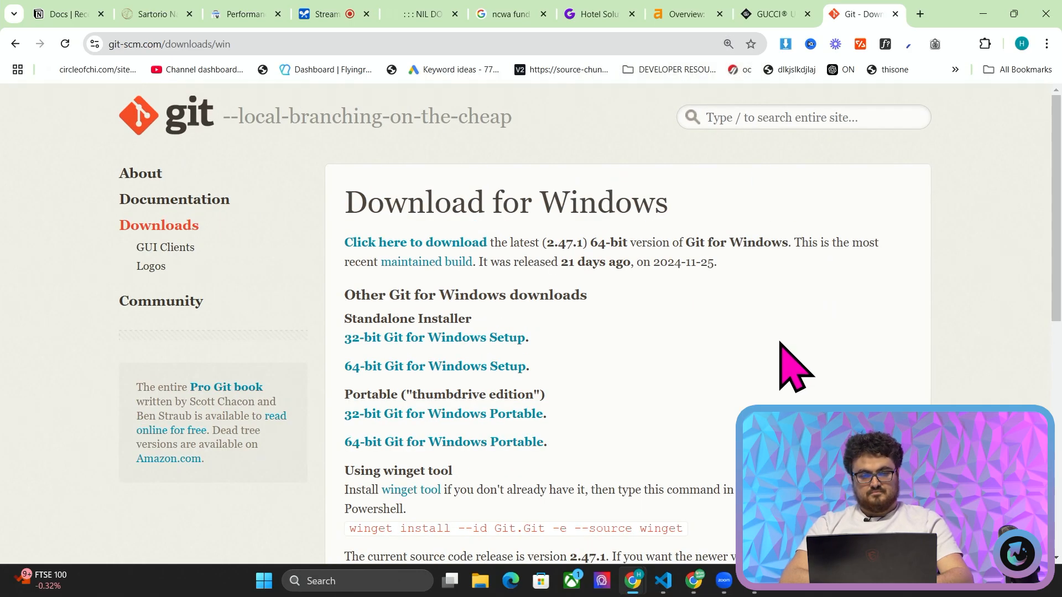
{"action": "mouse_move", "coordinate": [437, 367]}
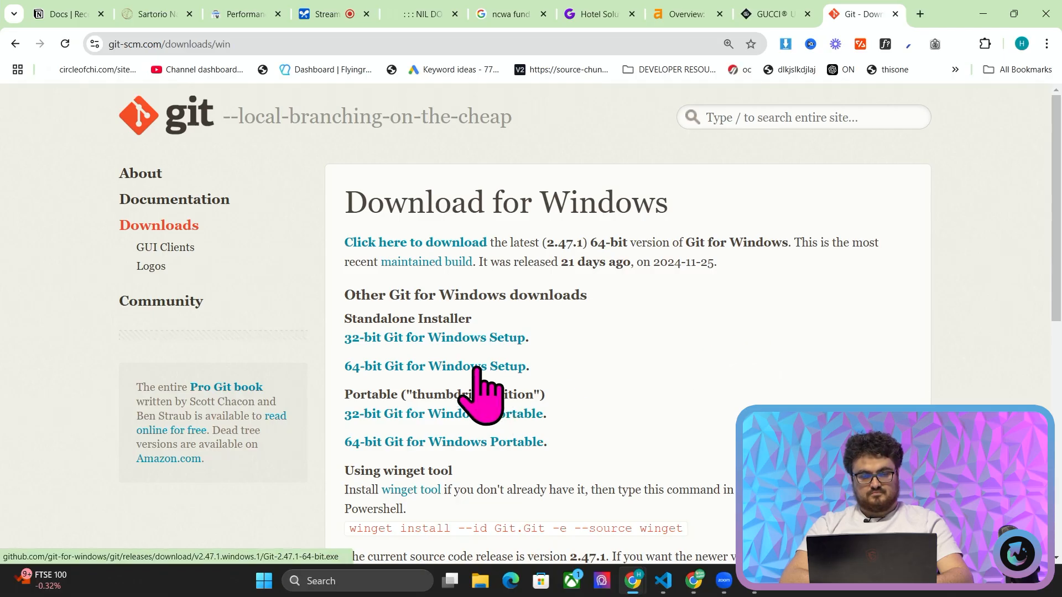
{"action": "left_click", "coordinate": [435, 366]}
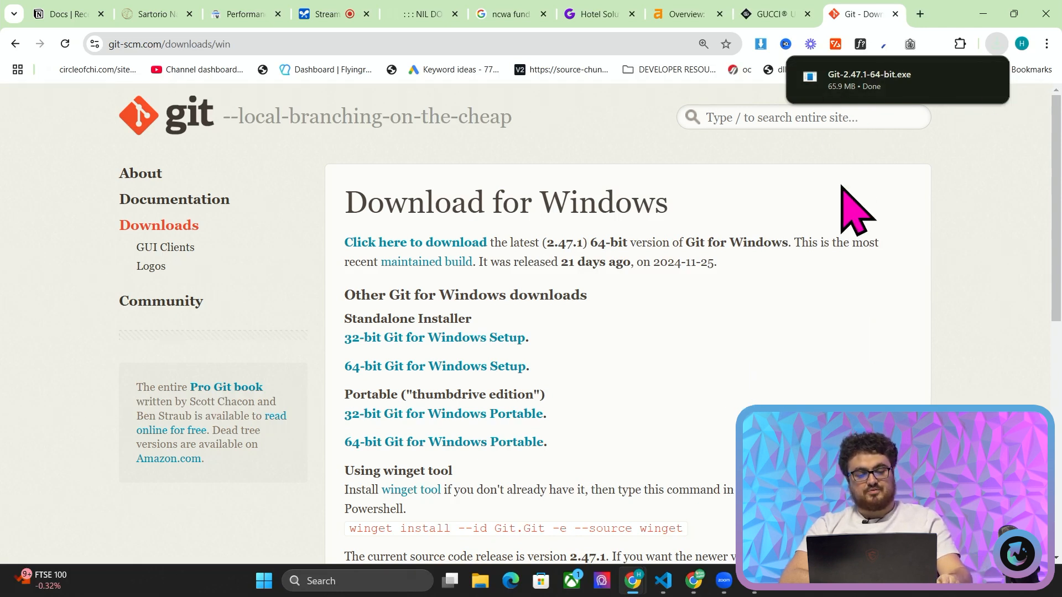
{"action": "mouse_move", "coordinate": [941, 206]}
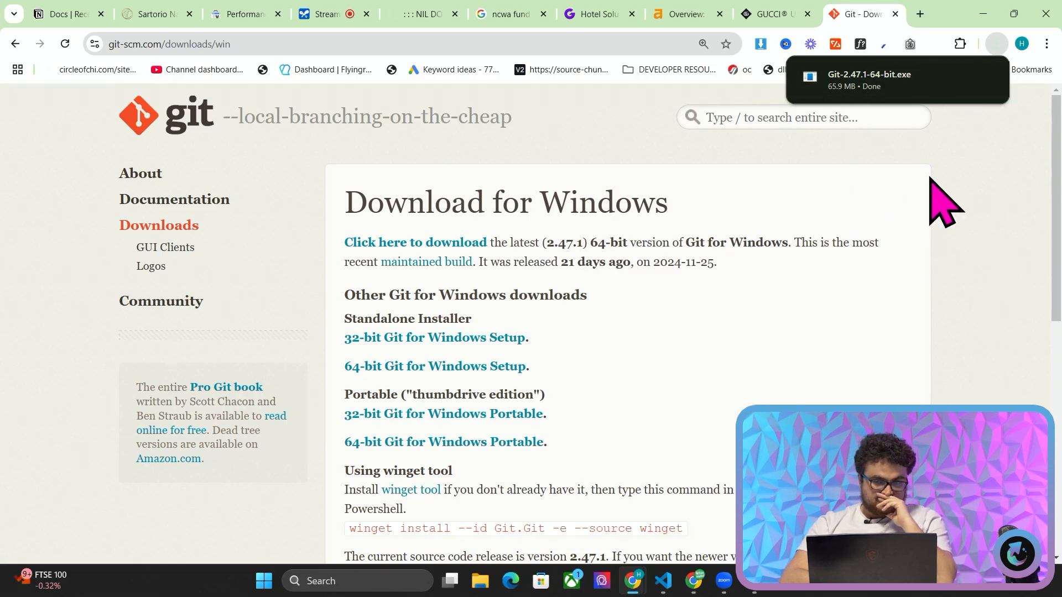
{"action": "mouse_move", "coordinate": [1009, 99]}
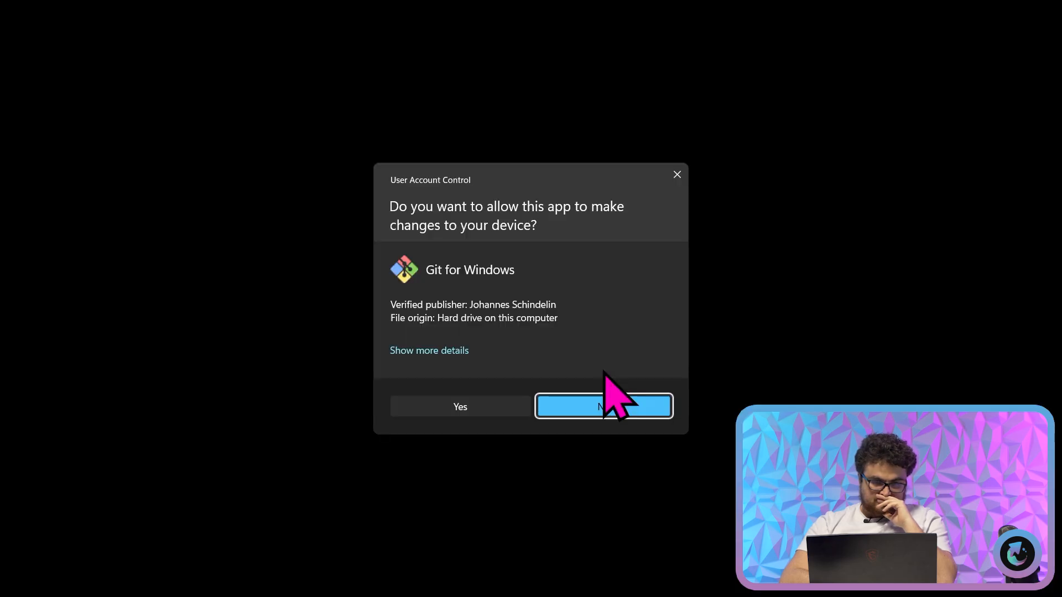
- Approve the Git 2.47.1 installer's UAC prompt, then exit setup at the license screen
{"action": "left_click", "coordinate": [602, 406]}
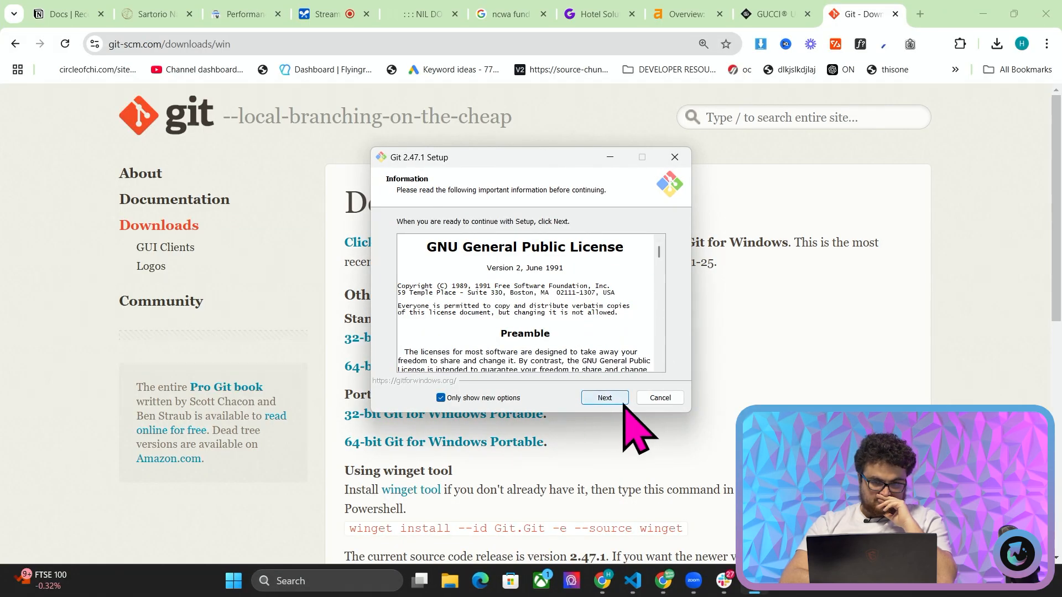
{"action": "mouse_move", "coordinate": [679, 165]}
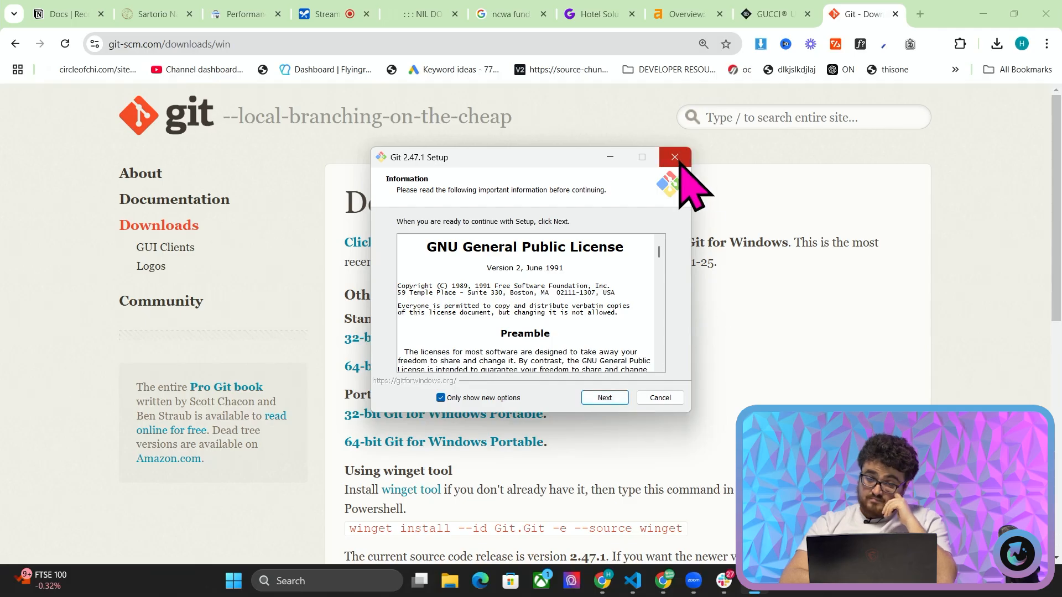
{"action": "mouse_move", "coordinate": [691, 196]}
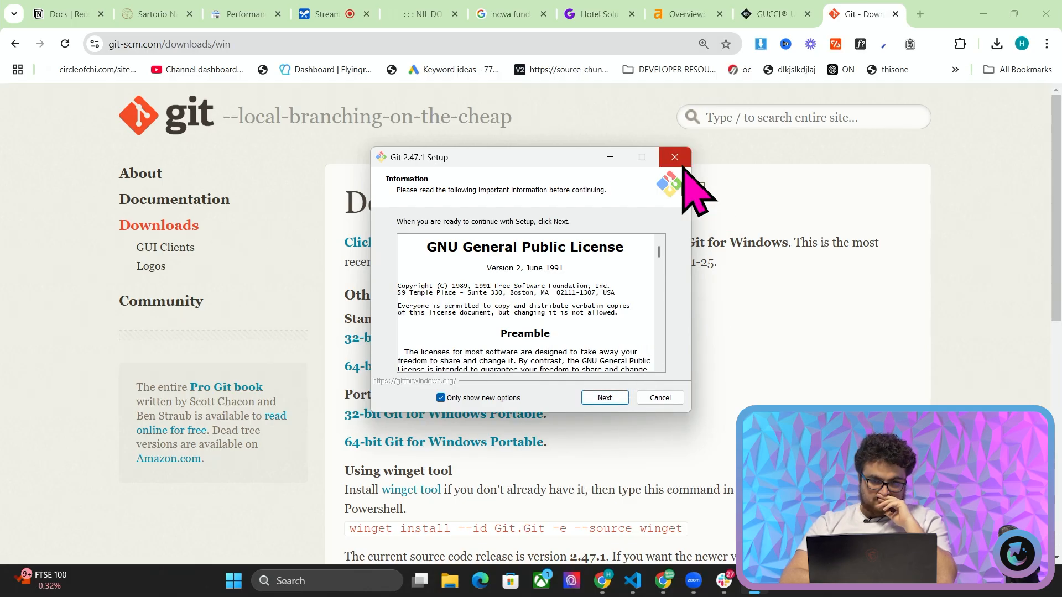
{"action": "left_click", "coordinate": [673, 156]}
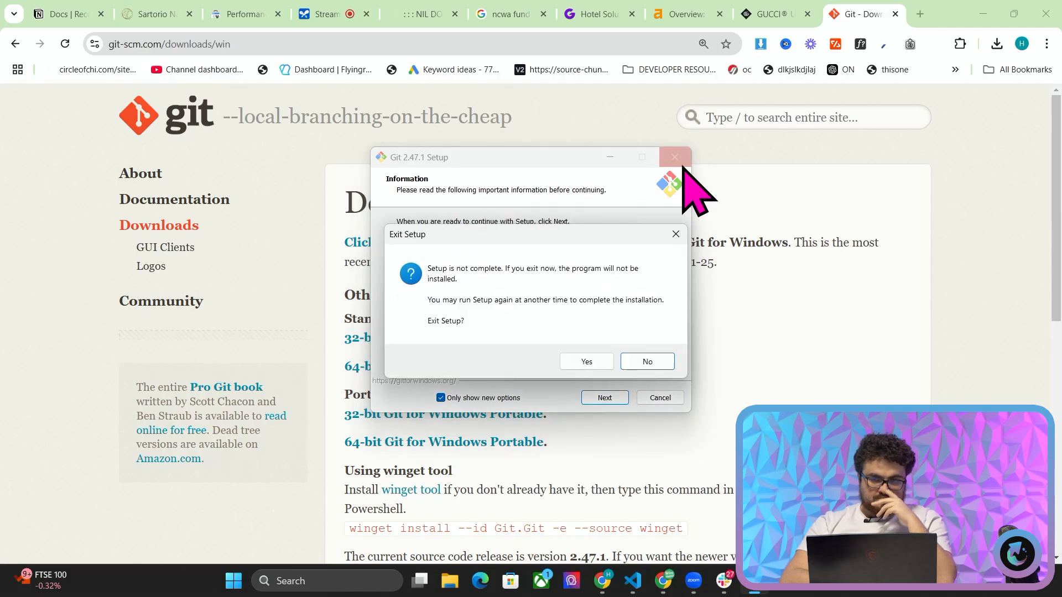
{"action": "left_click", "coordinate": [585, 362]}
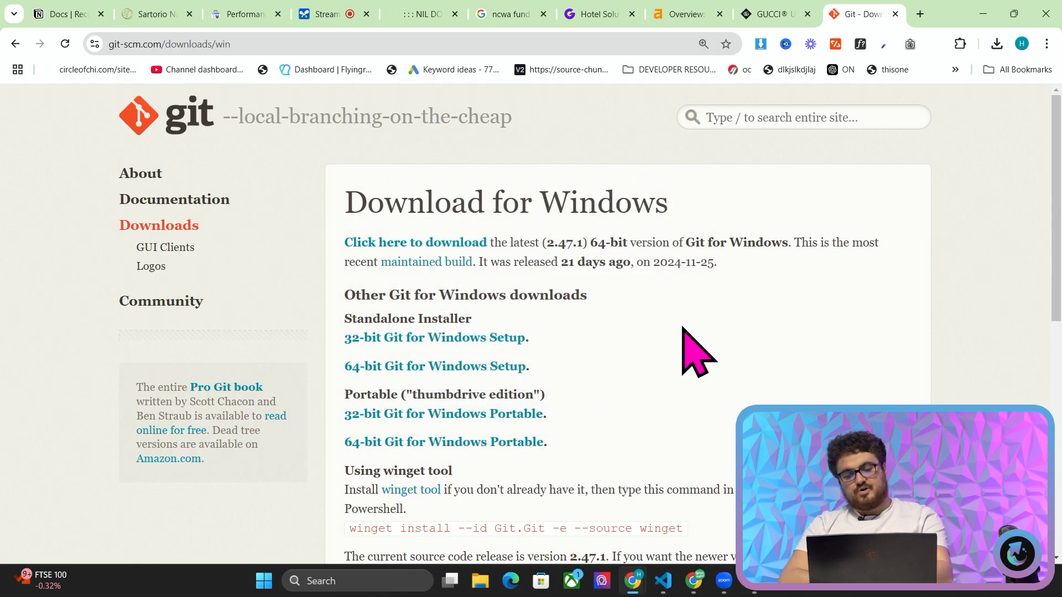
{"action": "mouse_move", "coordinate": [736, 305]}
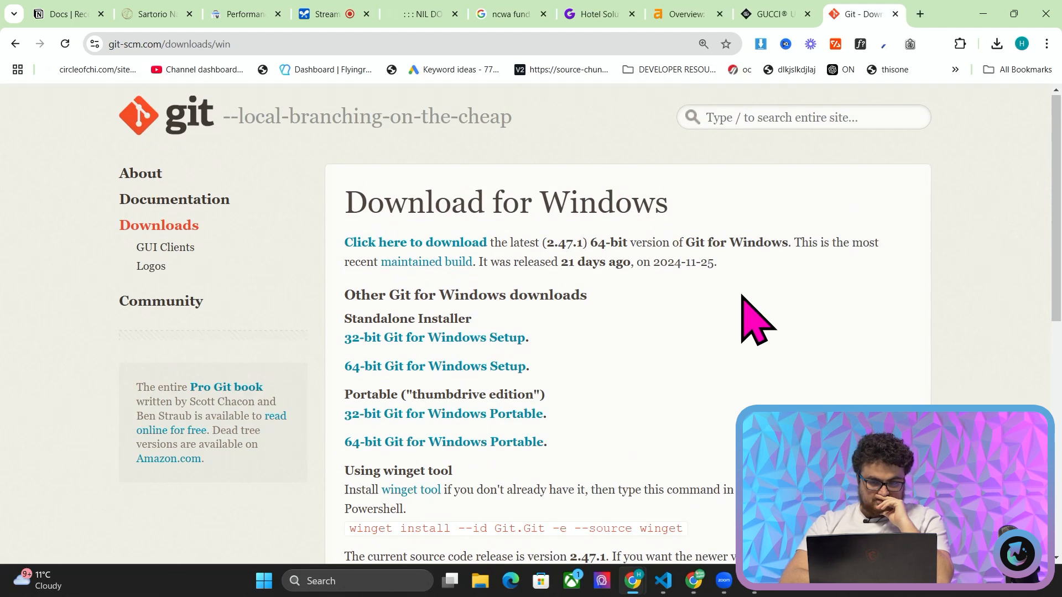
{"action": "mouse_move", "coordinate": [762, 341]}
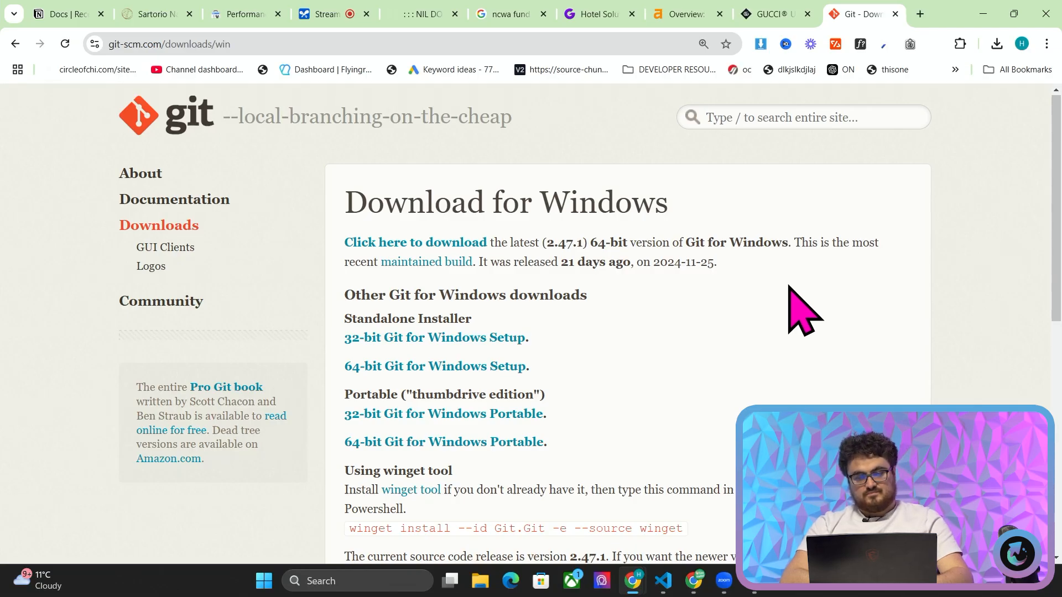
{"action": "mouse_move", "coordinate": [843, 278]}
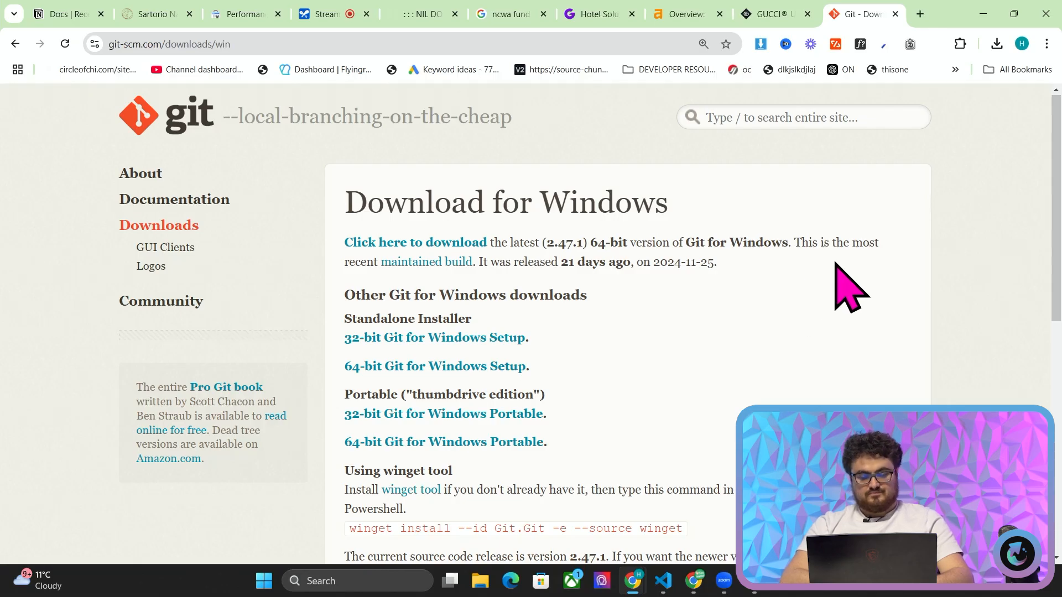
- Search Windows for 'environ' to reach System Properties on the Advanced tab
{"action": "type", "text": "environ"}
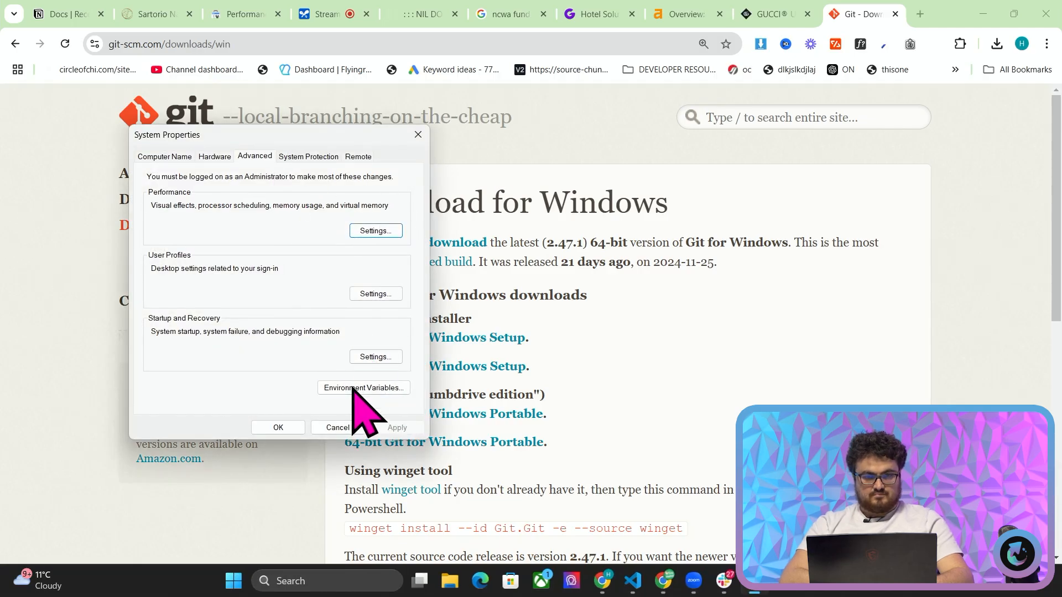
- Open Environment Variables and select the system Path variable for editing
{"action": "left_click", "coordinate": [363, 388]}
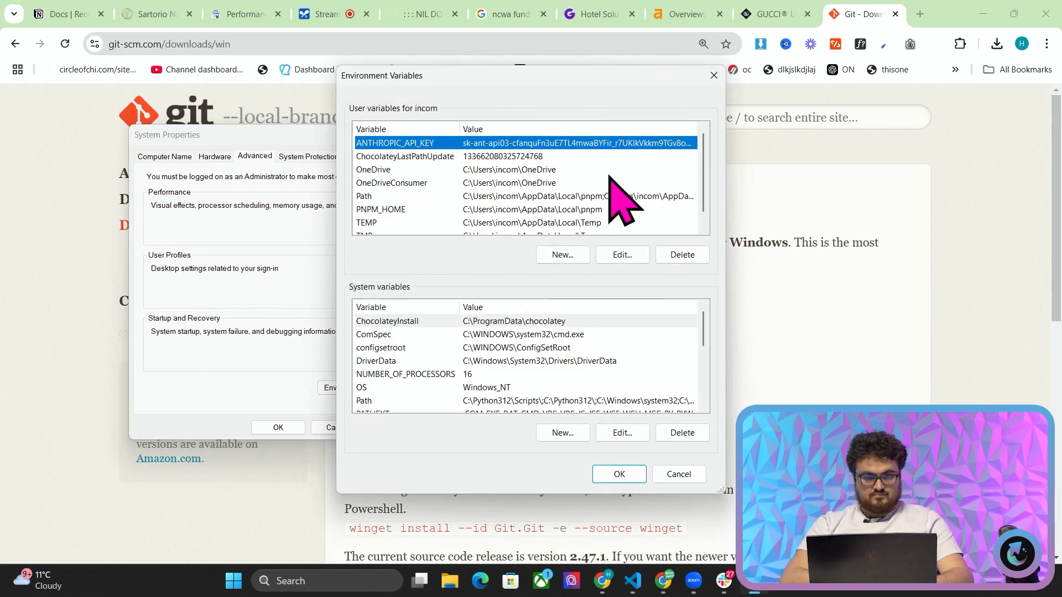
{"action": "mouse_move", "coordinate": [498, 210]}
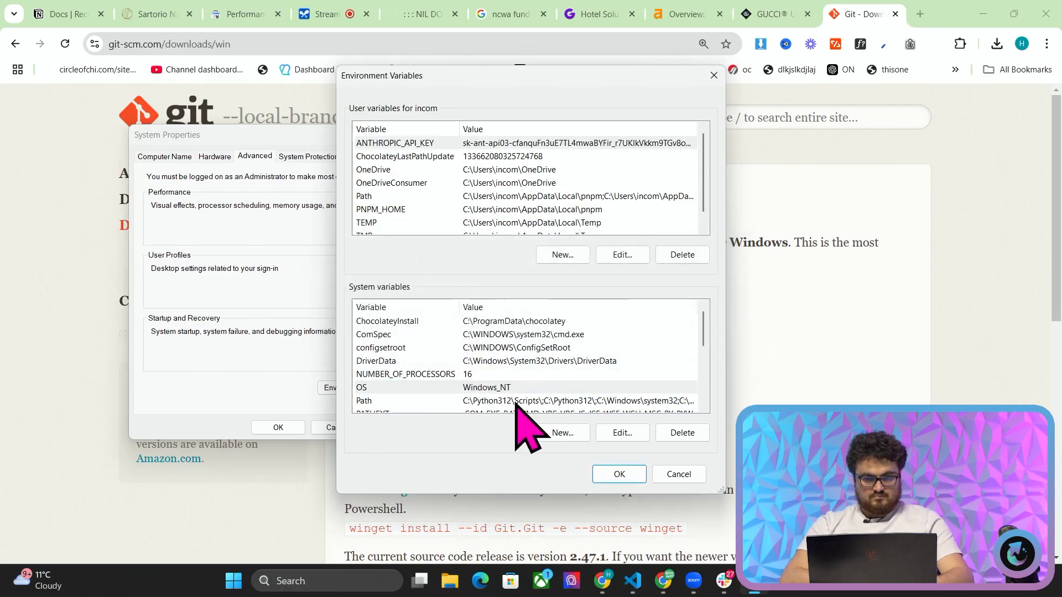
{"action": "left_click", "coordinate": [620, 436]}
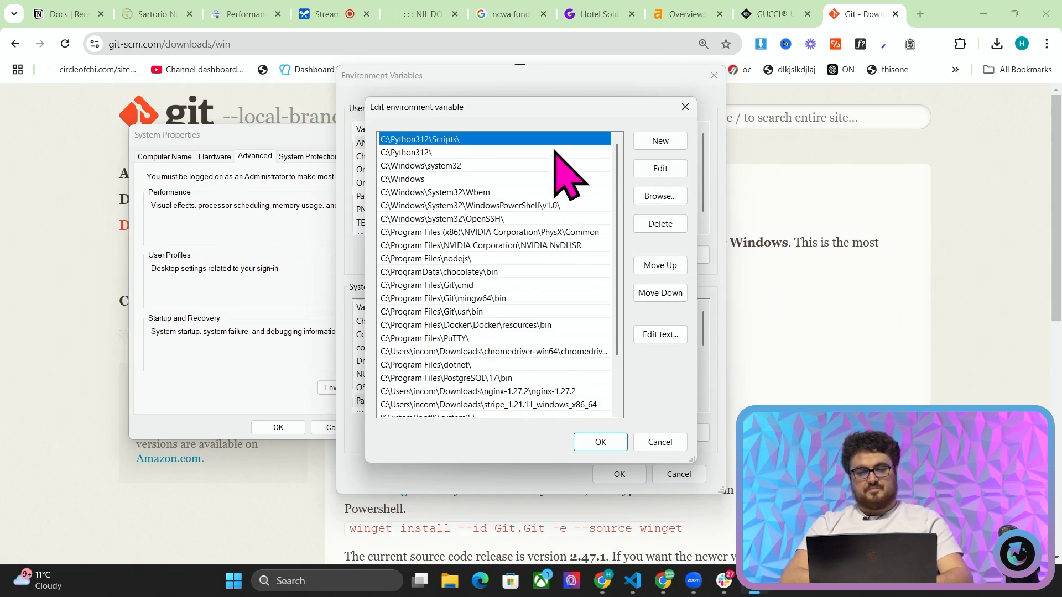
{"action": "mouse_move", "coordinate": [542, 304]}
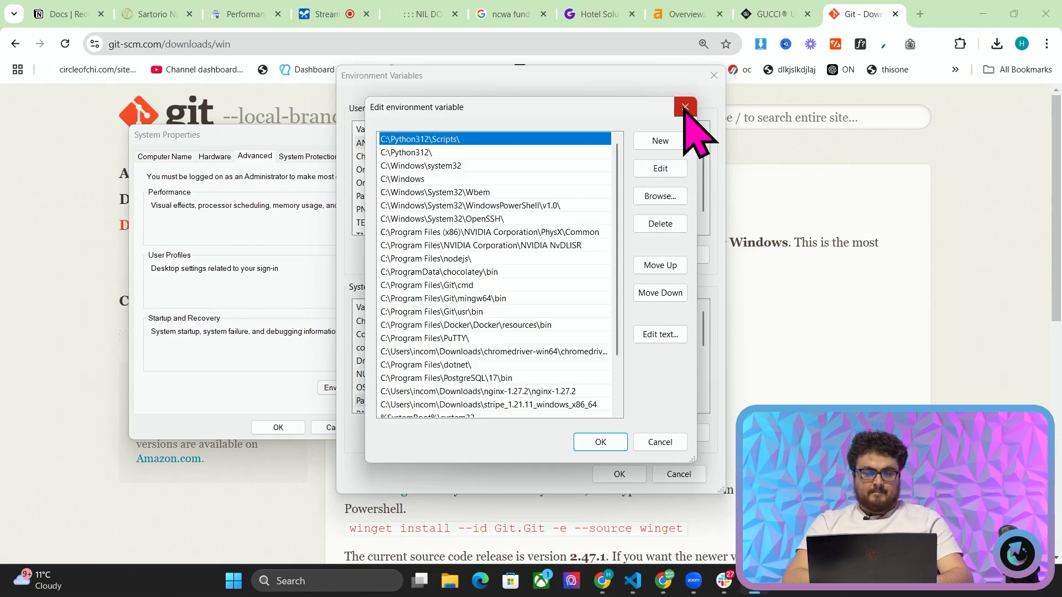
{"action": "mouse_move", "coordinate": [532, 237]}
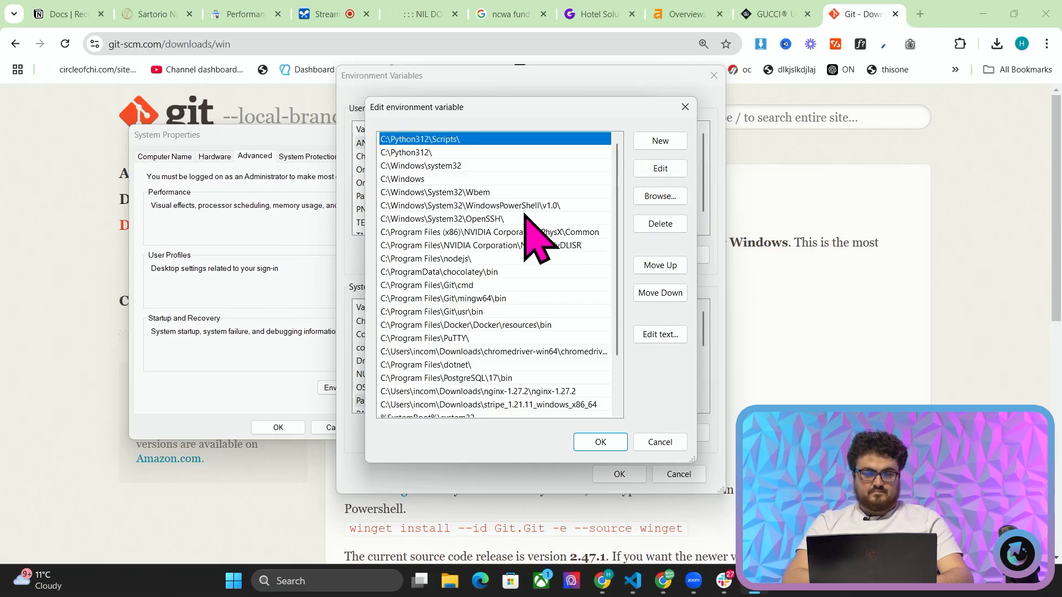
{"action": "mouse_move", "coordinate": [573, 197]}
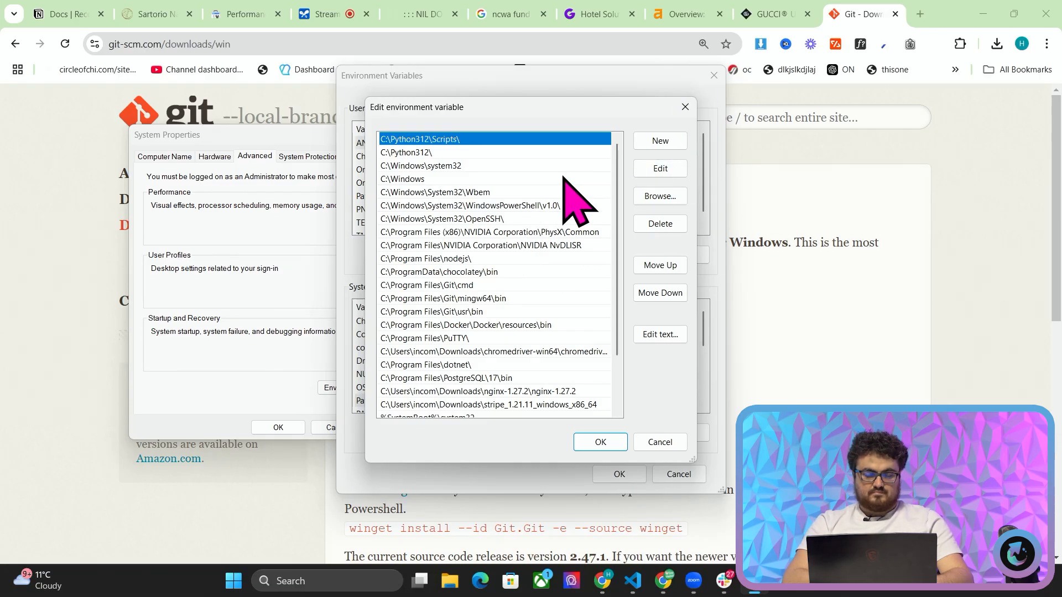
{"action": "mouse_move", "coordinate": [640, 183]}
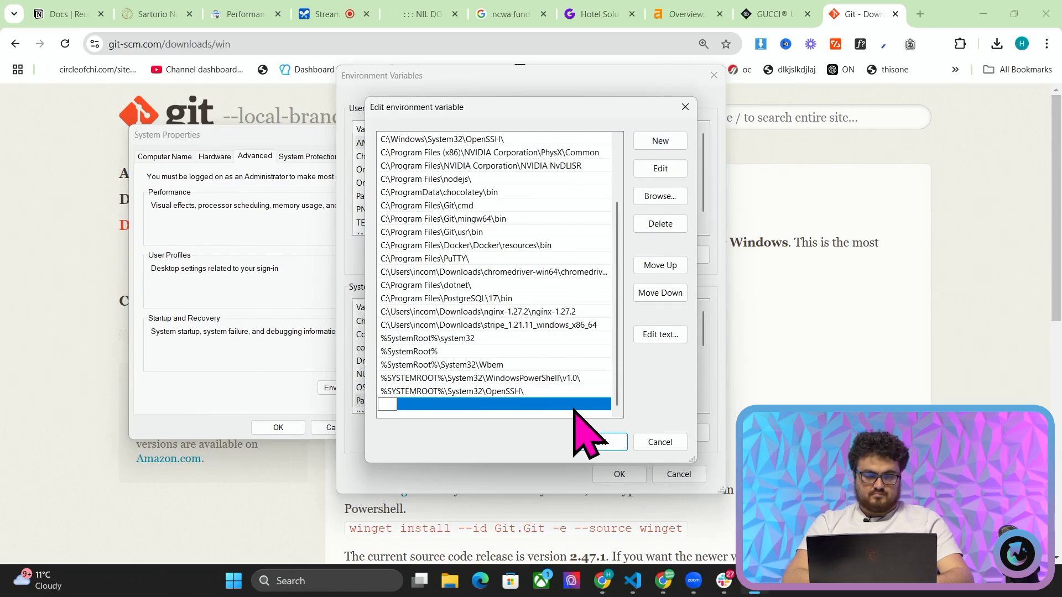
{"action": "left_click", "coordinate": [233, 580]}
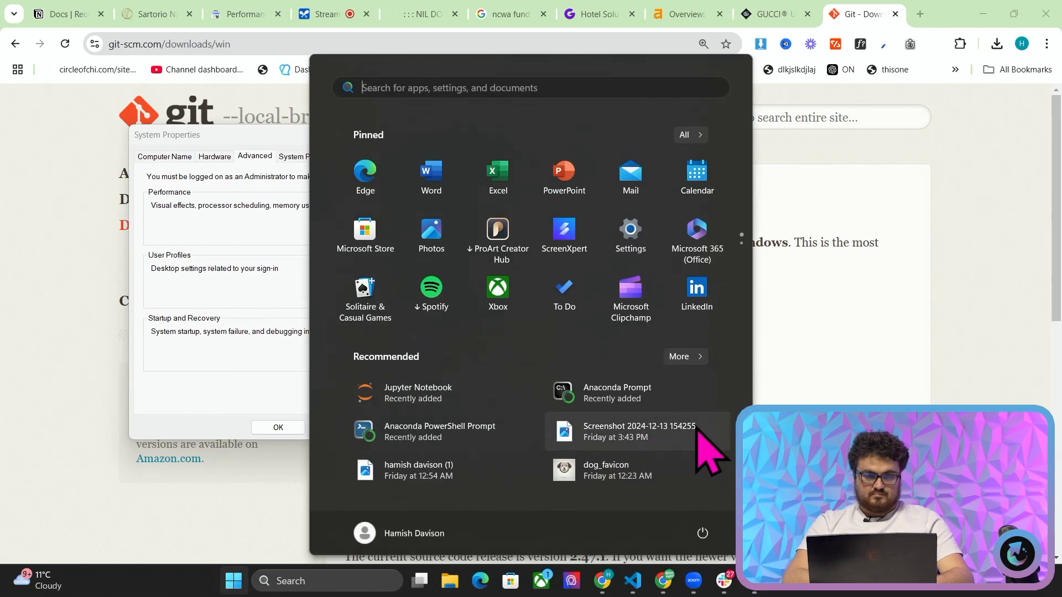
- Search Windows for 'gitbin', then bring the Start menu back up
{"action": "type", "text": "gitbin"}
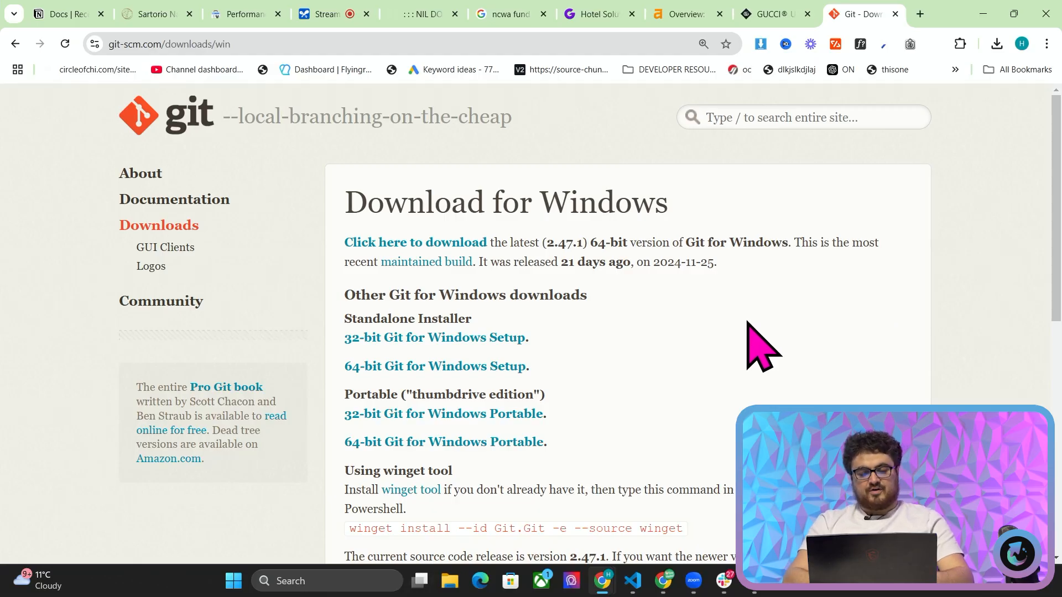
{"action": "mouse_move", "coordinate": [779, 366]}
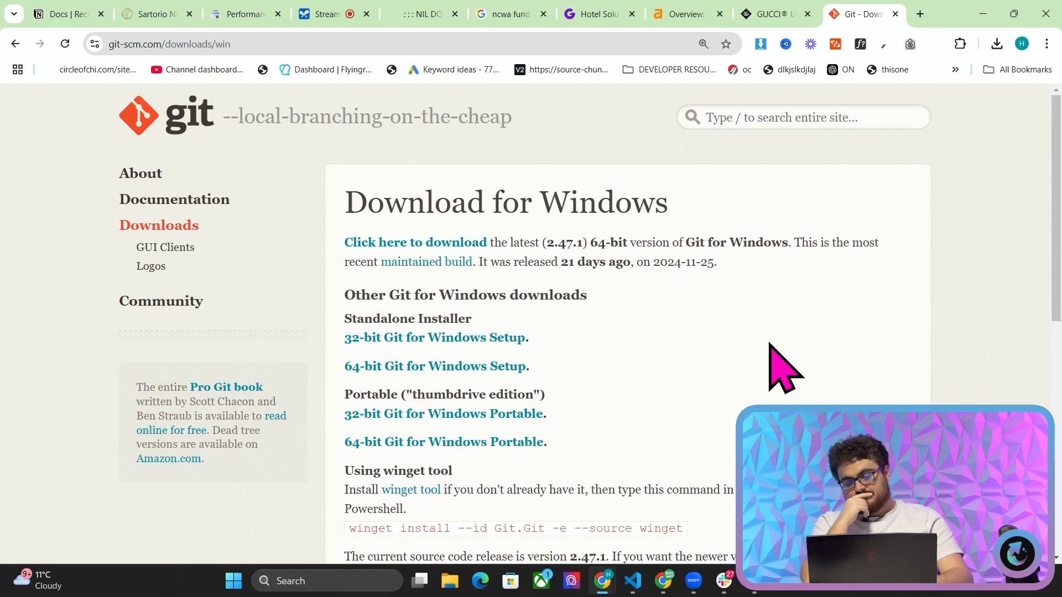
{"action": "left_click", "coordinate": [233, 580]}
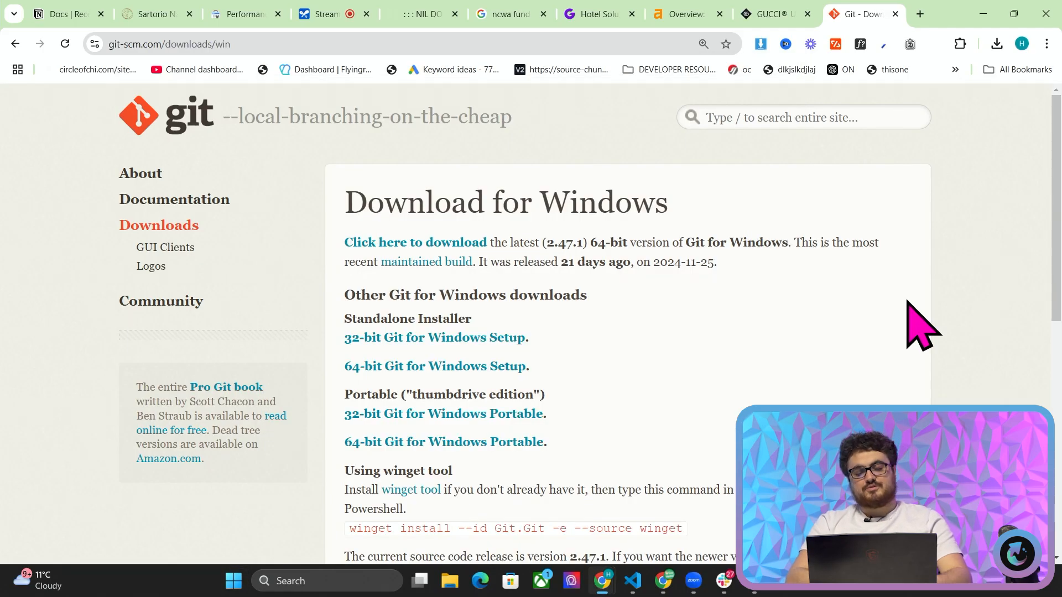
{"action": "mouse_move", "coordinate": [785, 393]}
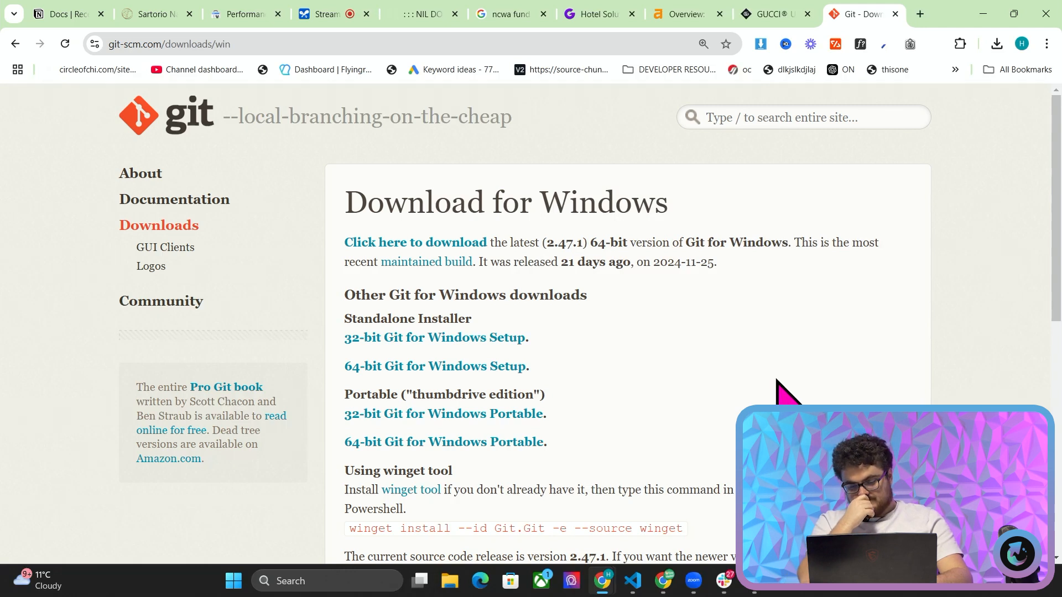
- Browse File Explorer to C:\Program Files\Git\bin and copy its full address
{"action": "type", "text": "file"}
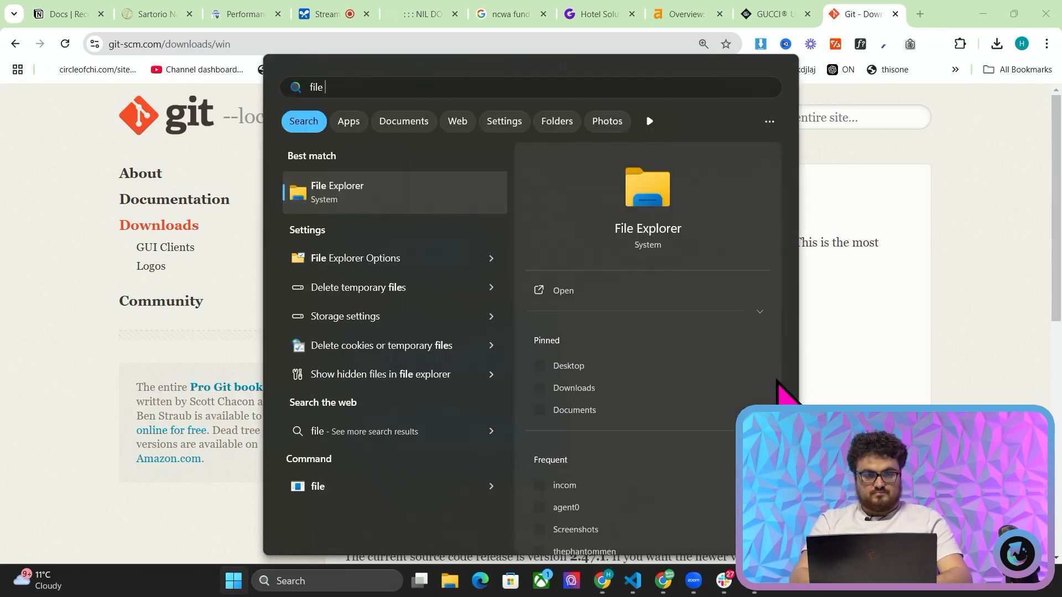
{"action": "left_click", "coordinate": [337, 192]}
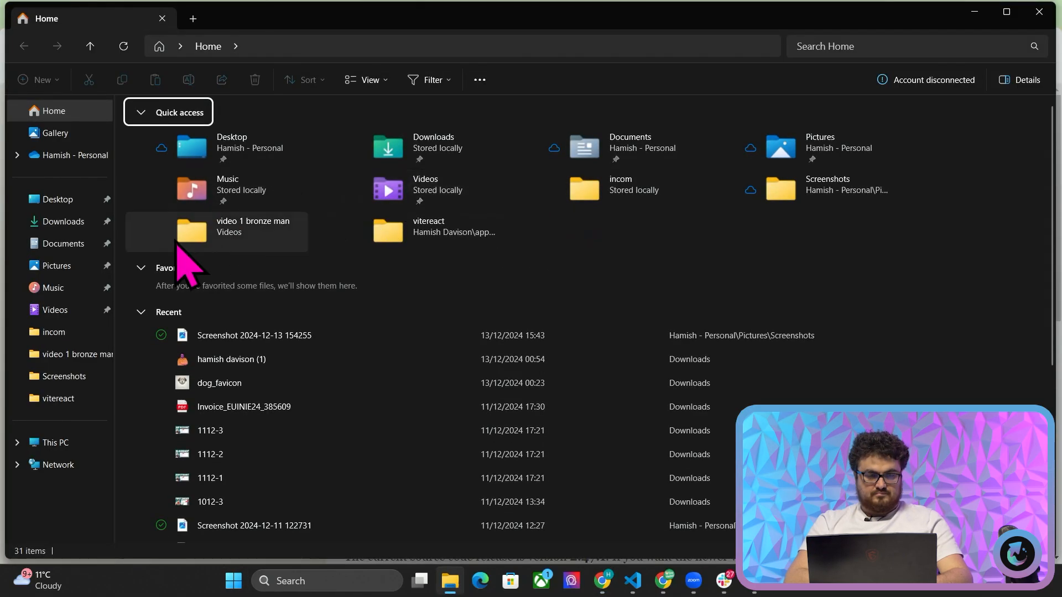
{"action": "mouse_move", "coordinate": [55, 443]}
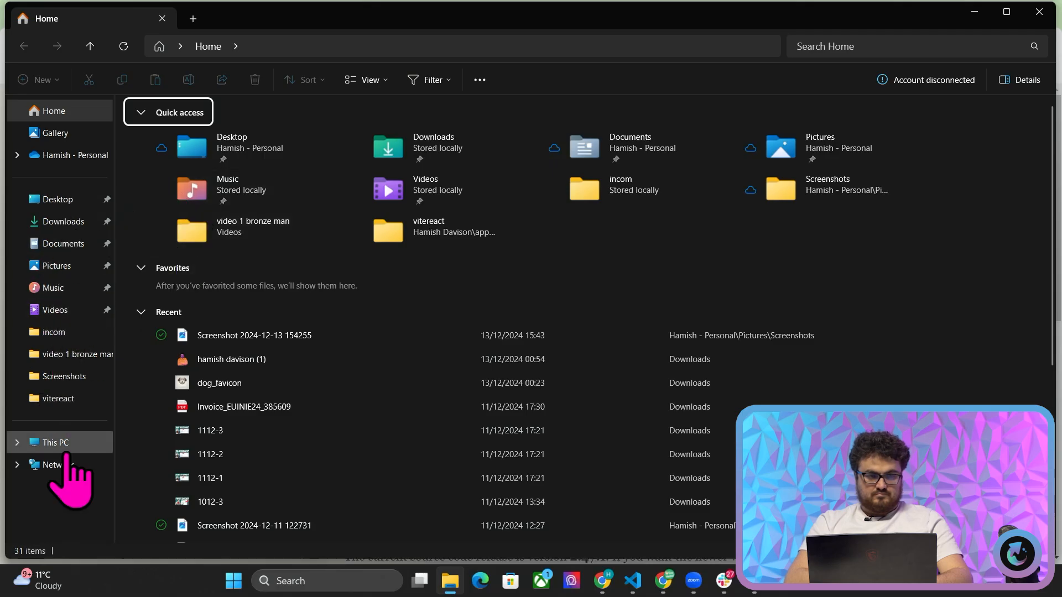
{"action": "left_click", "coordinate": [55, 442]}
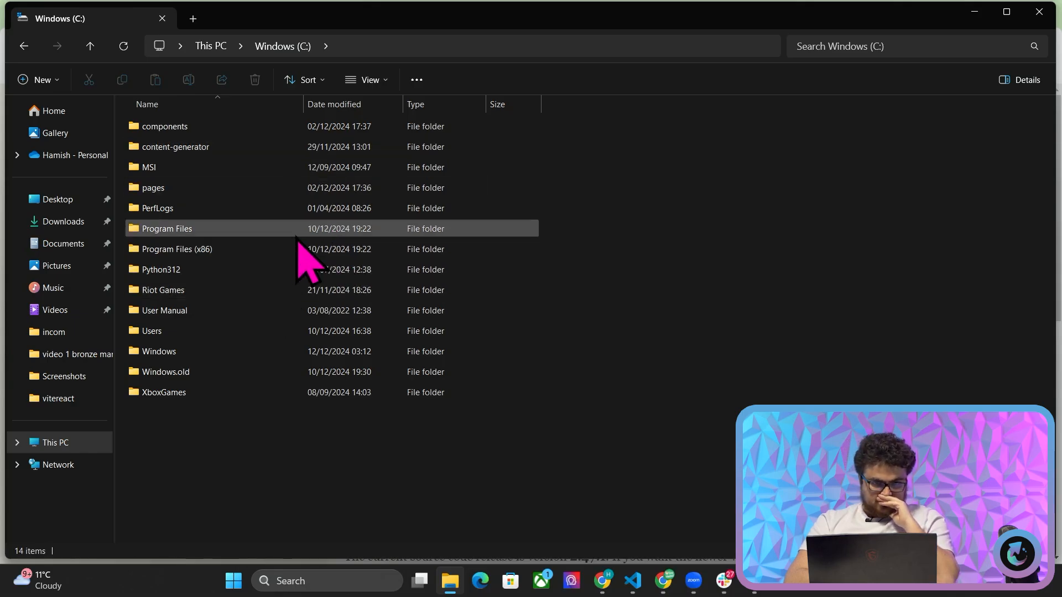
{"action": "mouse_move", "coordinate": [291, 265]}
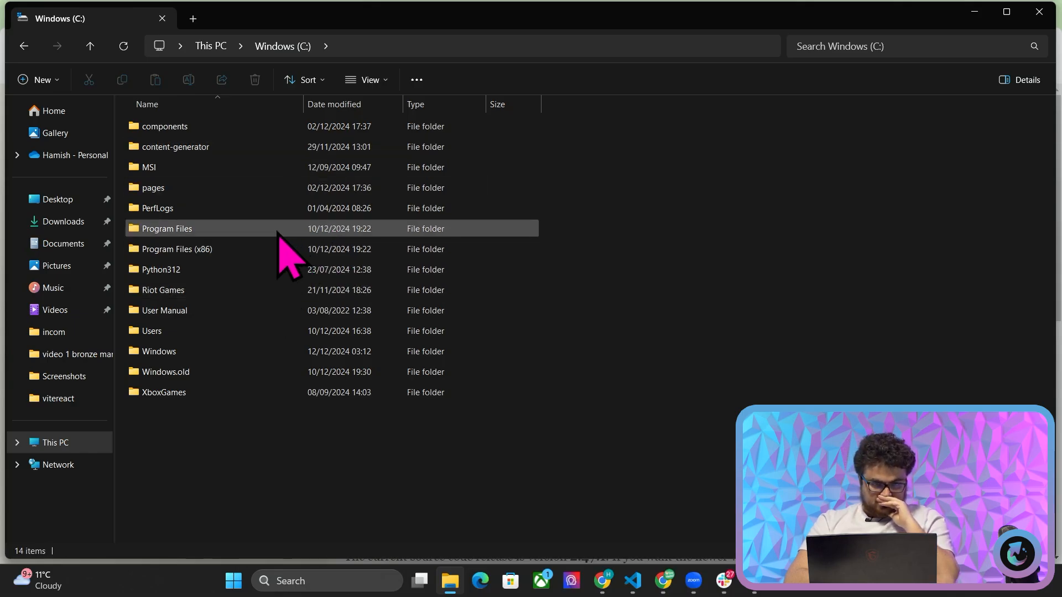
{"action": "double_click", "coordinate": [167, 228]}
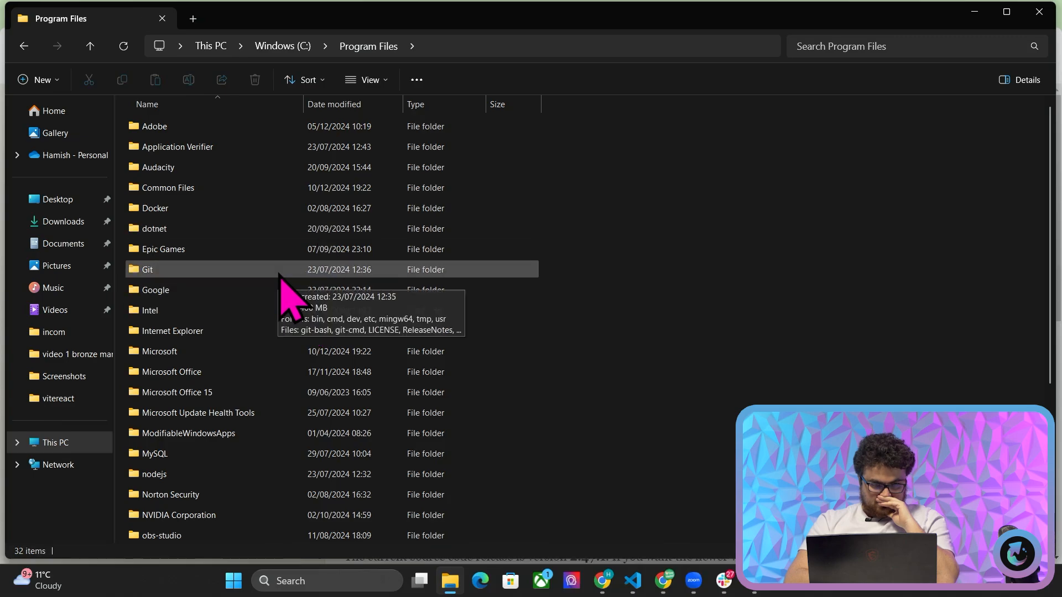
{"action": "double_click", "coordinate": [147, 269]}
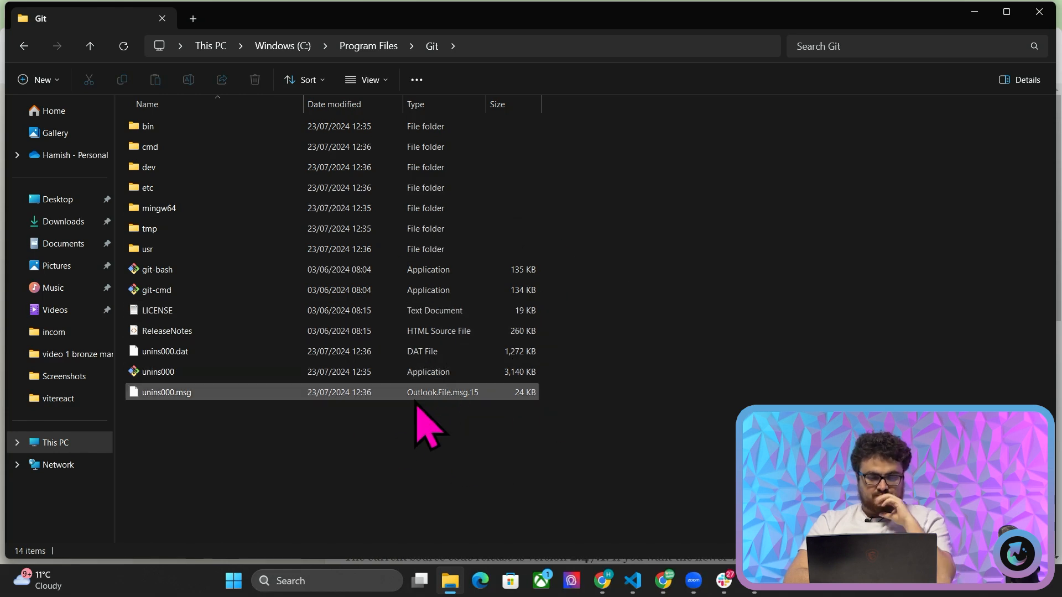
{"action": "mouse_move", "coordinate": [398, 423]}
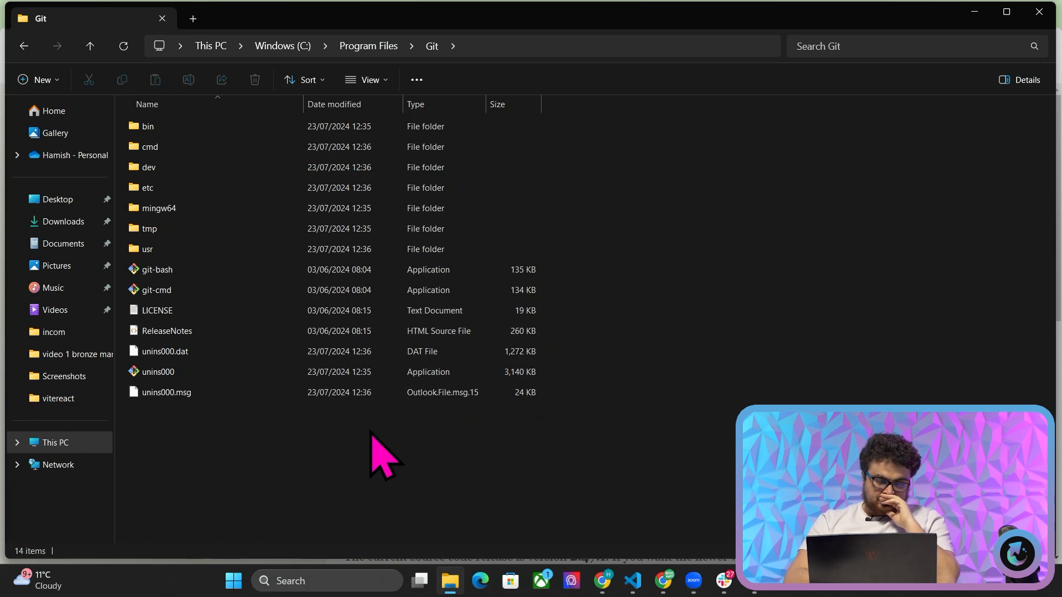
{"action": "left_click", "coordinate": [147, 126]}
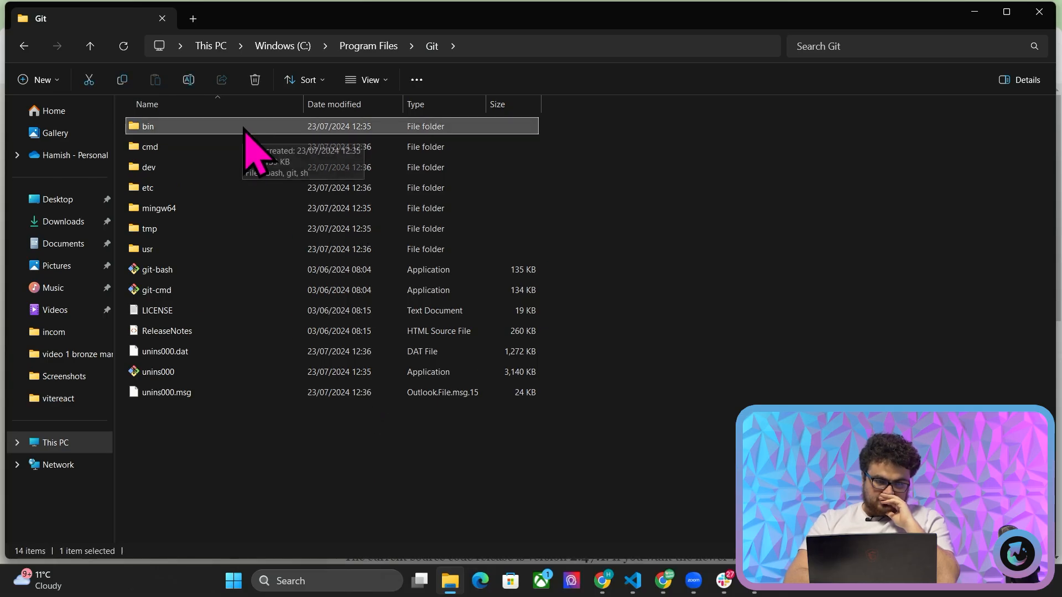
{"action": "double_click", "coordinate": [148, 126]}
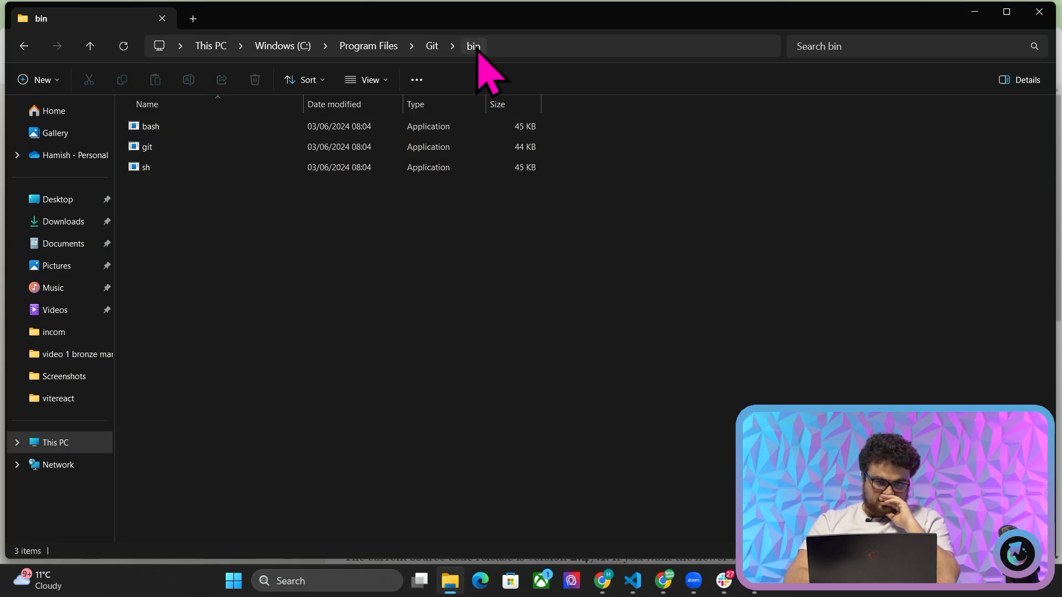
{"action": "right_click", "coordinate": [473, 46]}
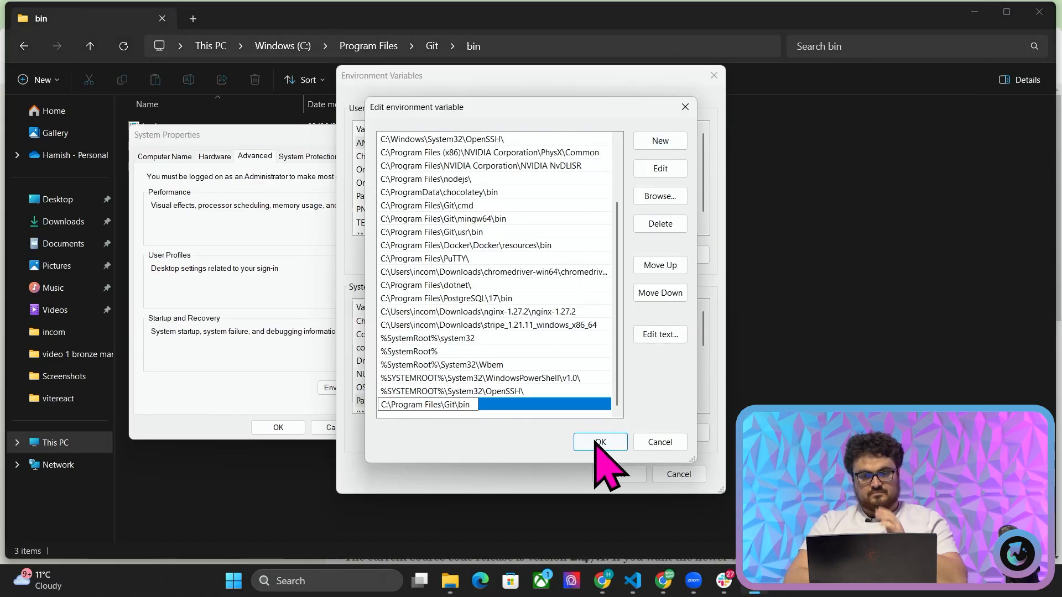
- Confirm the edited Path list and apply the environment variable changes
{"action": "left_click", "coordinate": [598, 441]}
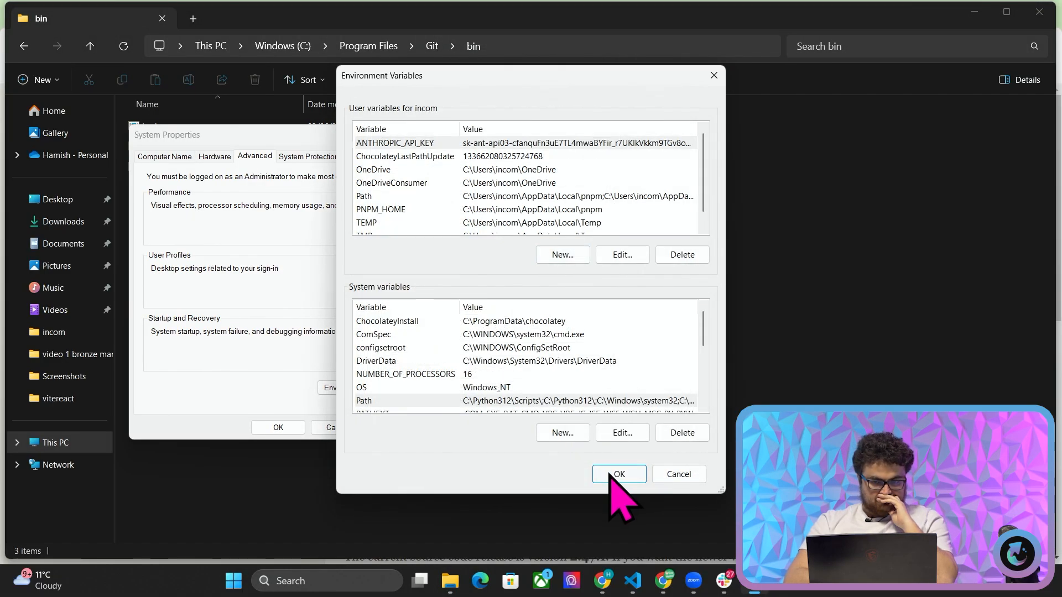
{"action": "left_click", "coordinate": [617, 474]}
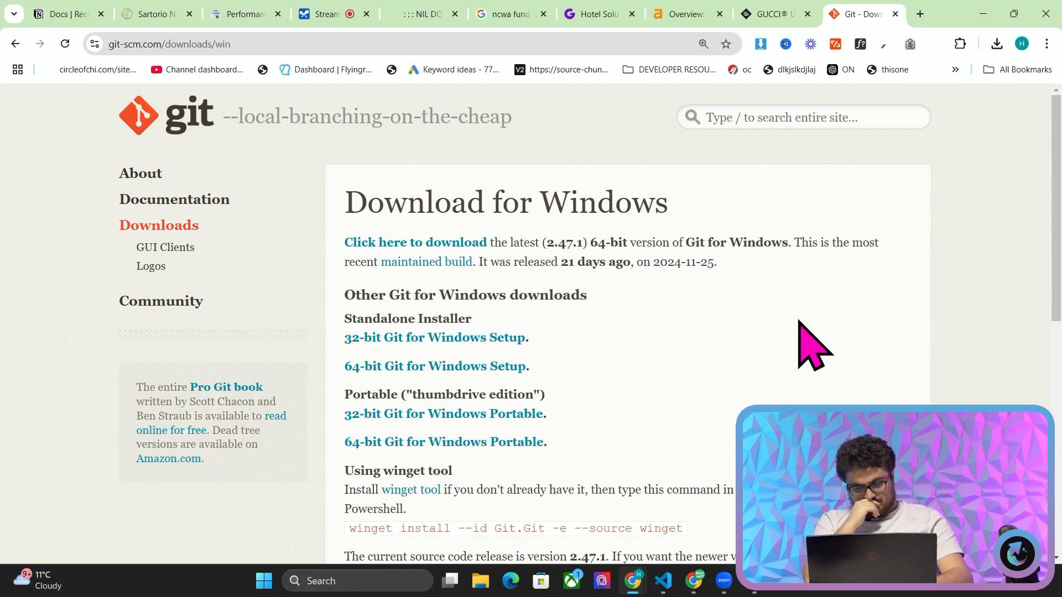
- Launch Command Prompt from a 'cmd' Windows search to run git version
{"action": "type", "text": "cmd"}
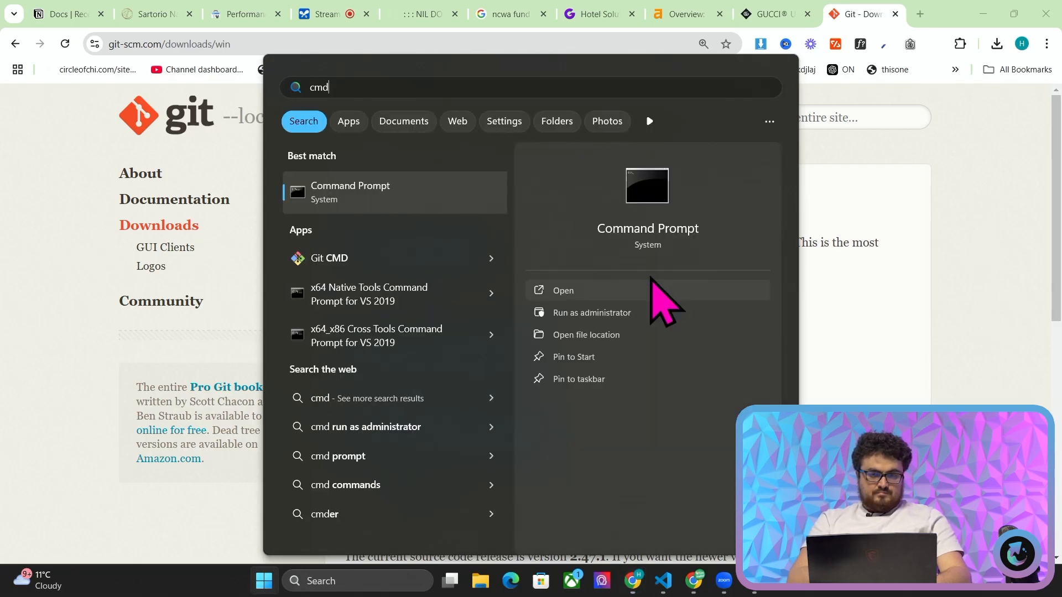
{"action": "left_click", "coordinate": [563, 290]}
{"action": "type", "text": "git version"}
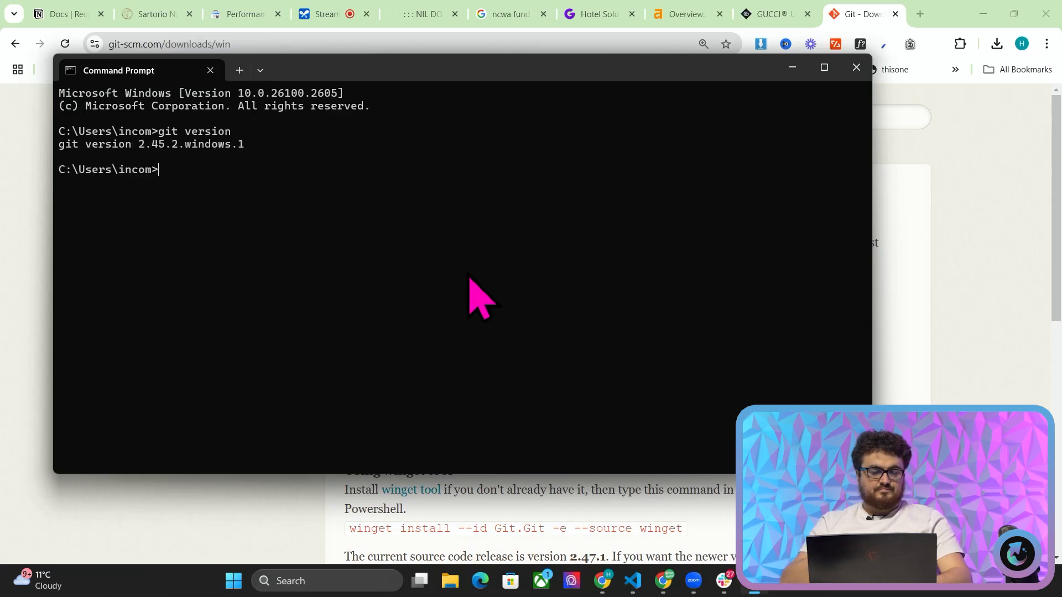
{"action": "mouse_move", "coordinate": [429, 230]}
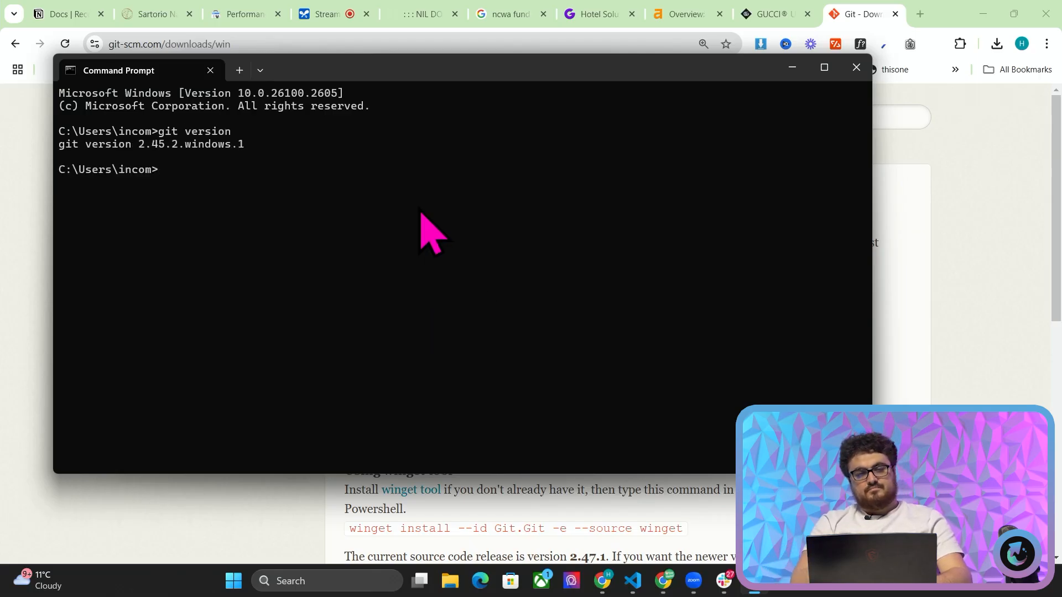
{"action": "mouse_move", "coordinate": [241, 217]}
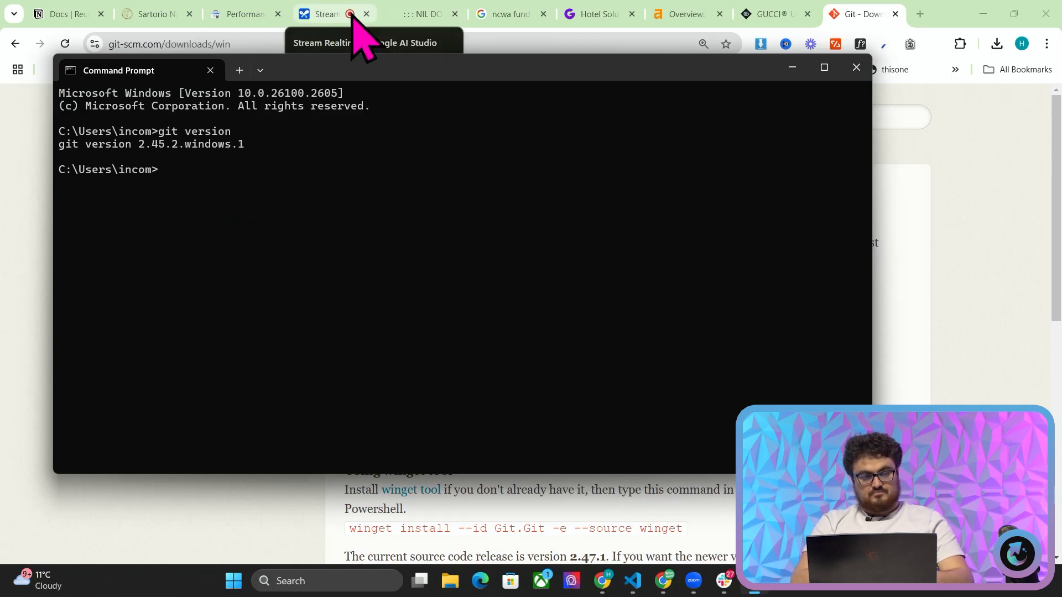
- Switch Chrome back to the Stream Realtime Google AI Studio tab
{"action": "left_click", "coordinate": [322, 13]}
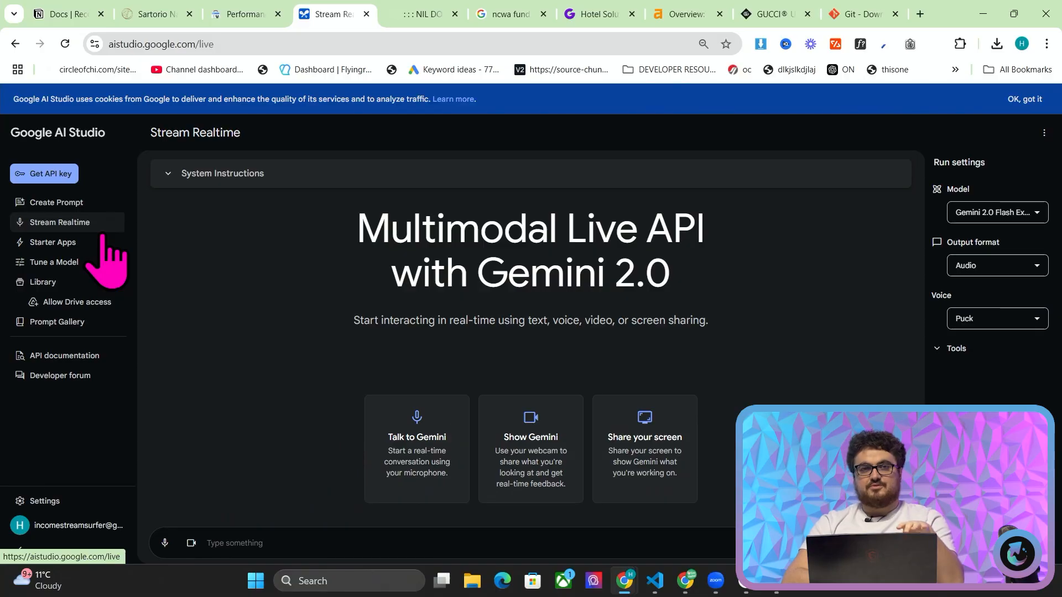